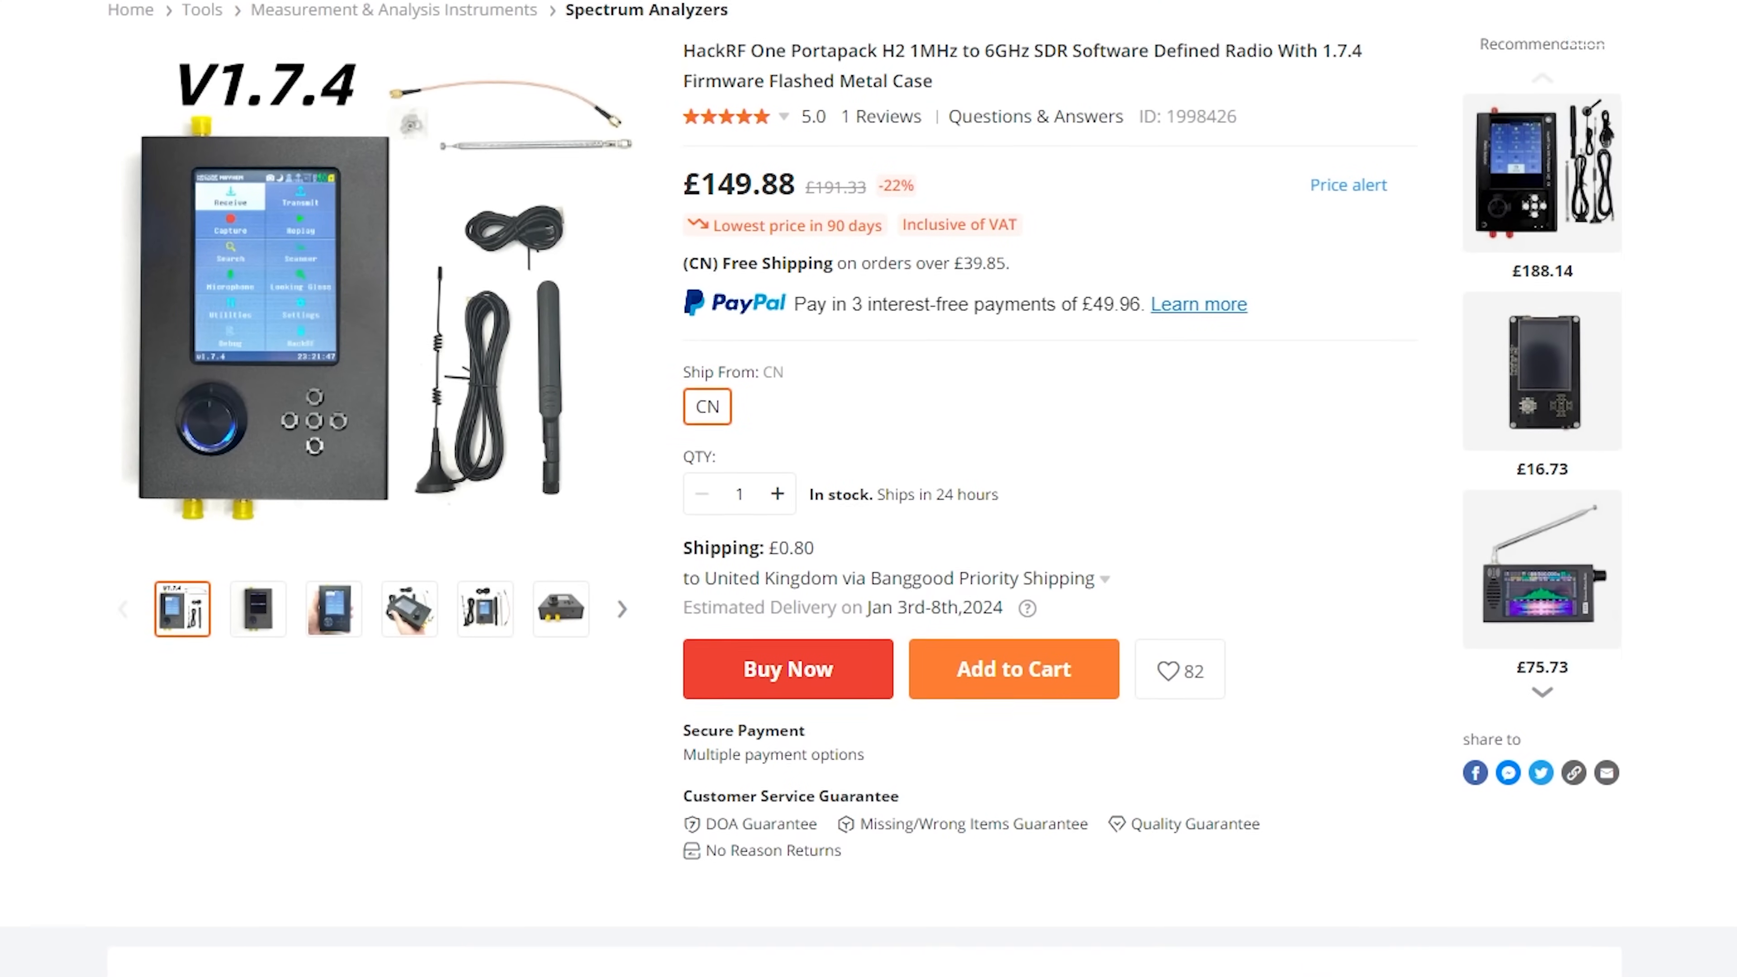
# Scroll the HackRF One PortaPack H2 listing to Highlights, select the 'only hardware in the world' claim, then browse the portapack-mayhem repo.
pyautogui.scroll(-3)
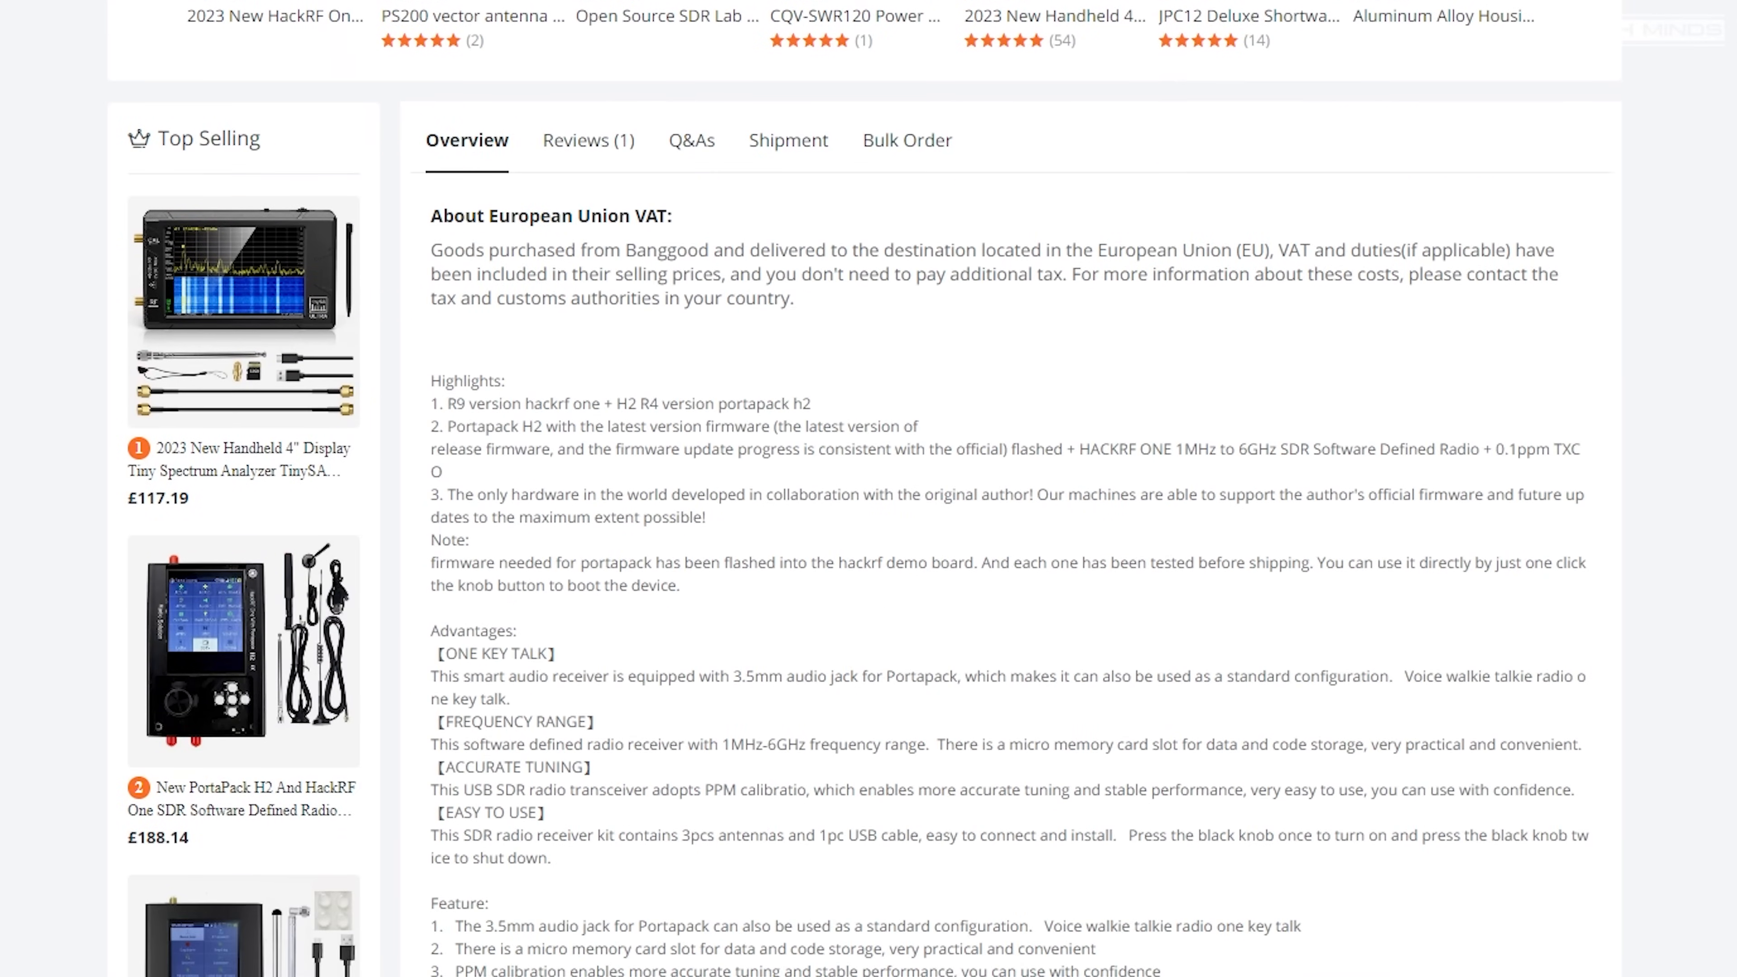
pyautogui.scroll(-3)
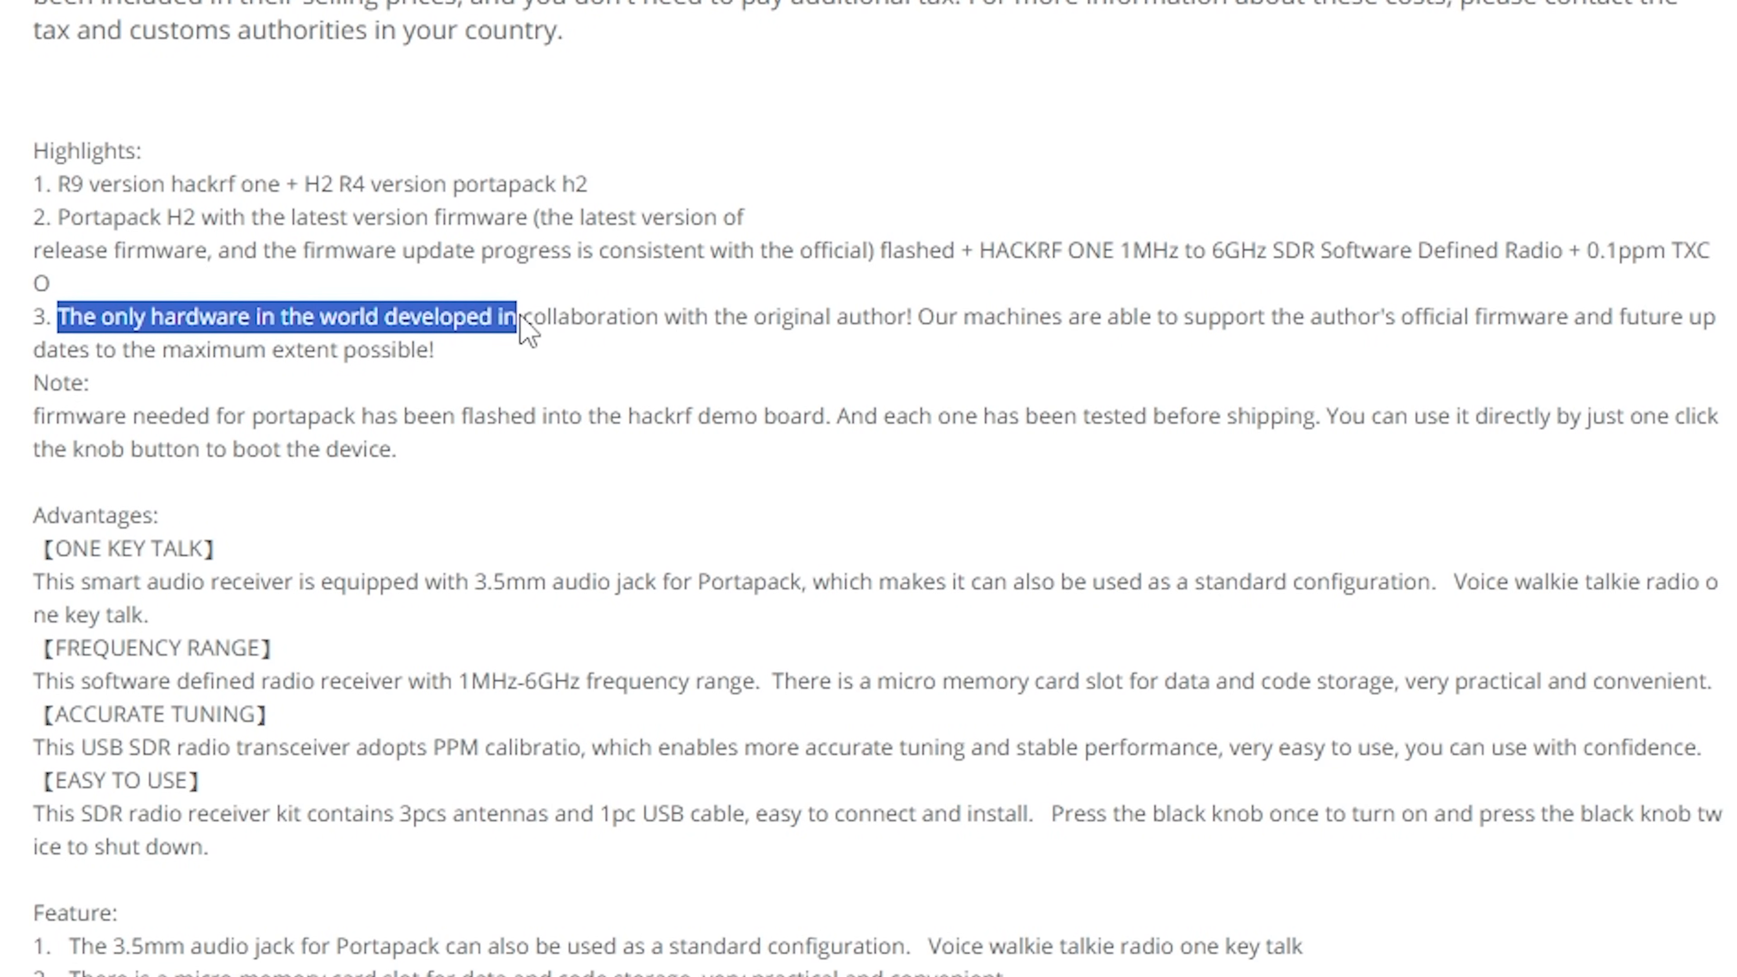
pyautogui.moveTo(520, 316); pyautogui.dragTo(435, 352)
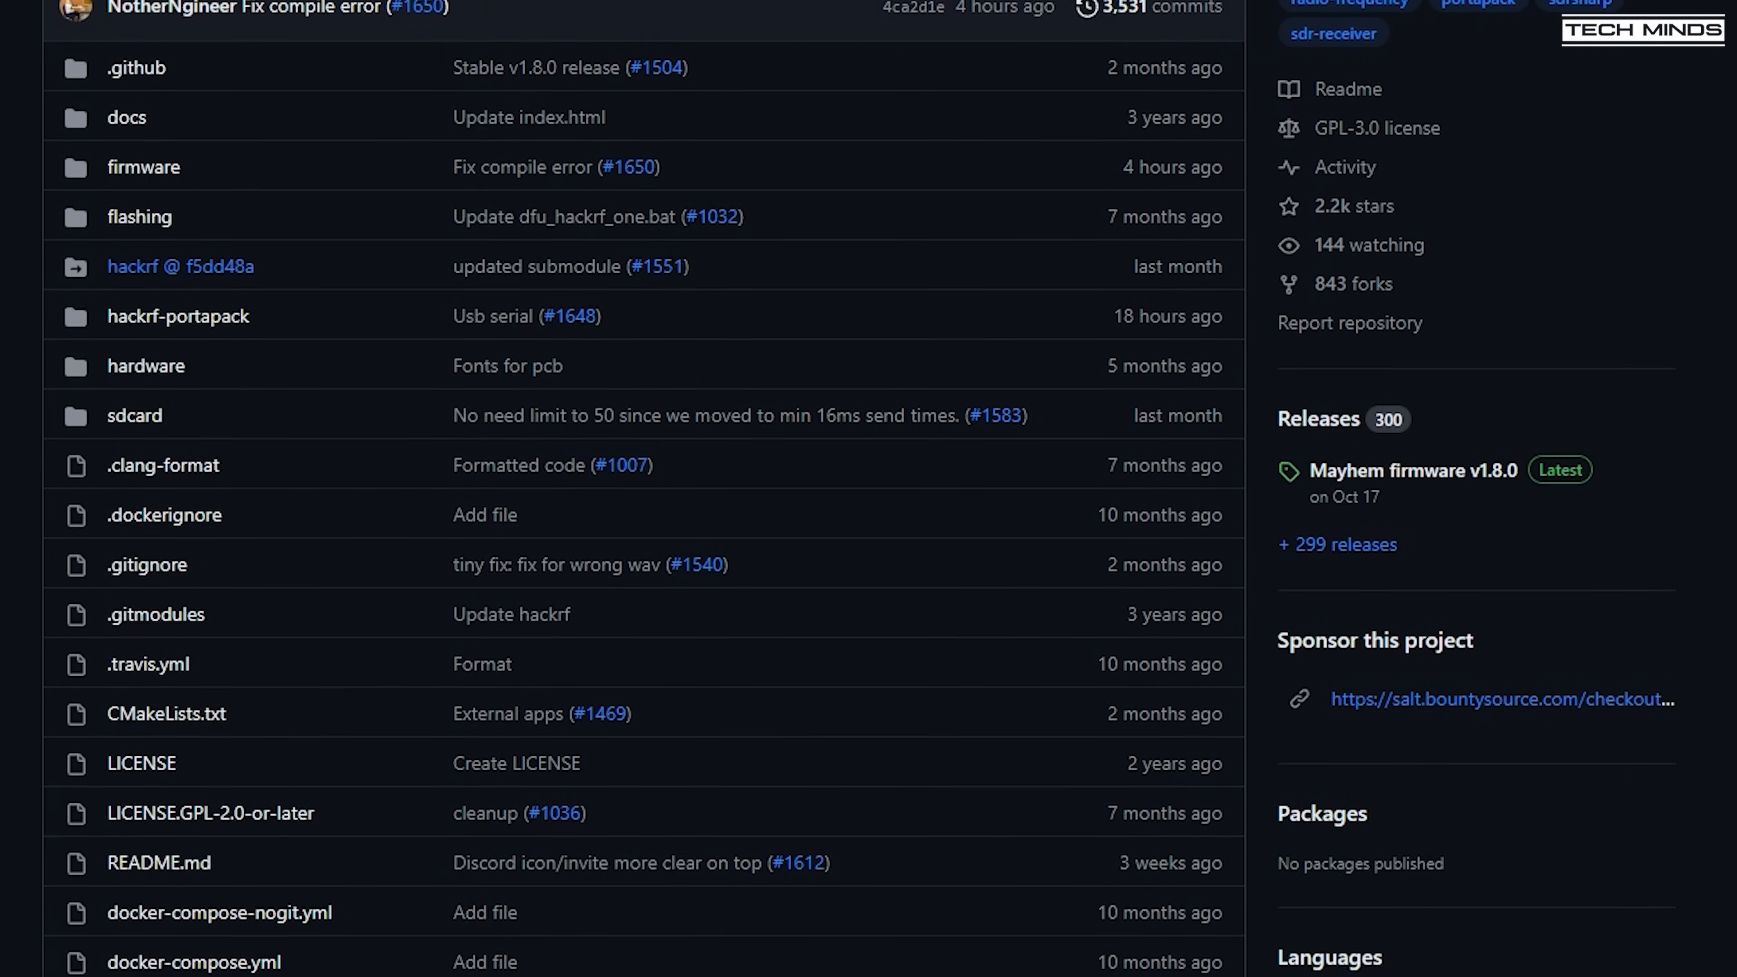
pyautogui.scroll(-3)
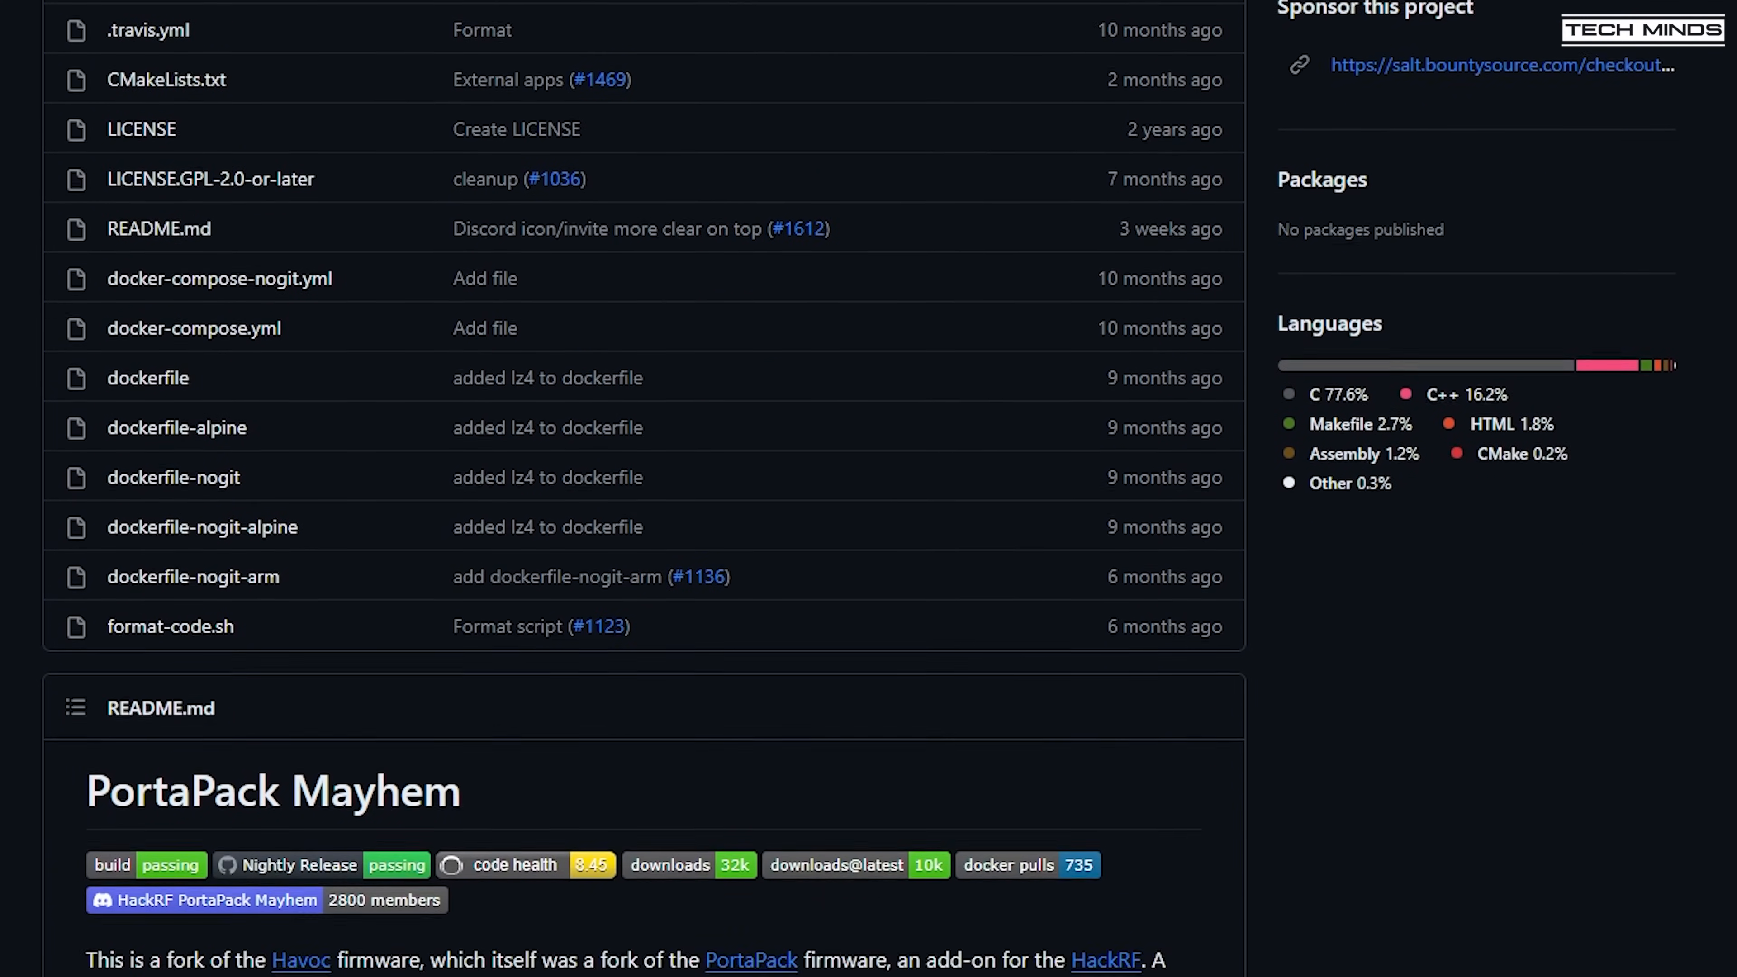
pyautogui.scroll(-3)
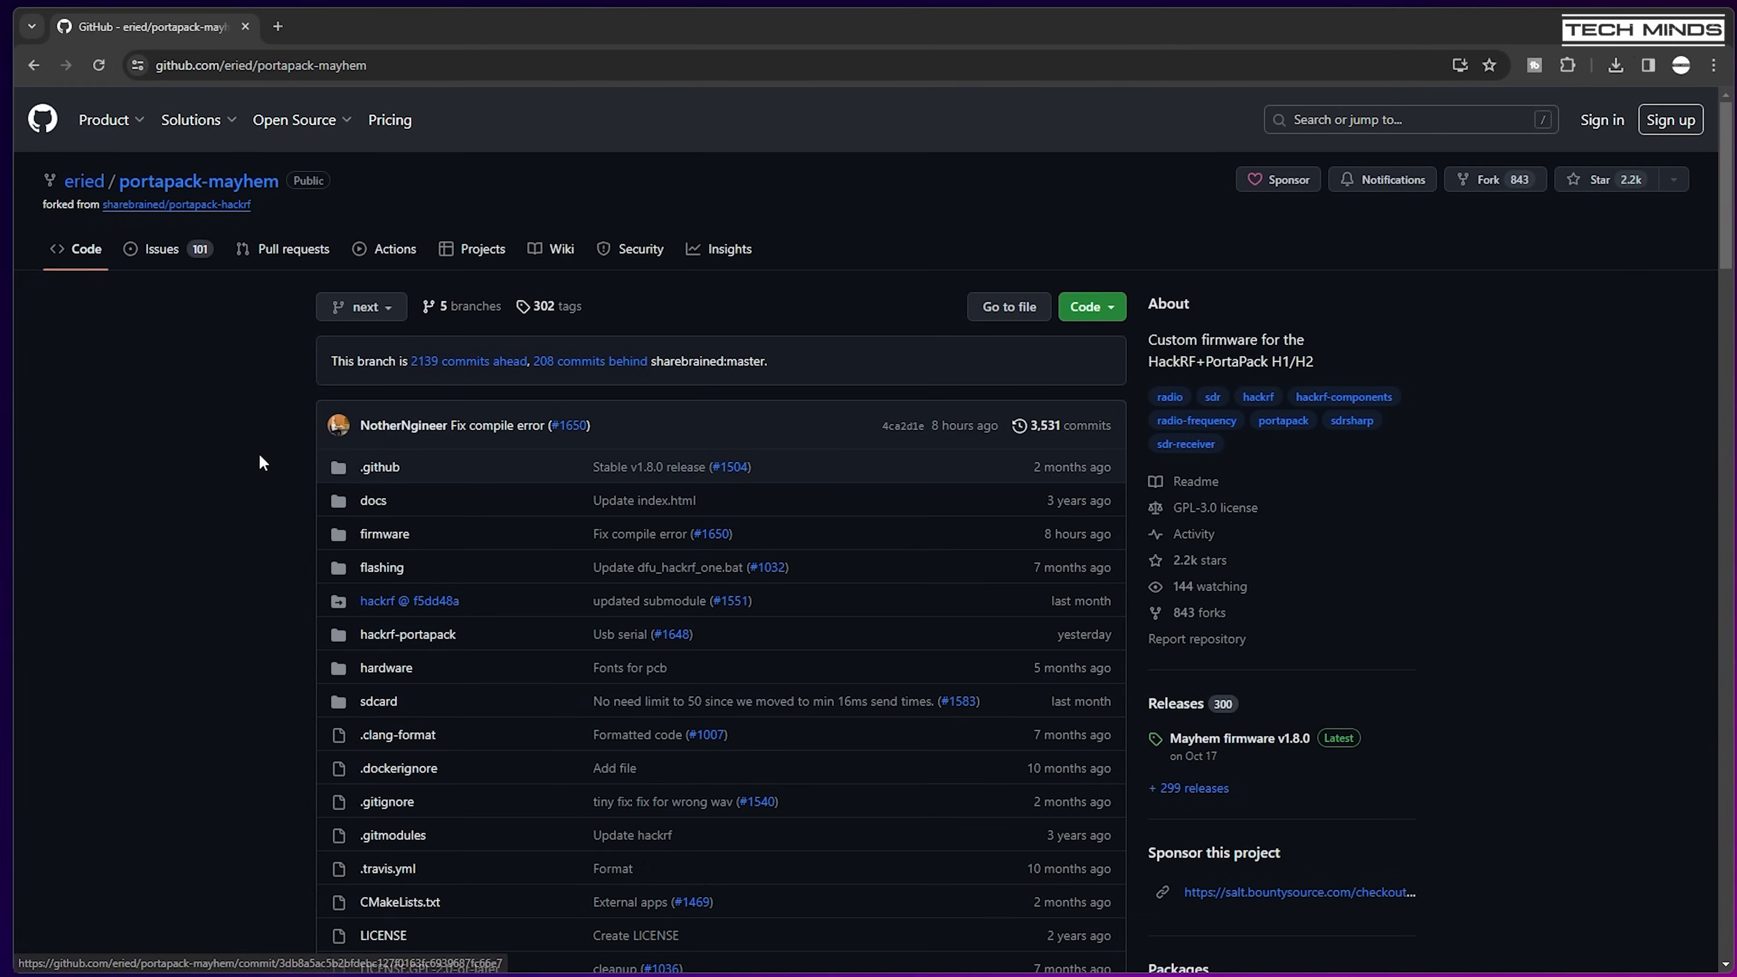
# Scroll through the v1.8.0 release notes down to the downloadable Assets list.
pyautogui.scroll(-3)
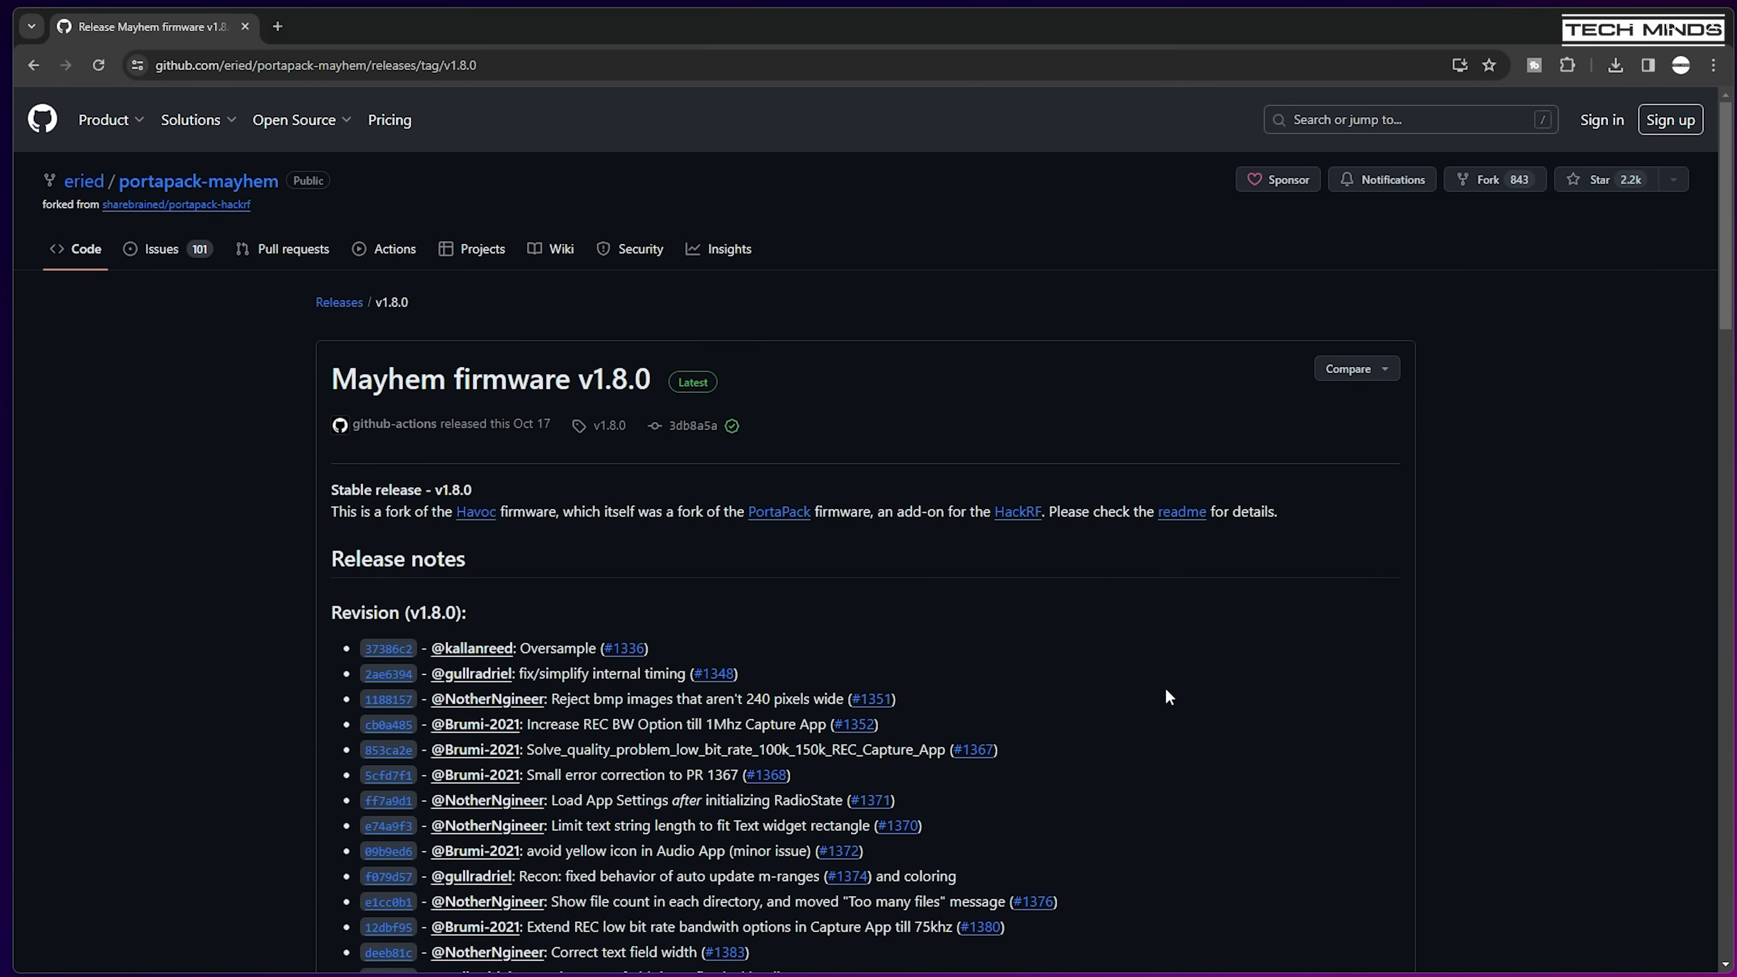
pyautogui.scroll(-3)
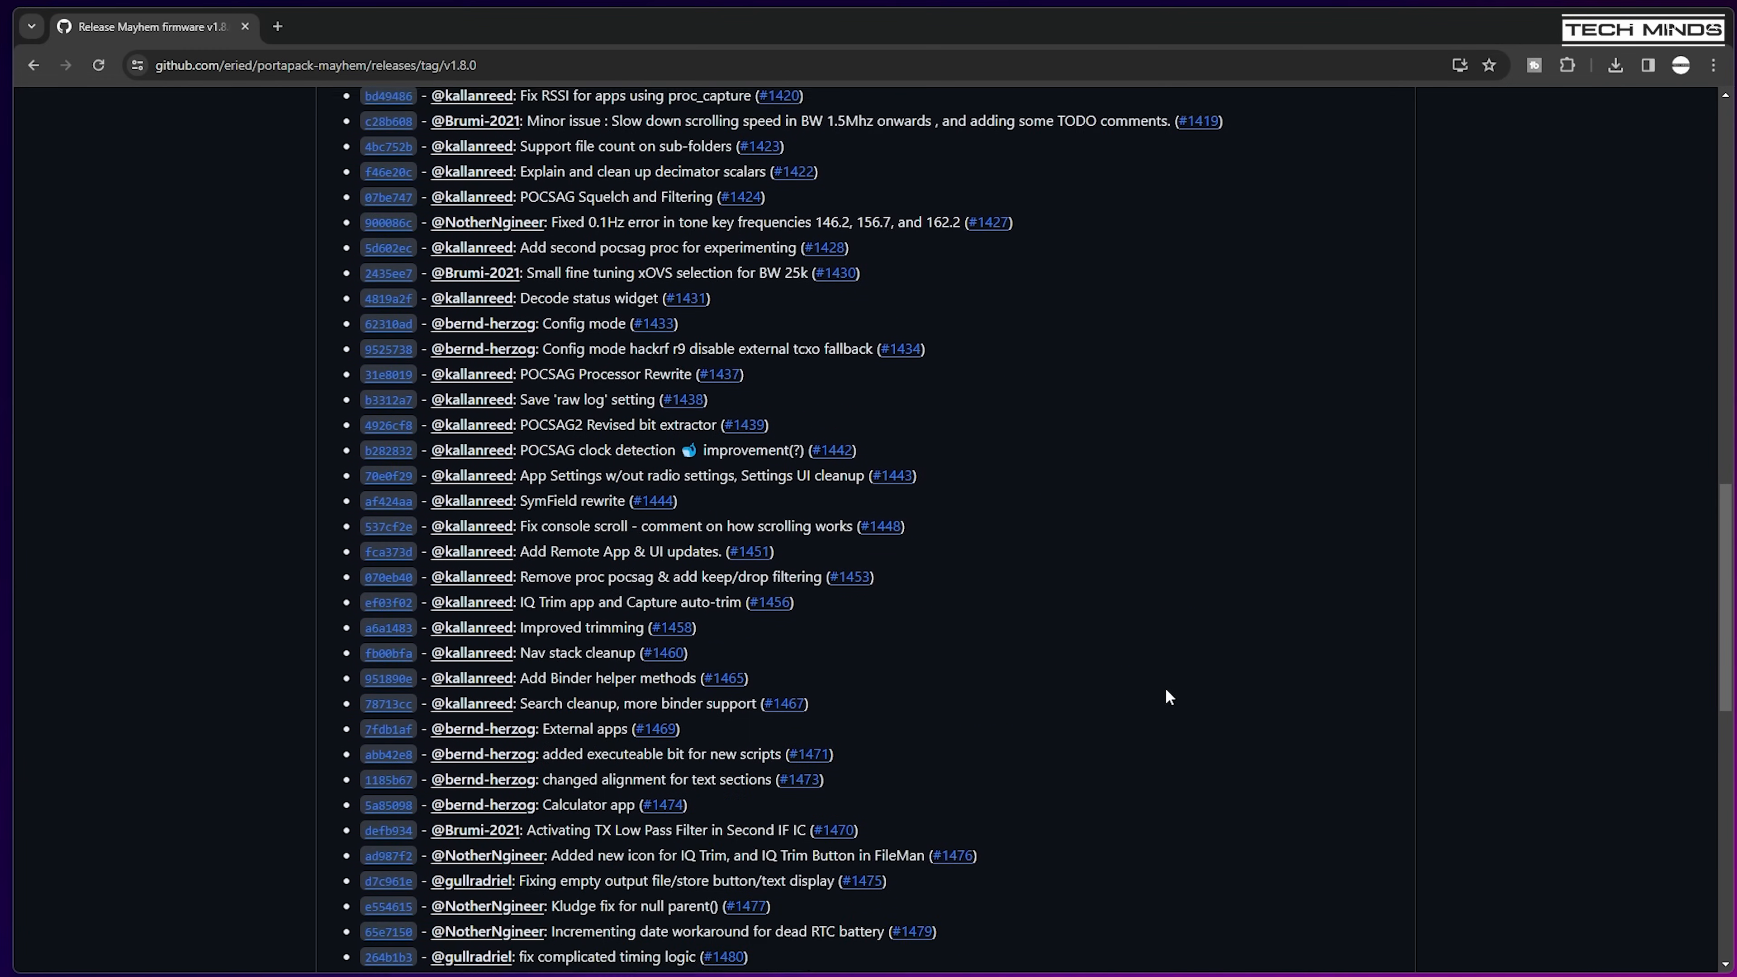
pyautogui.scroll(-3)
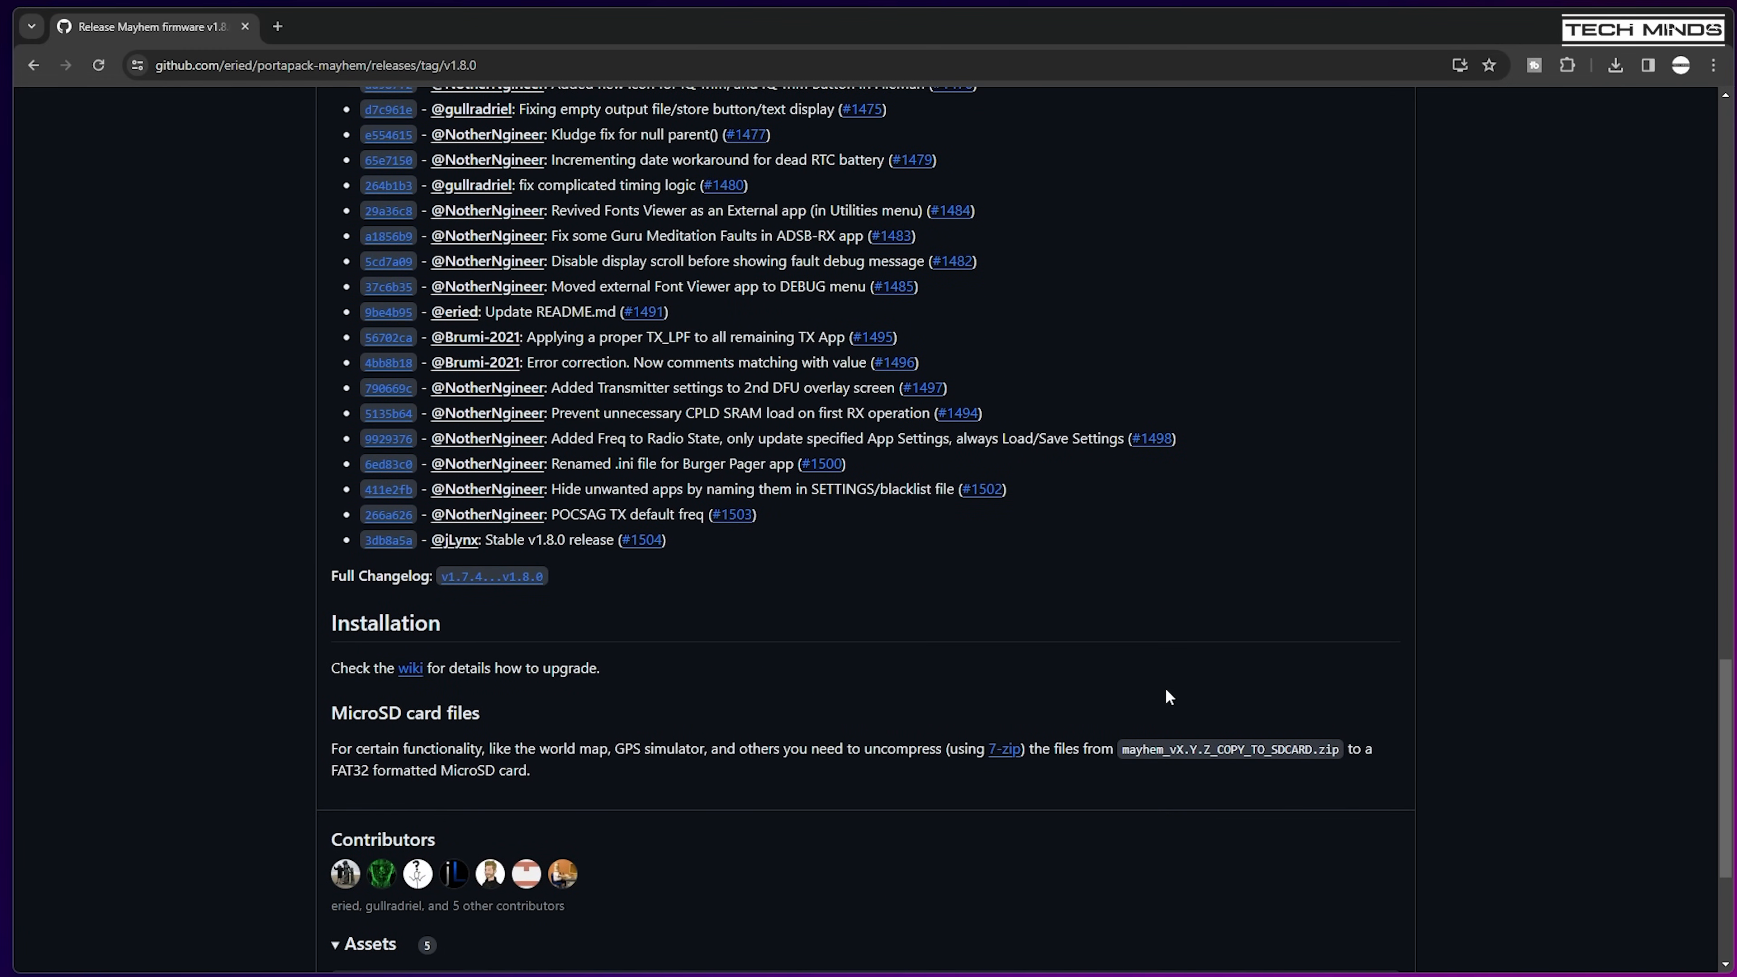
pyautogui.scroll(-3)
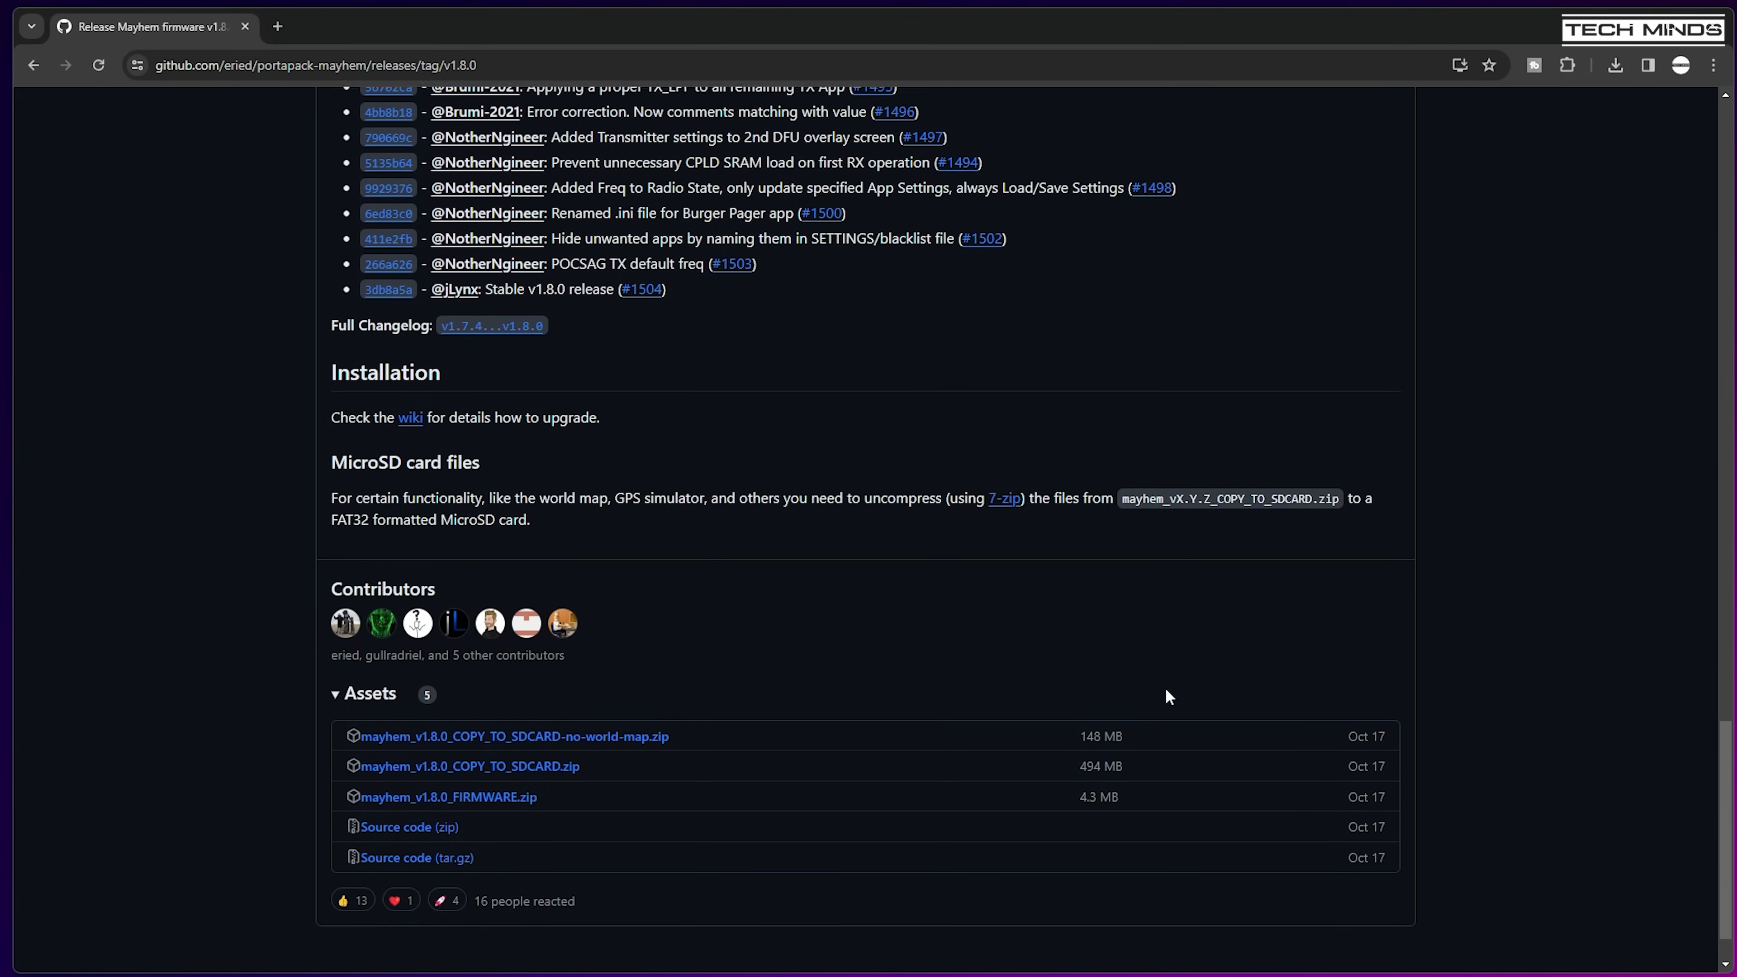
pyautogui.scroll(-3)
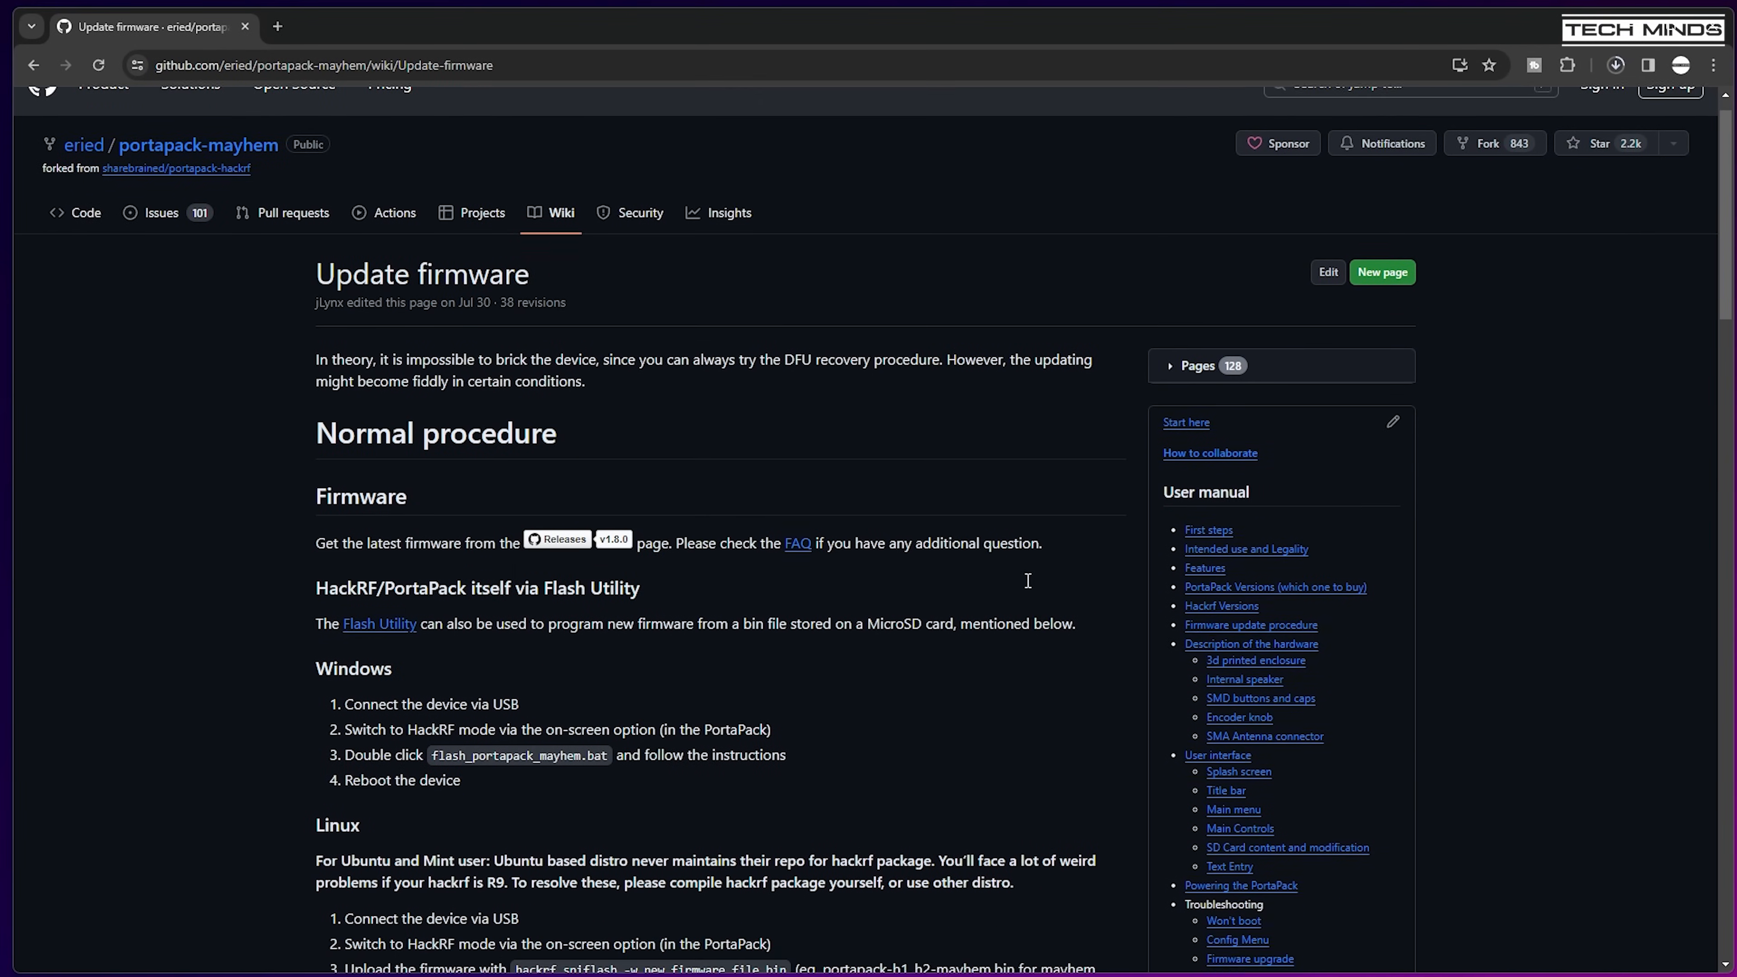
# Scroll the Update firmware wiki page to the Windows and Linux flashing steps.
pyautogui.scroll(-3)
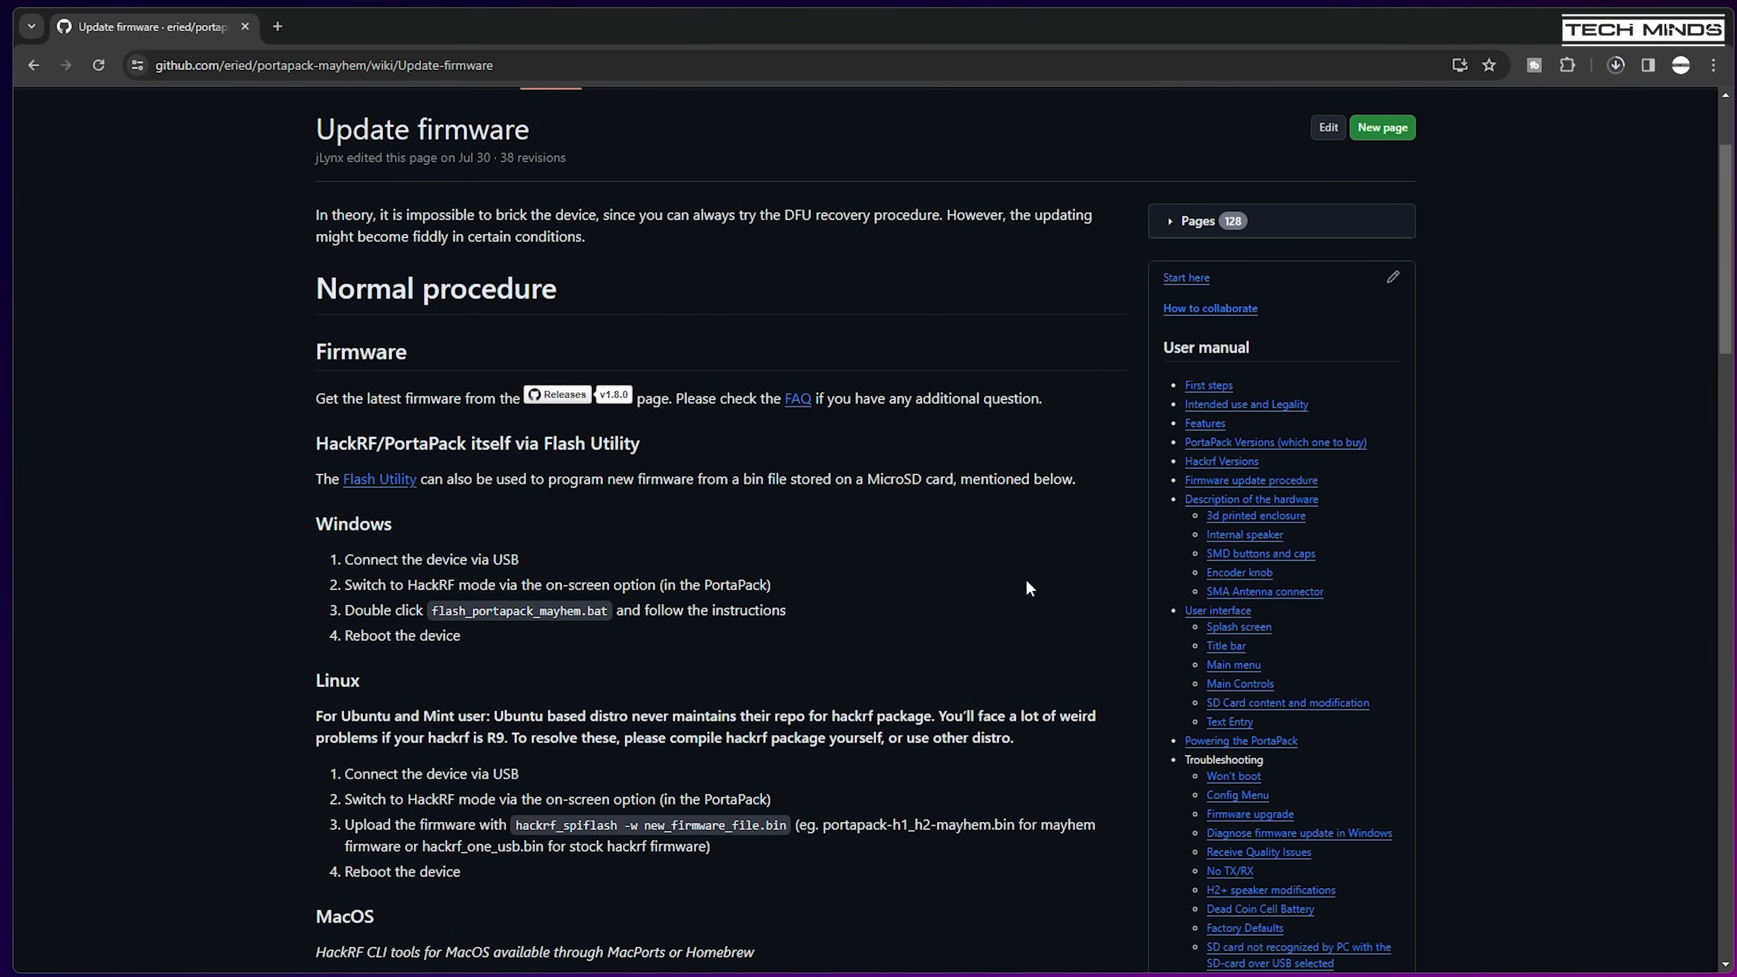
pyautogui.scroll(-3)
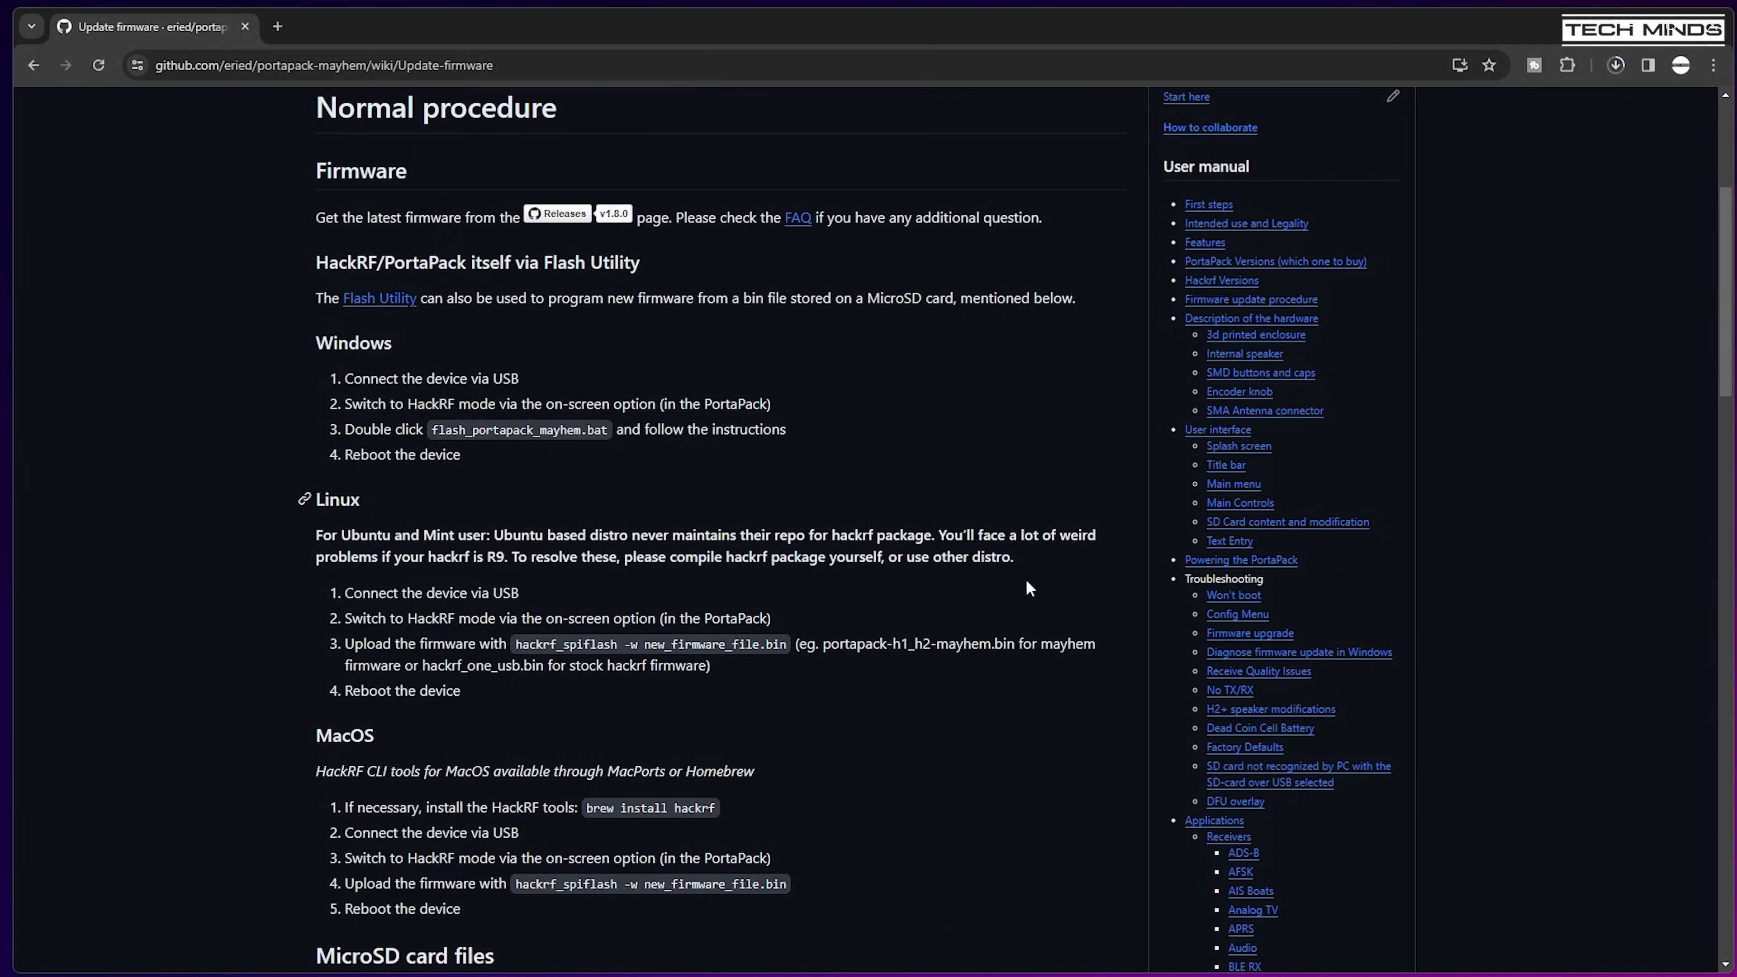
pyautogui.moveTo(987, 714)
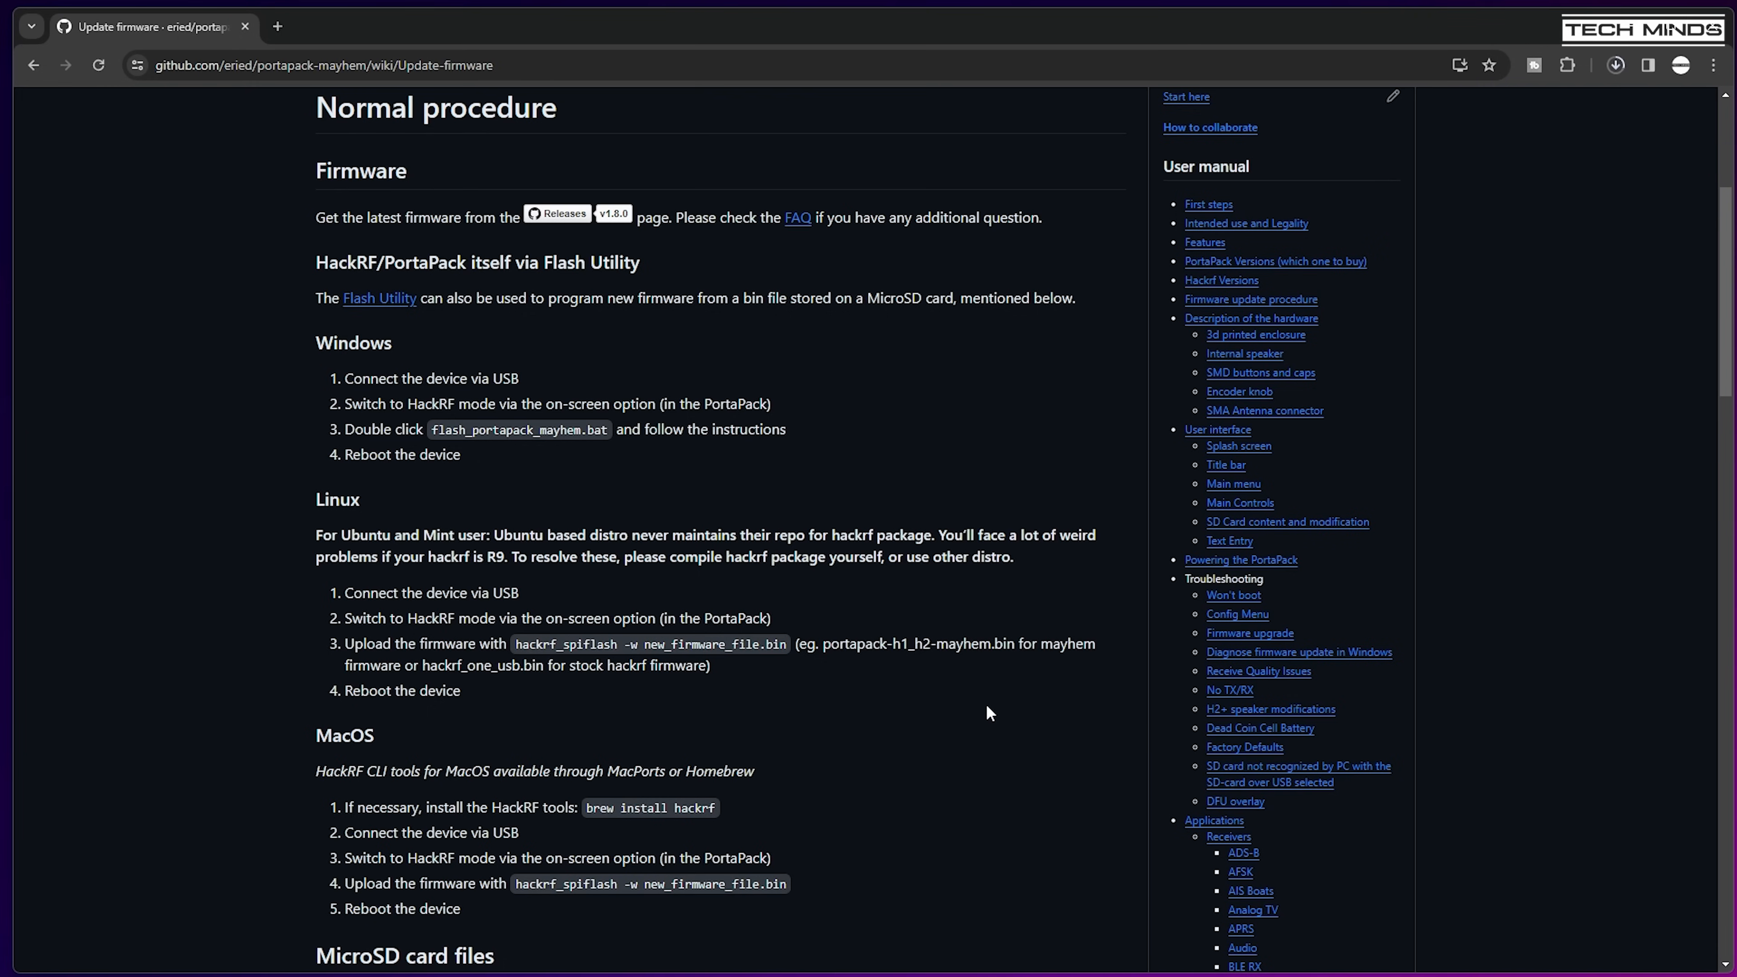
pyautogui.moveTo(1003, 720)
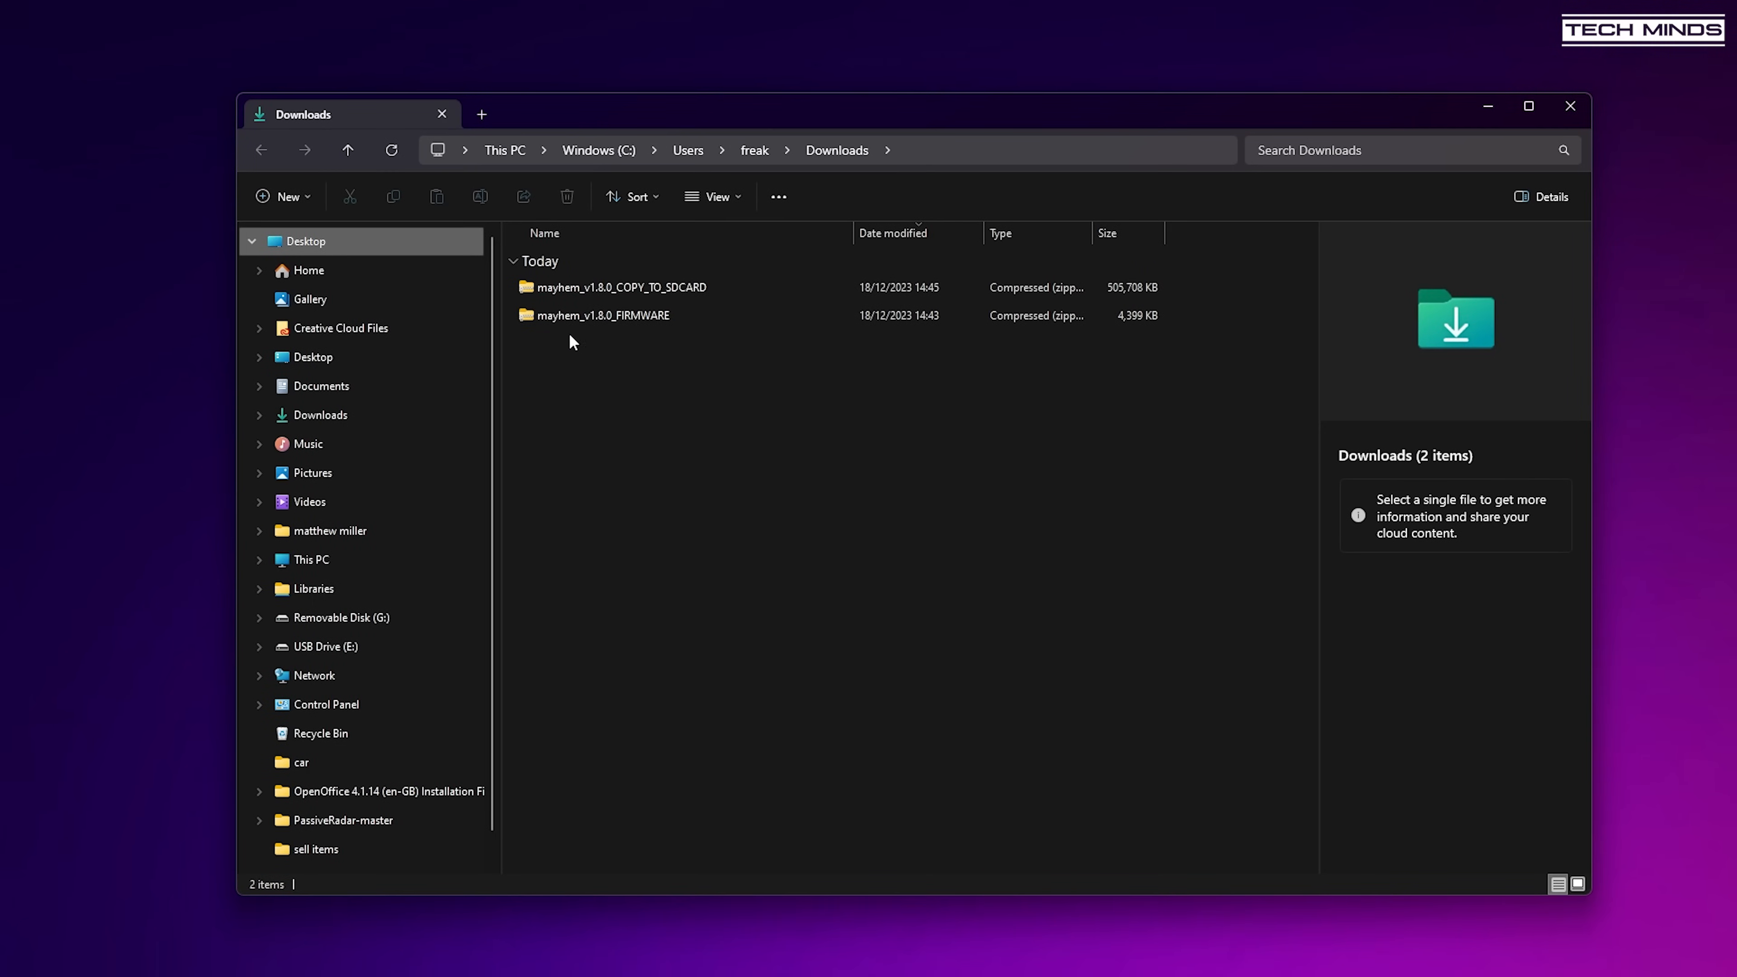
# Extract mayhem_v1.8.0_FIRMWARE.zip via WinRAR into a mayhem_v1.8.0_FIRMWARE folder.
pyautogui.rightClick(604, 315)
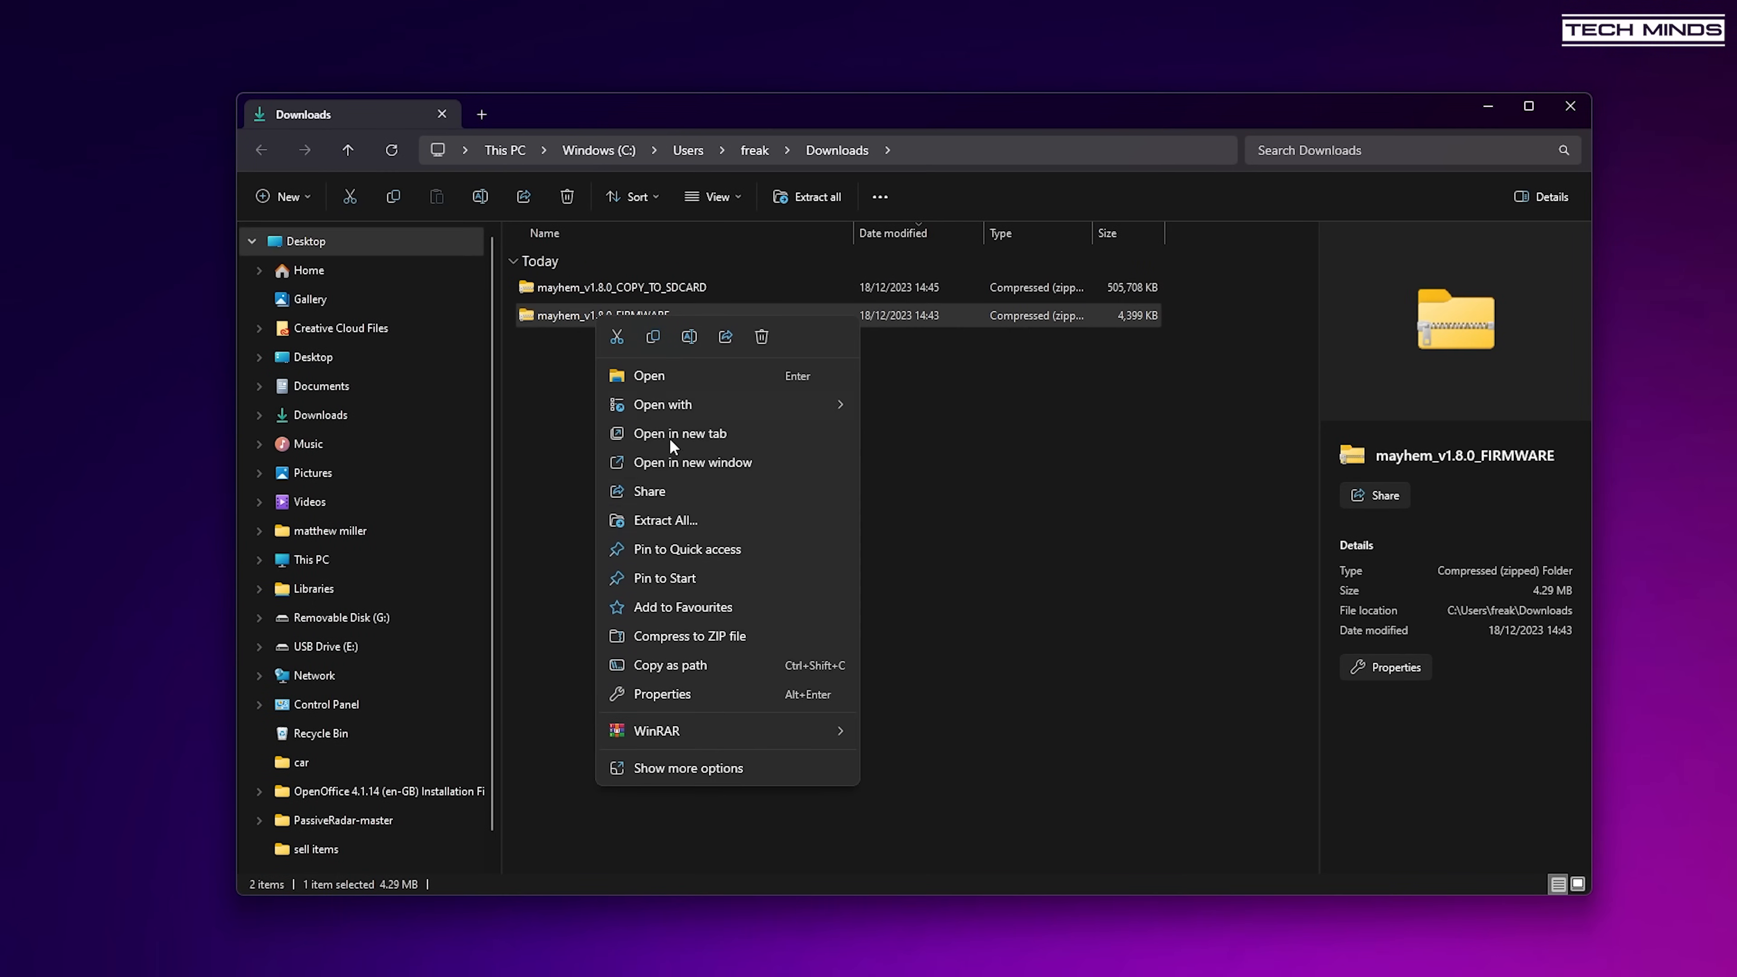
pyautogui.click(655, 730)
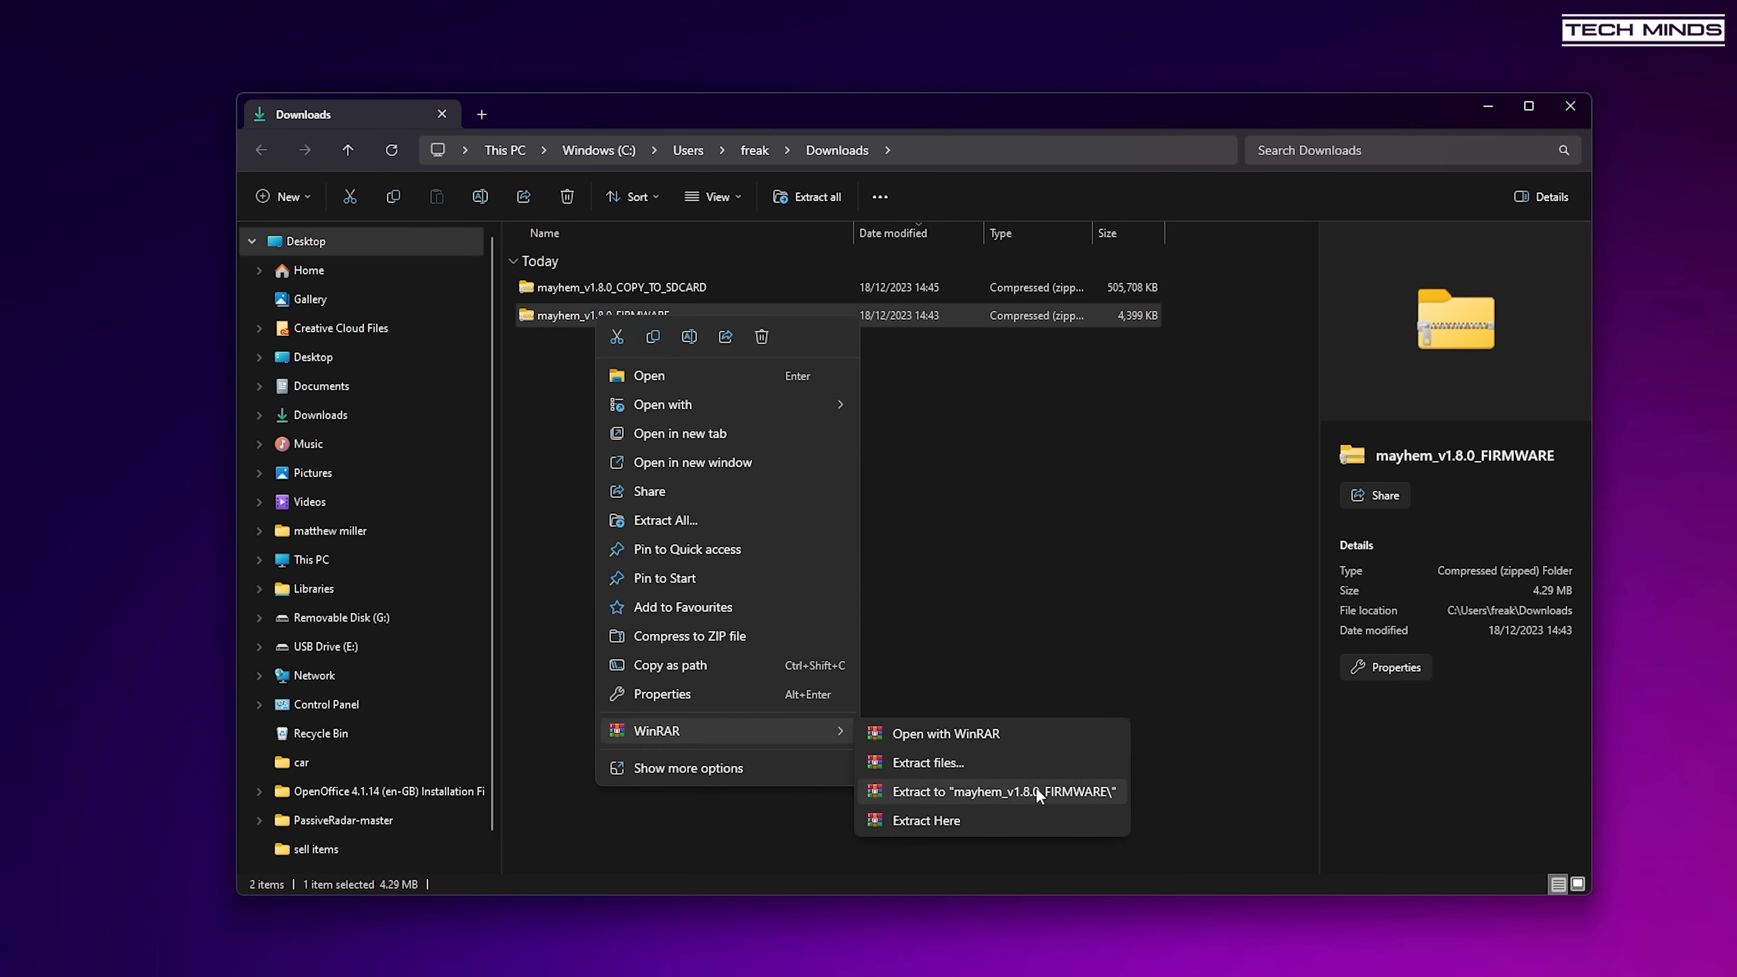
pyautogui.click(998, 791)
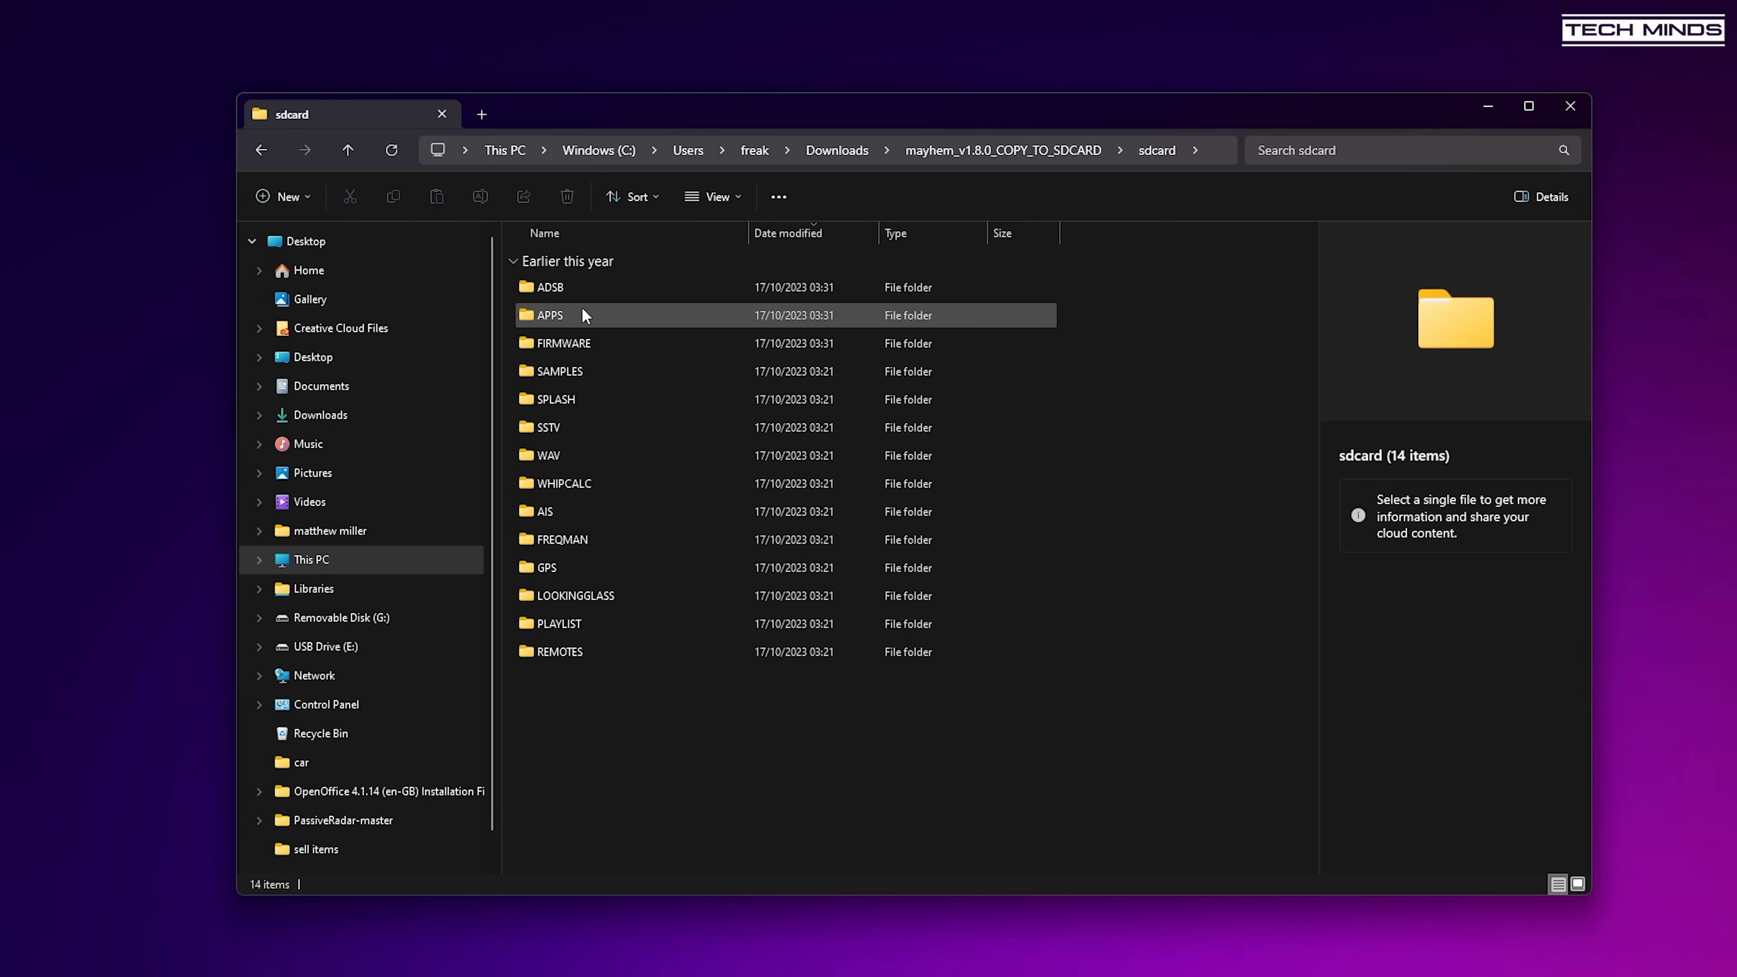
# Navigate from the fourteen sdcard folders into Downloads > mayhem_v1.8.0_FIRMWARE and enter its driver folder.
pyautogui.rightClick(559, 342)
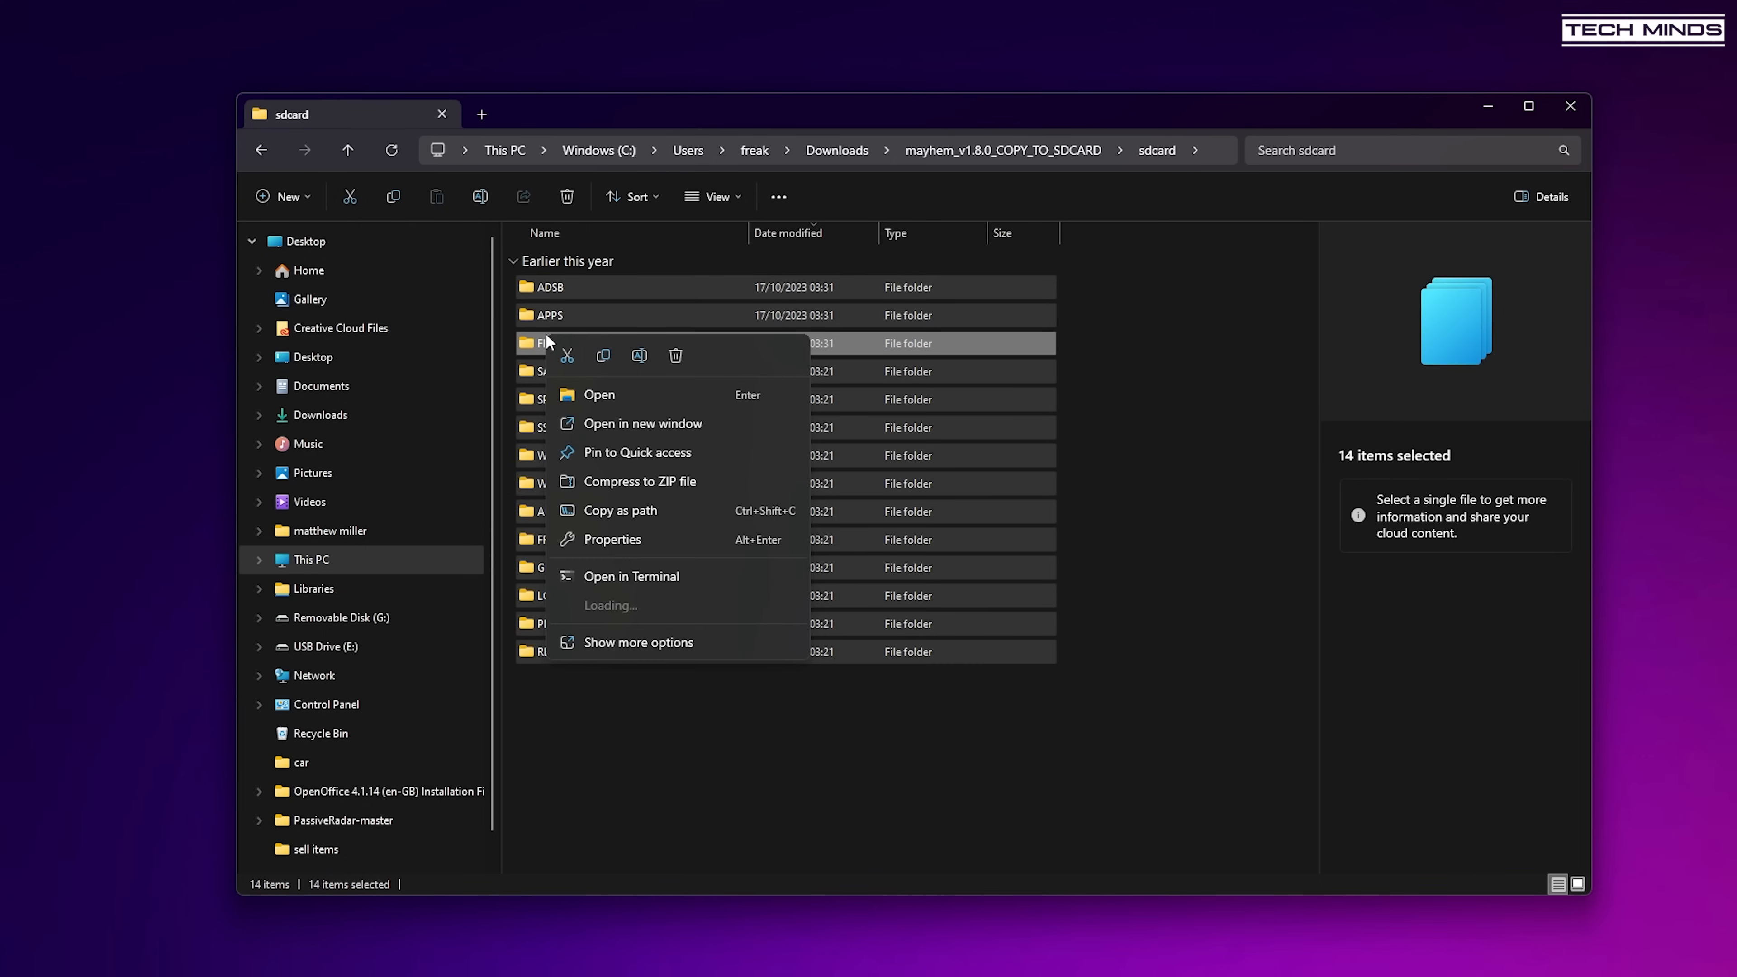
pyautogui.click(332, 617)
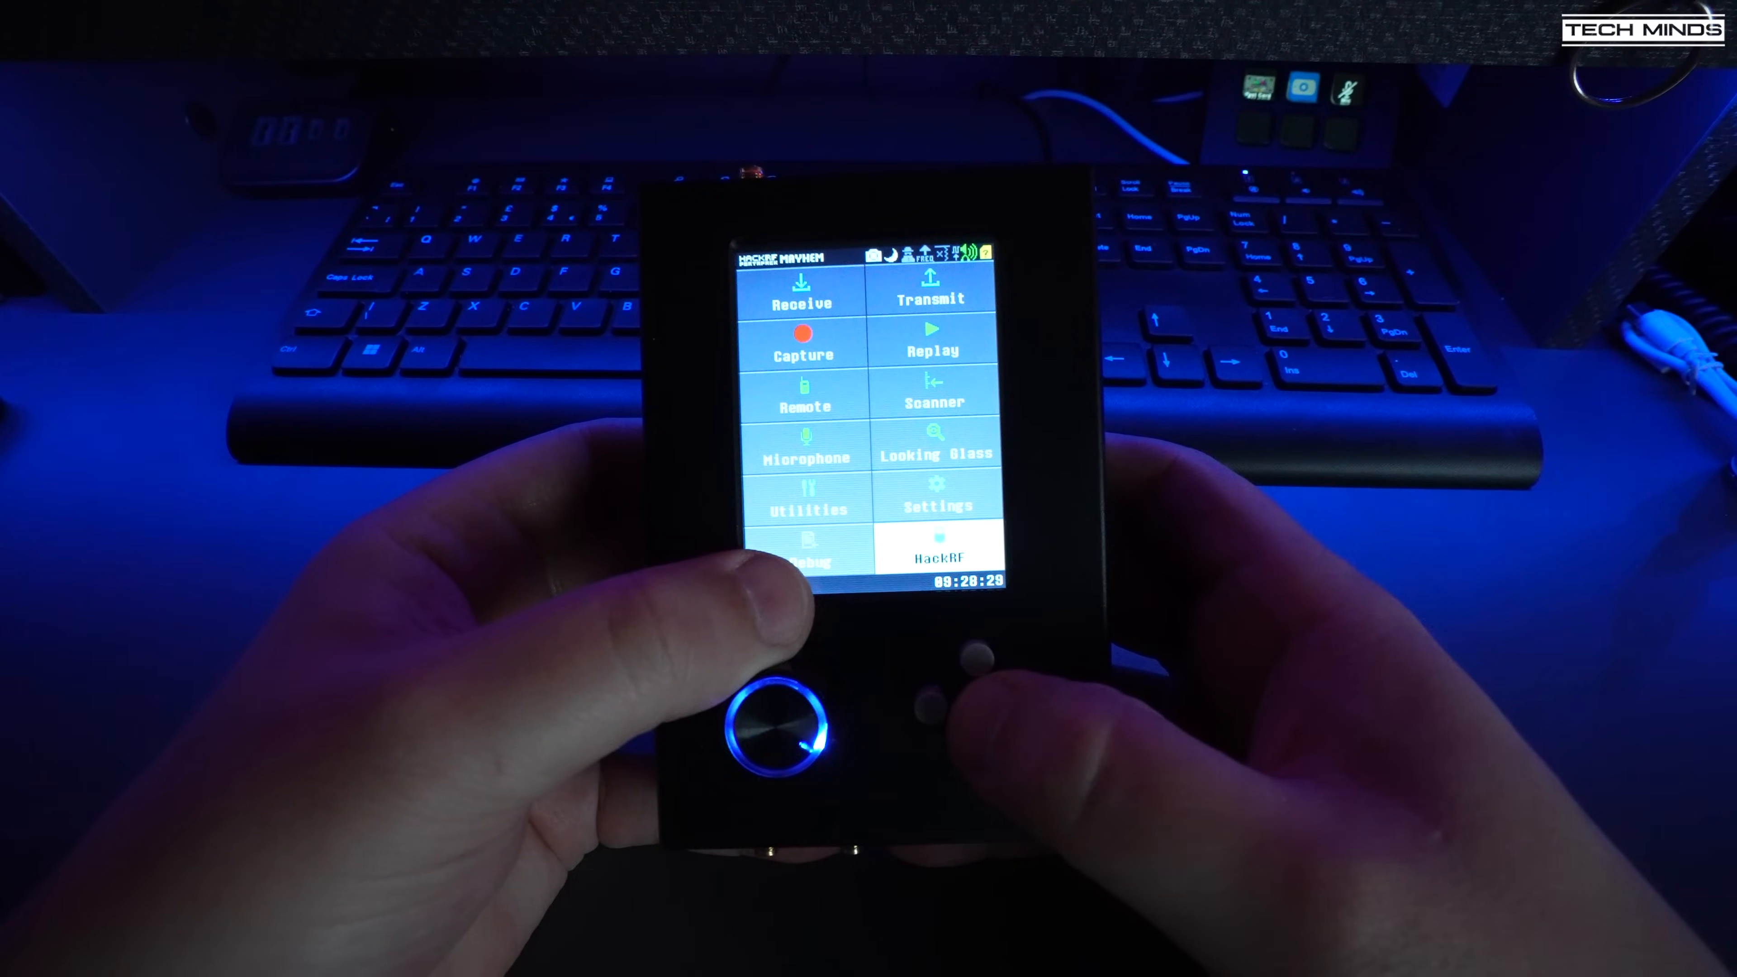
pyautogui.click(937, 554)
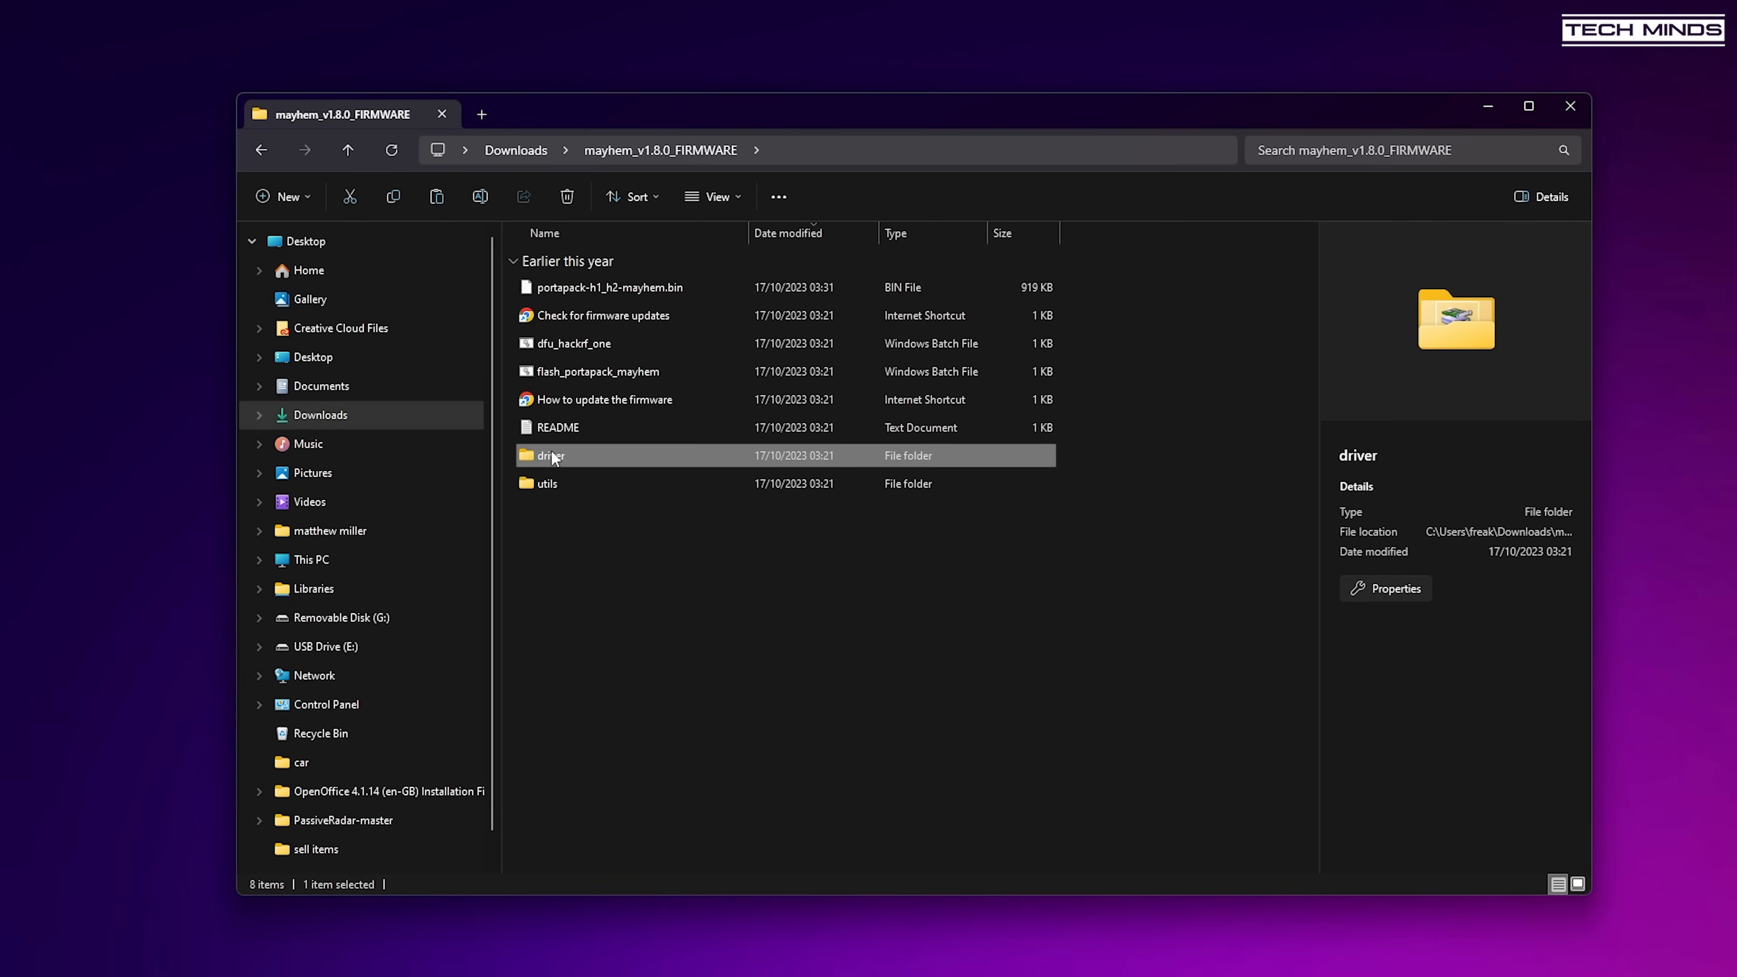
pyautogui.doubleClick(550, 456)
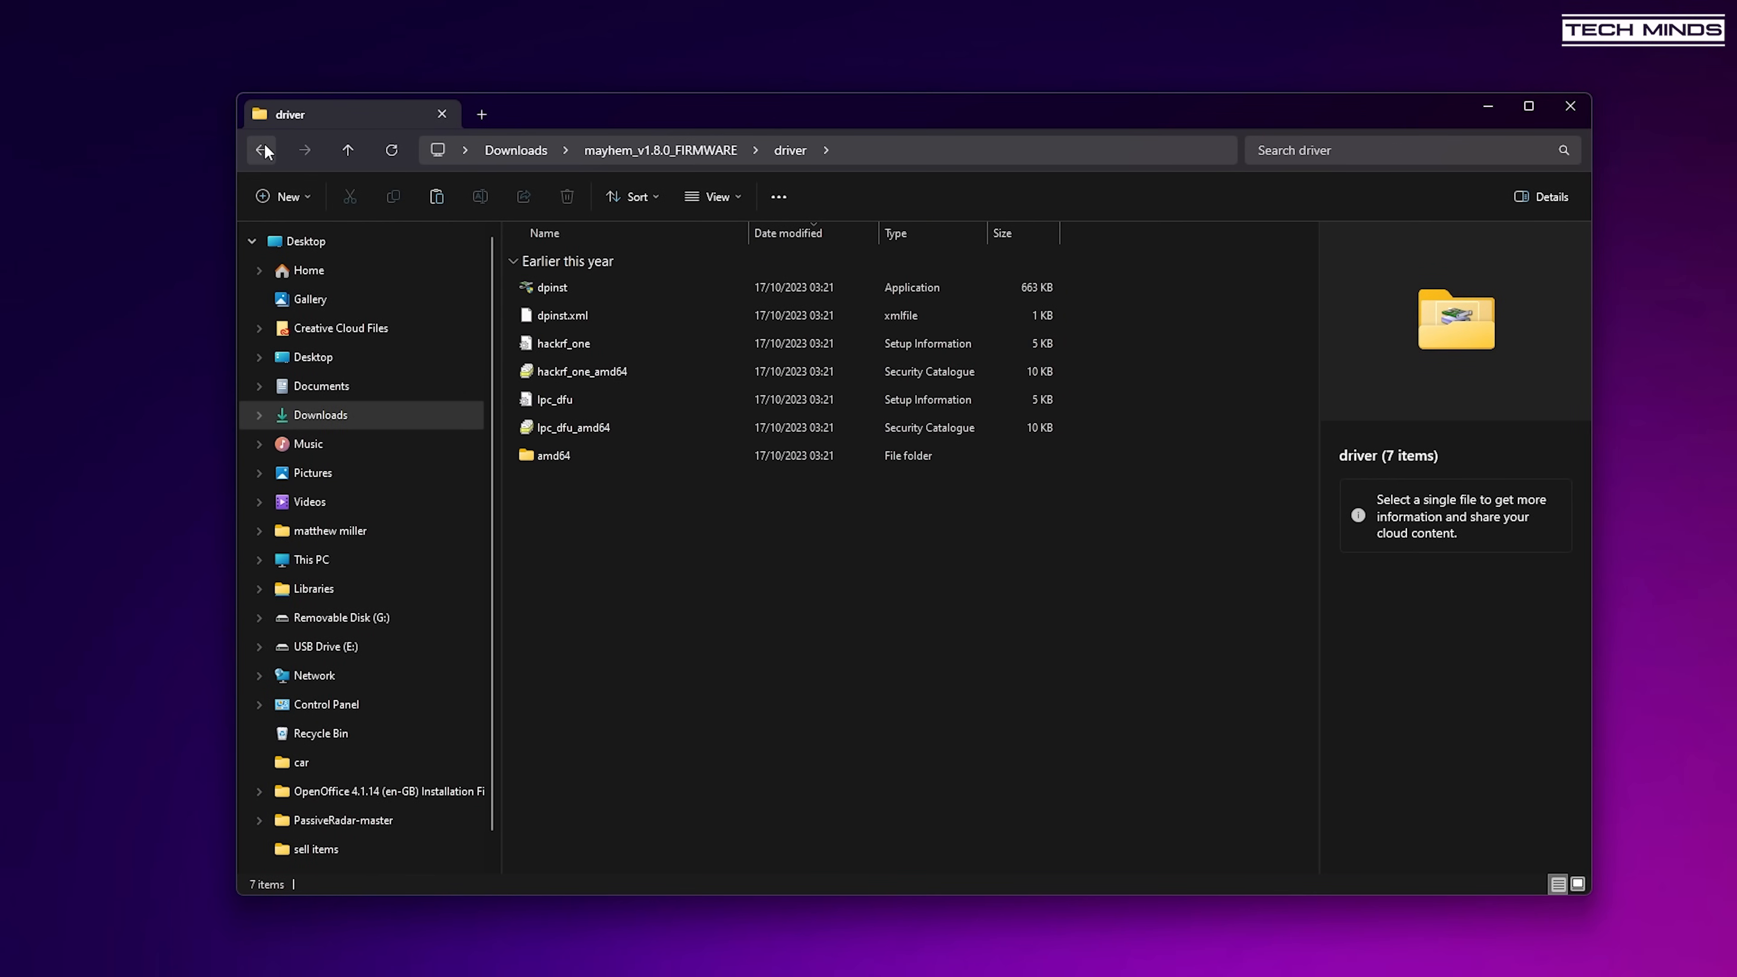
# Browse the utils and driver folders, then confirm installing the ShareBrained USB driver in Windows Security.
pyautogui.click(264, 150)
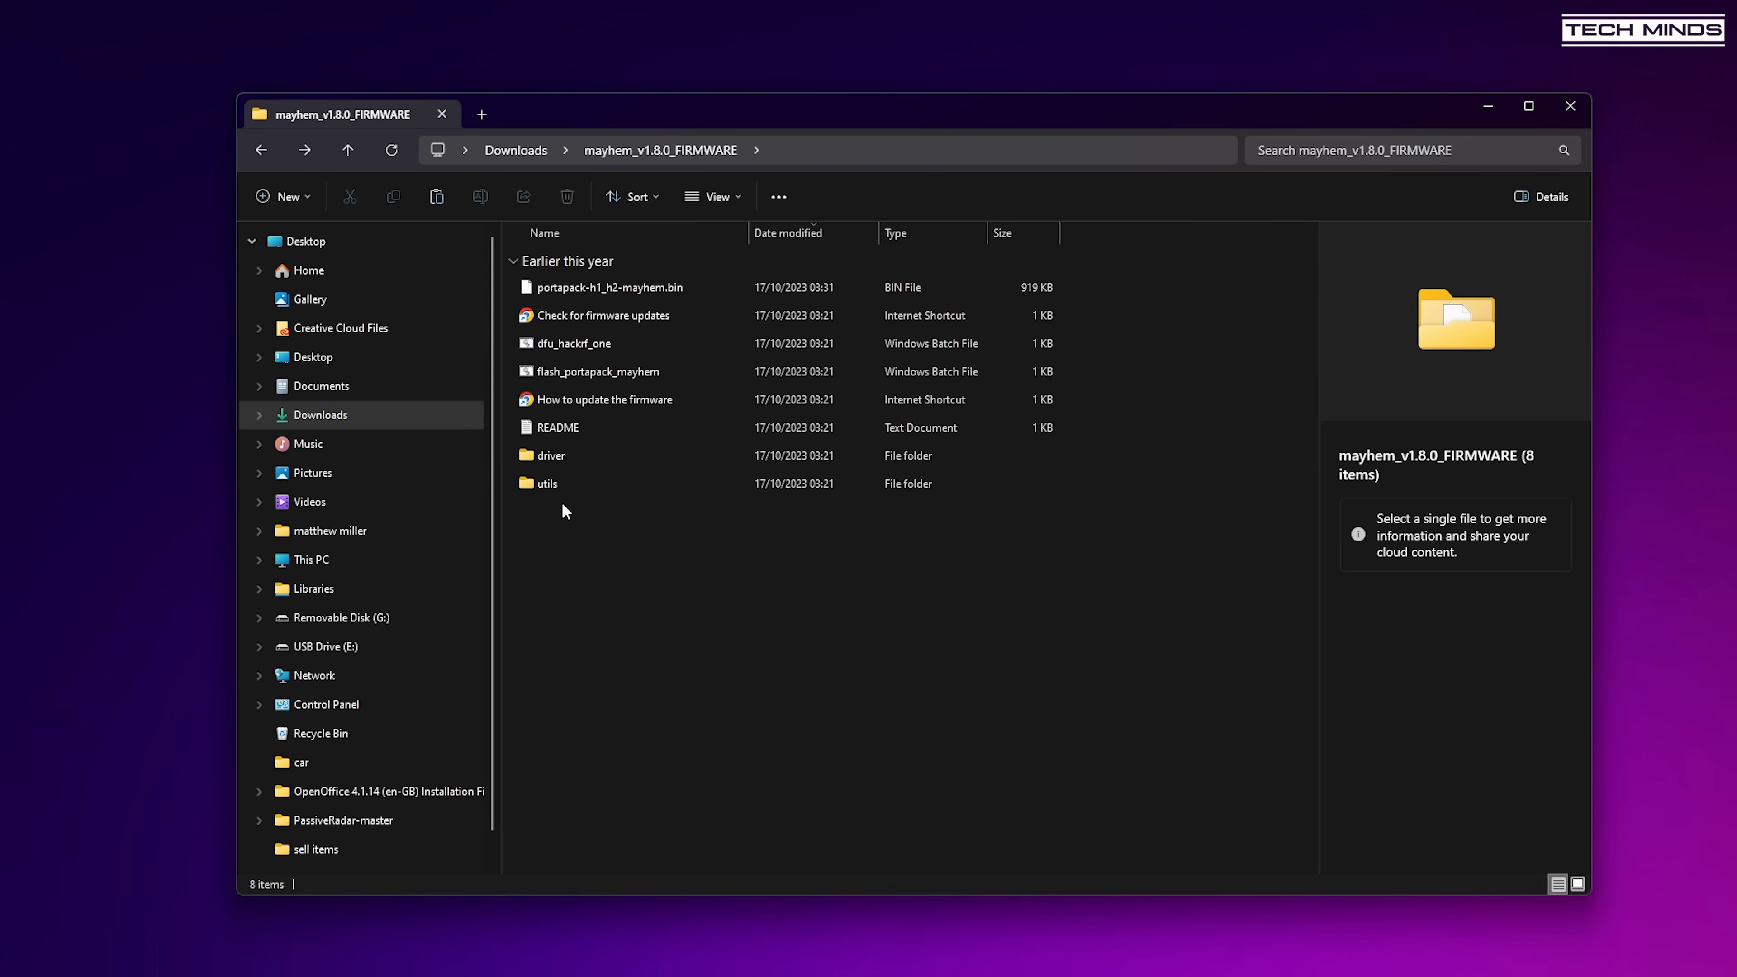
pyautogui.doubleClick(547, 483)
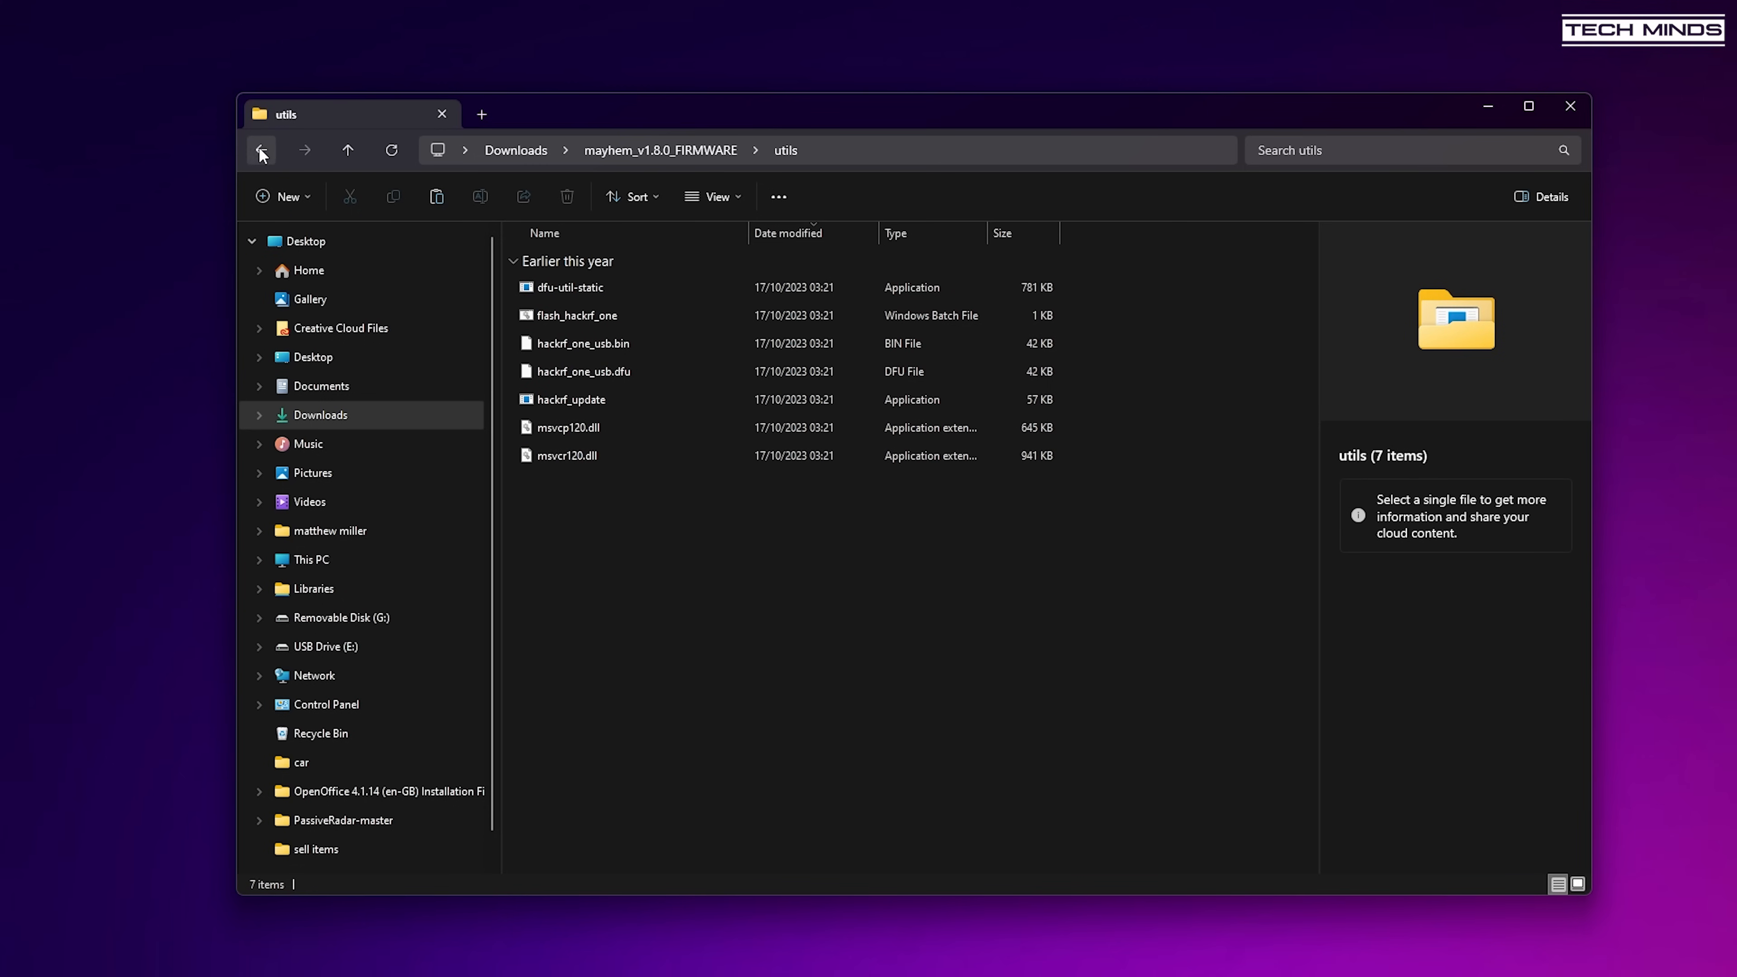
pyautogui.click(261, 149)
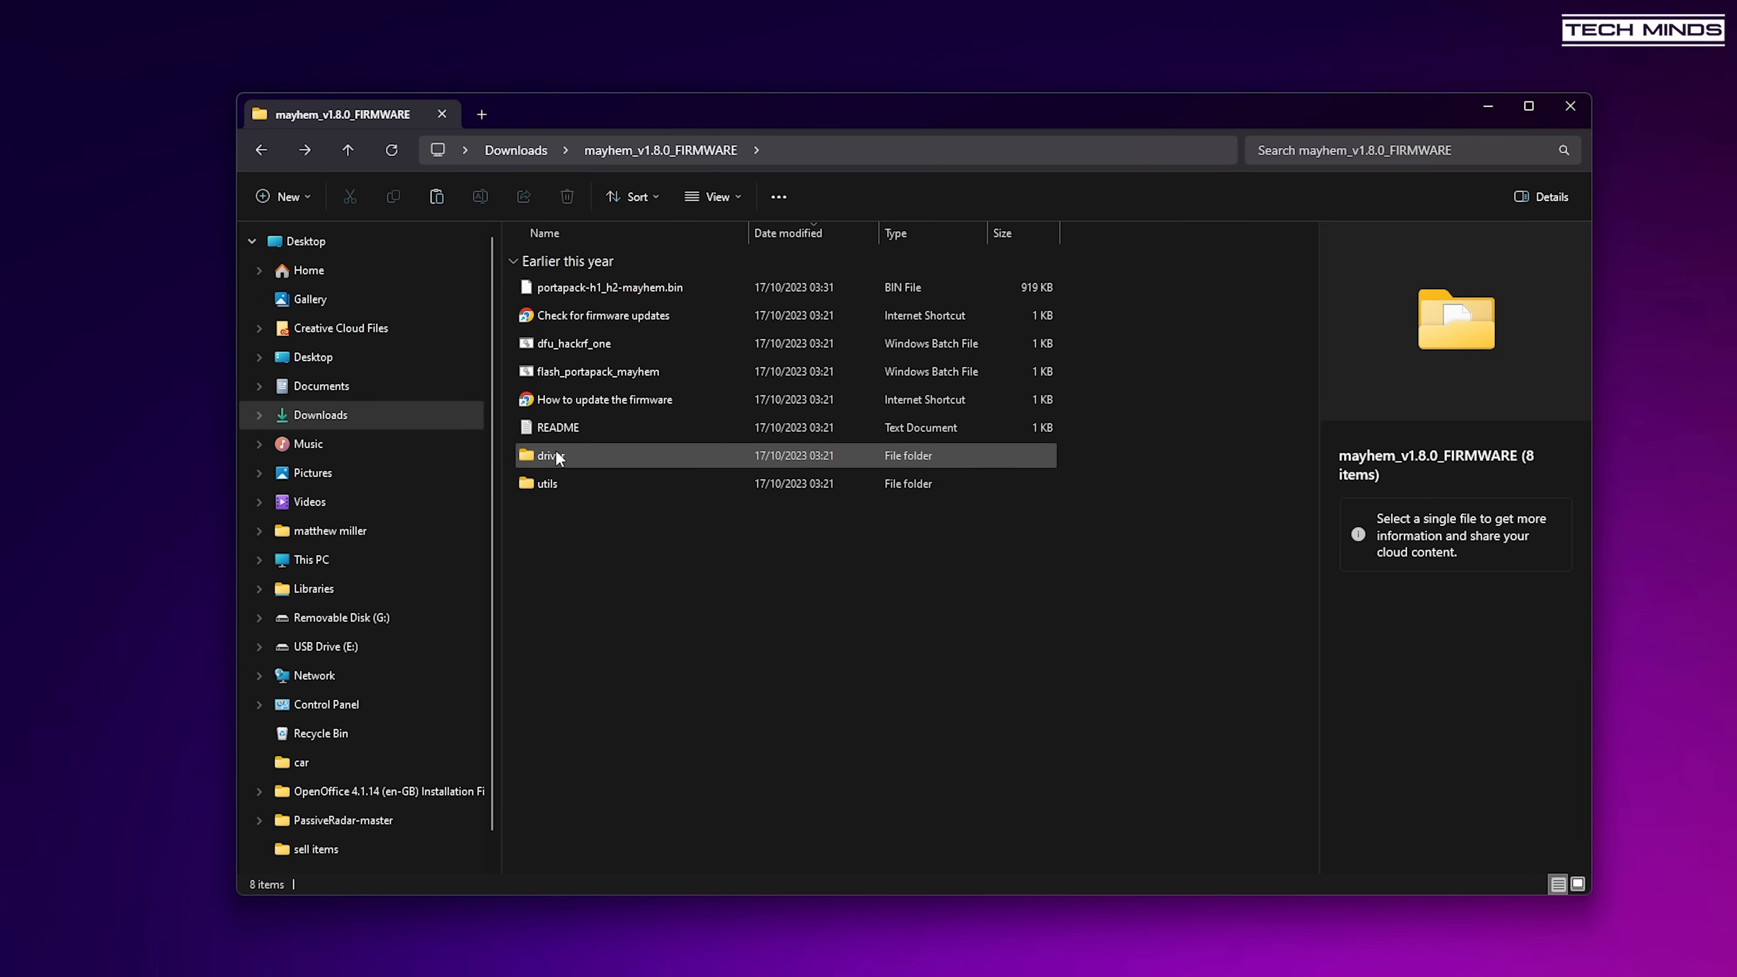
pyautogui.doubleClick(552, 455)
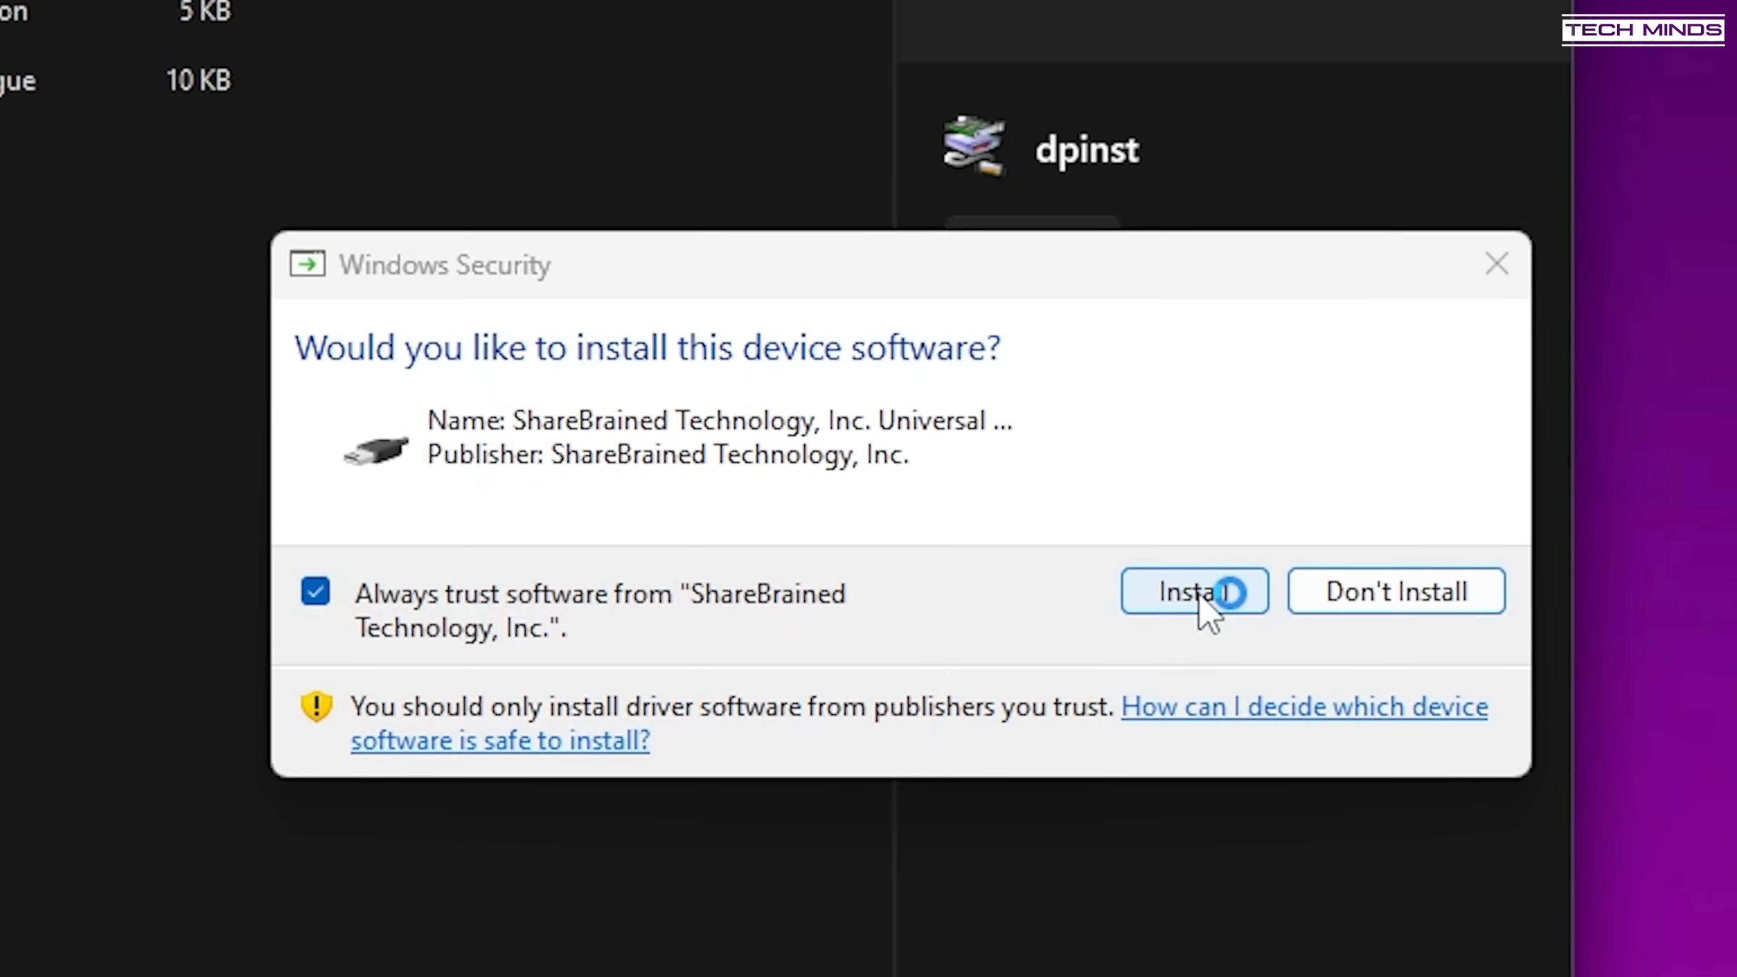
pyautogui.click(1195, 591)
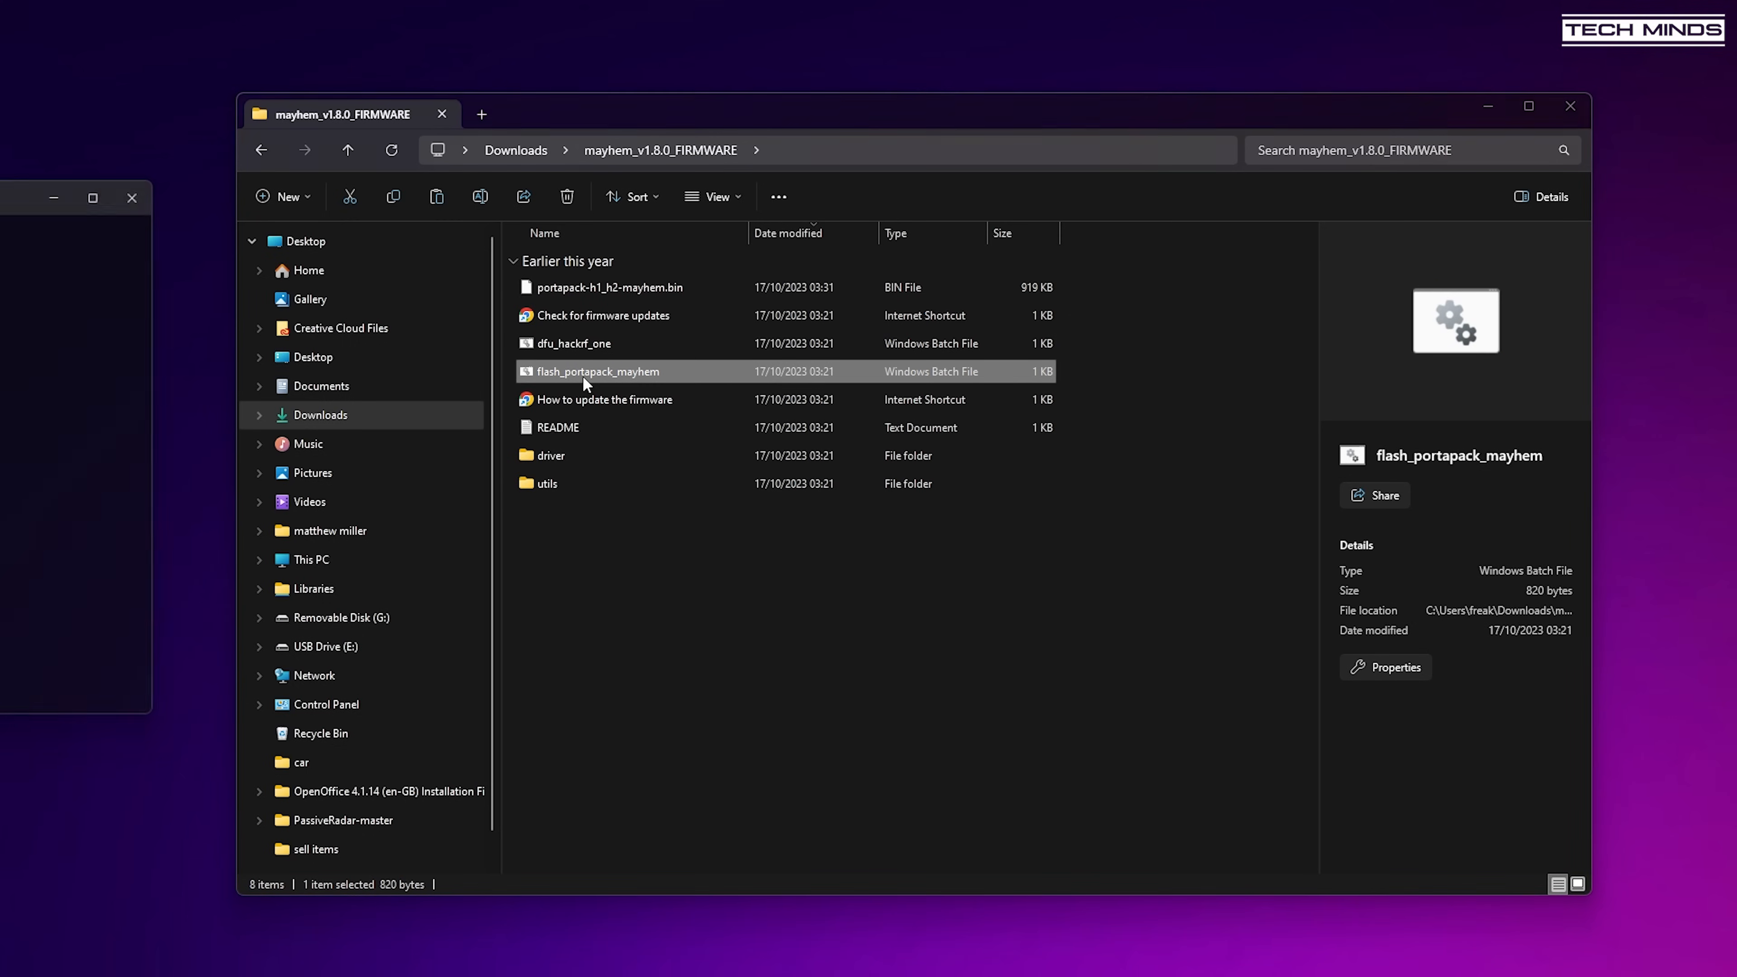
# Run the flash_portapack_mayhem script, close Explorer, and continue past the 'press any key' prompt.
pyautogui.doubleClick(600, 371)
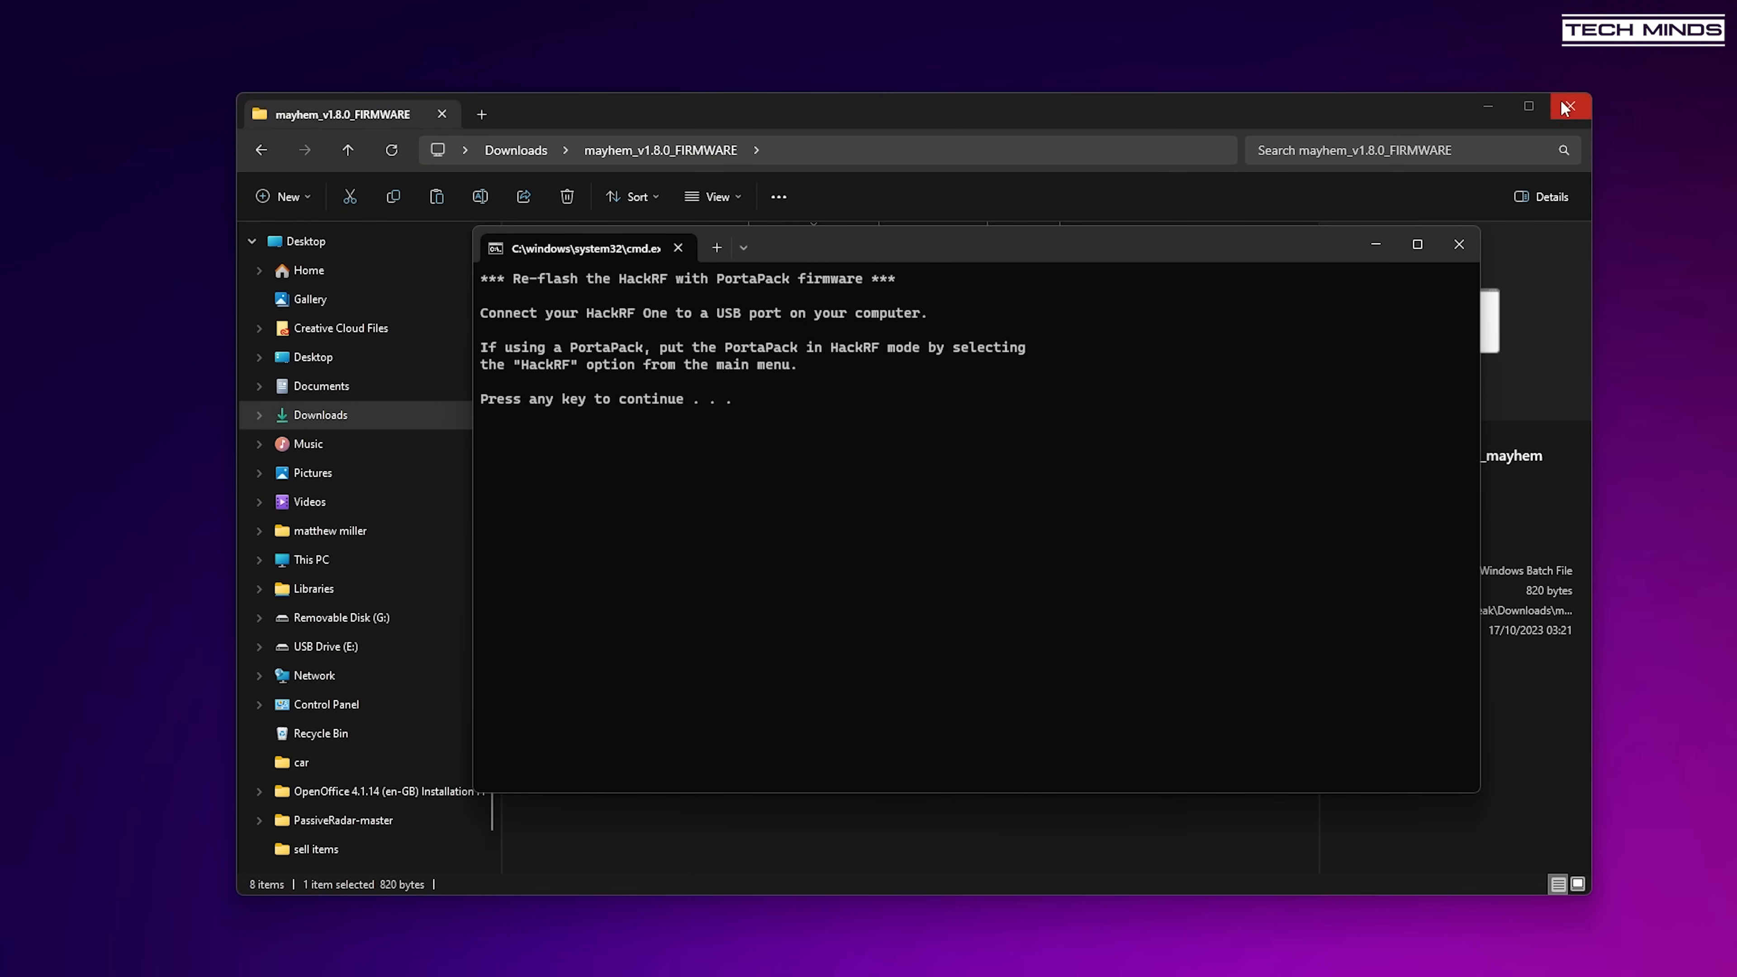
pyautogui.click(1570, 107)
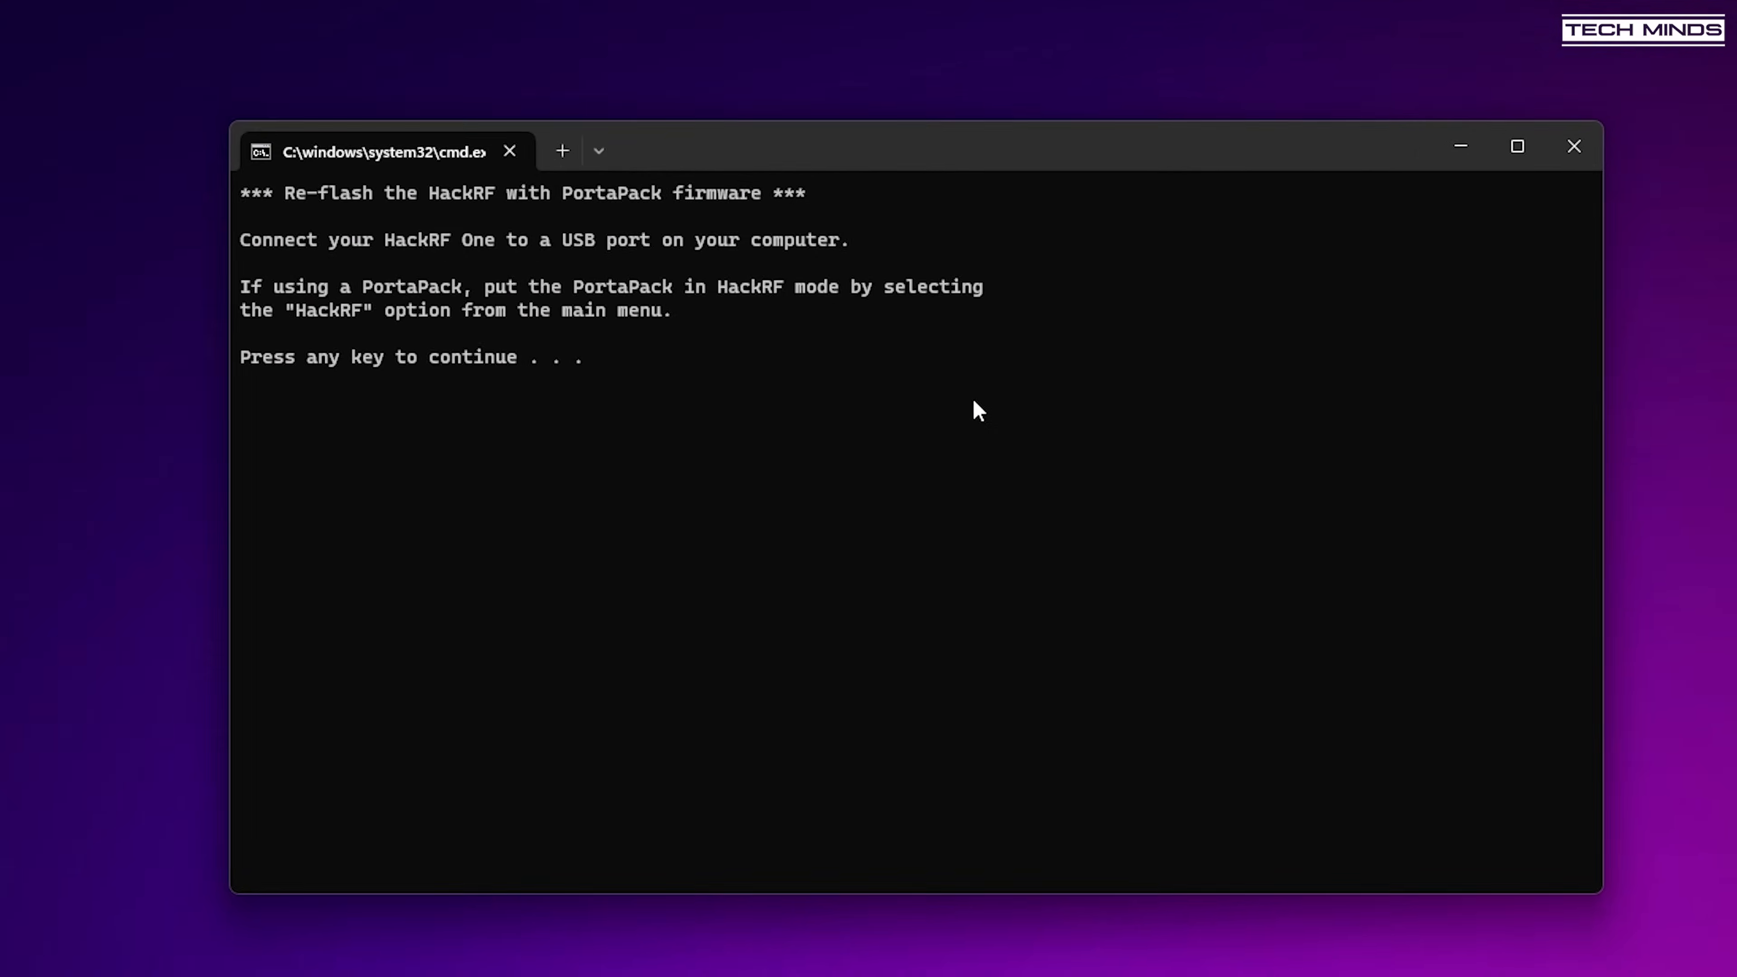
pyautogui.press('enter')
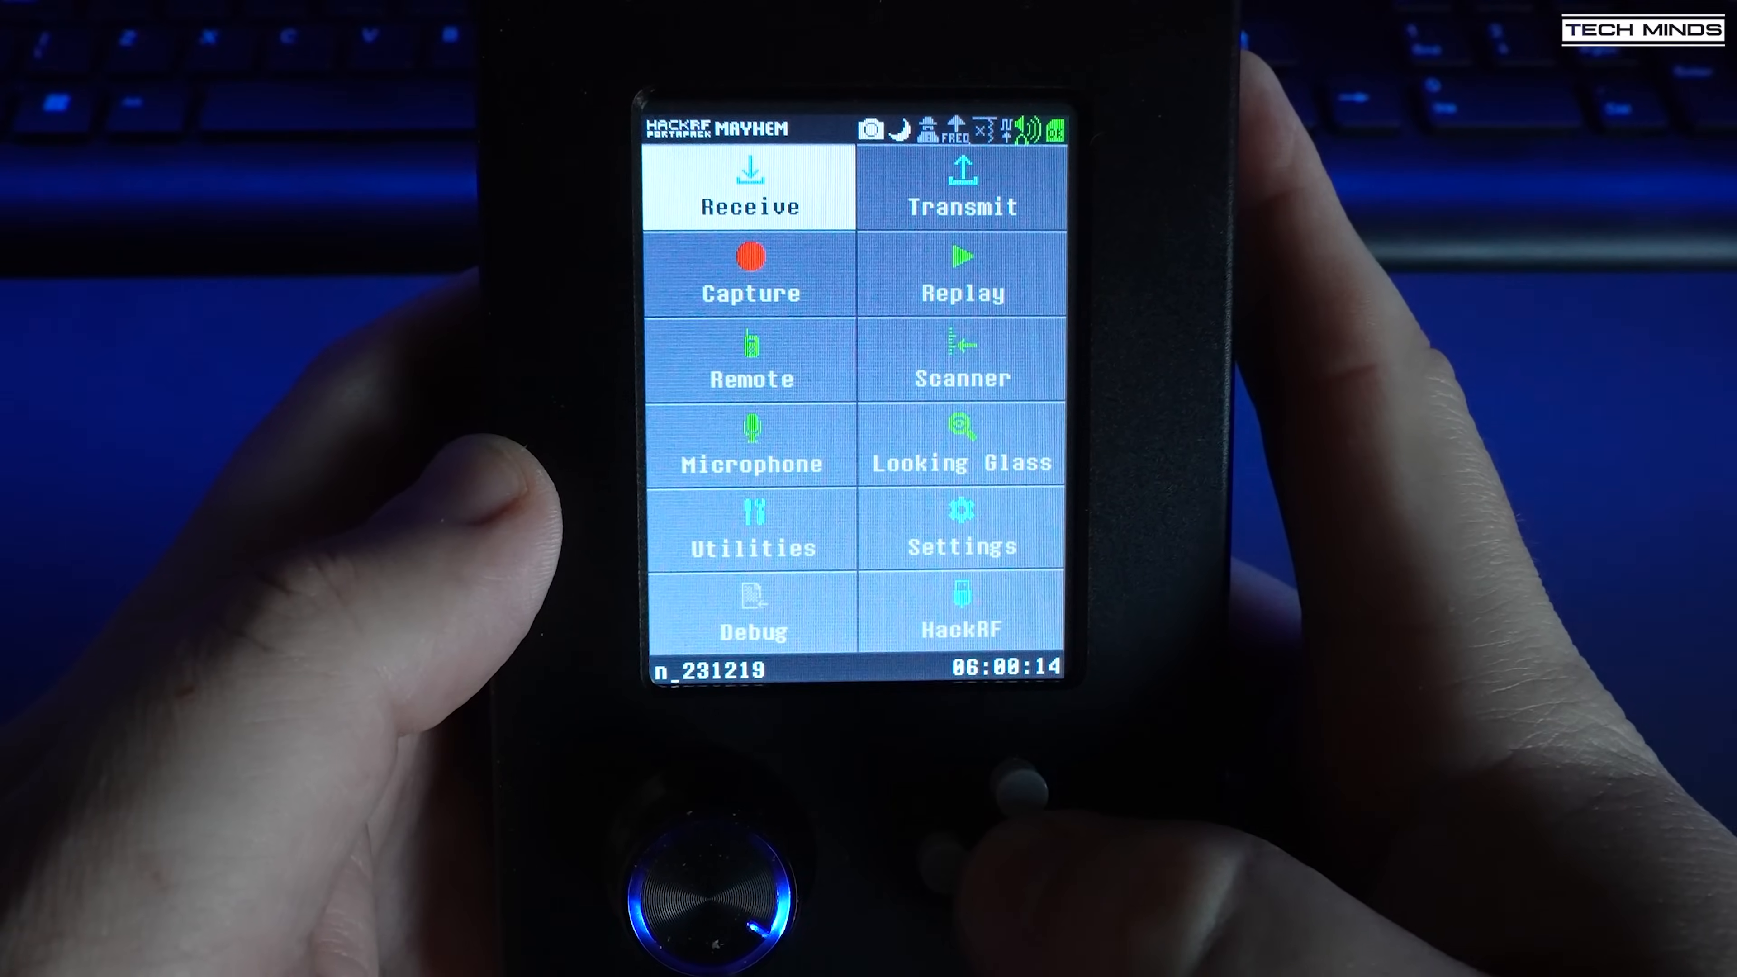
# Launch the ADS-B receiver from the Receive apps and adjust its LNA gain.
pyautogui.click(750, 188)
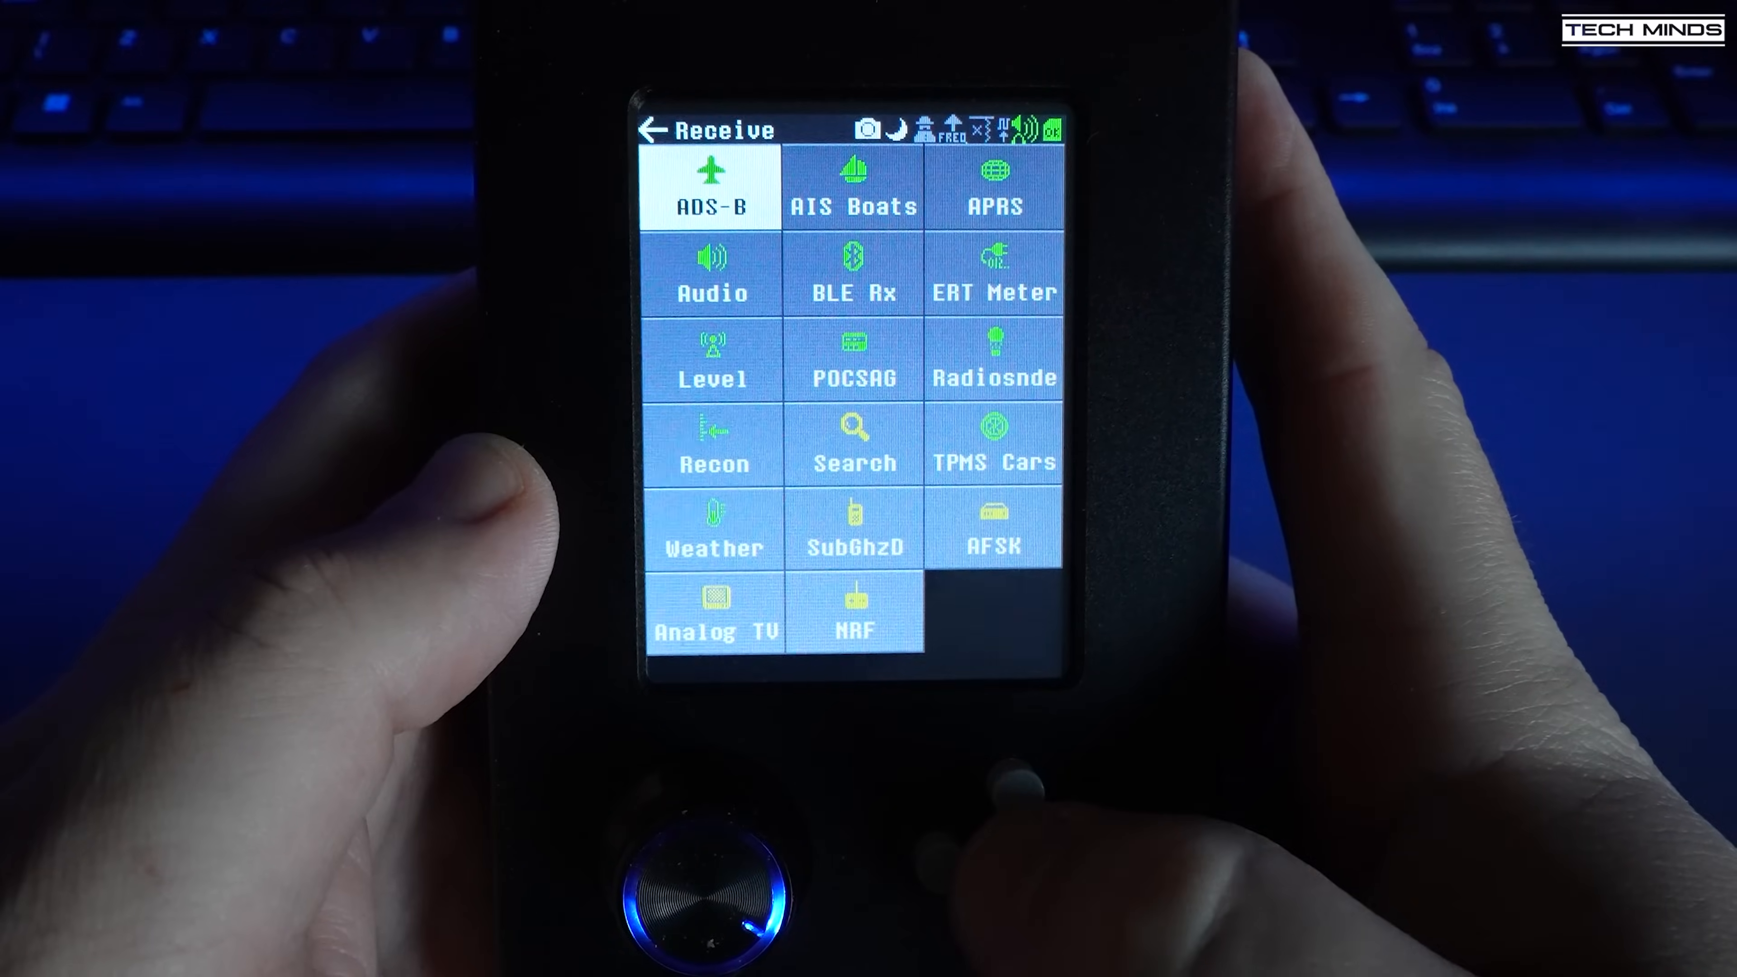
pyautogui.click(711, 188)
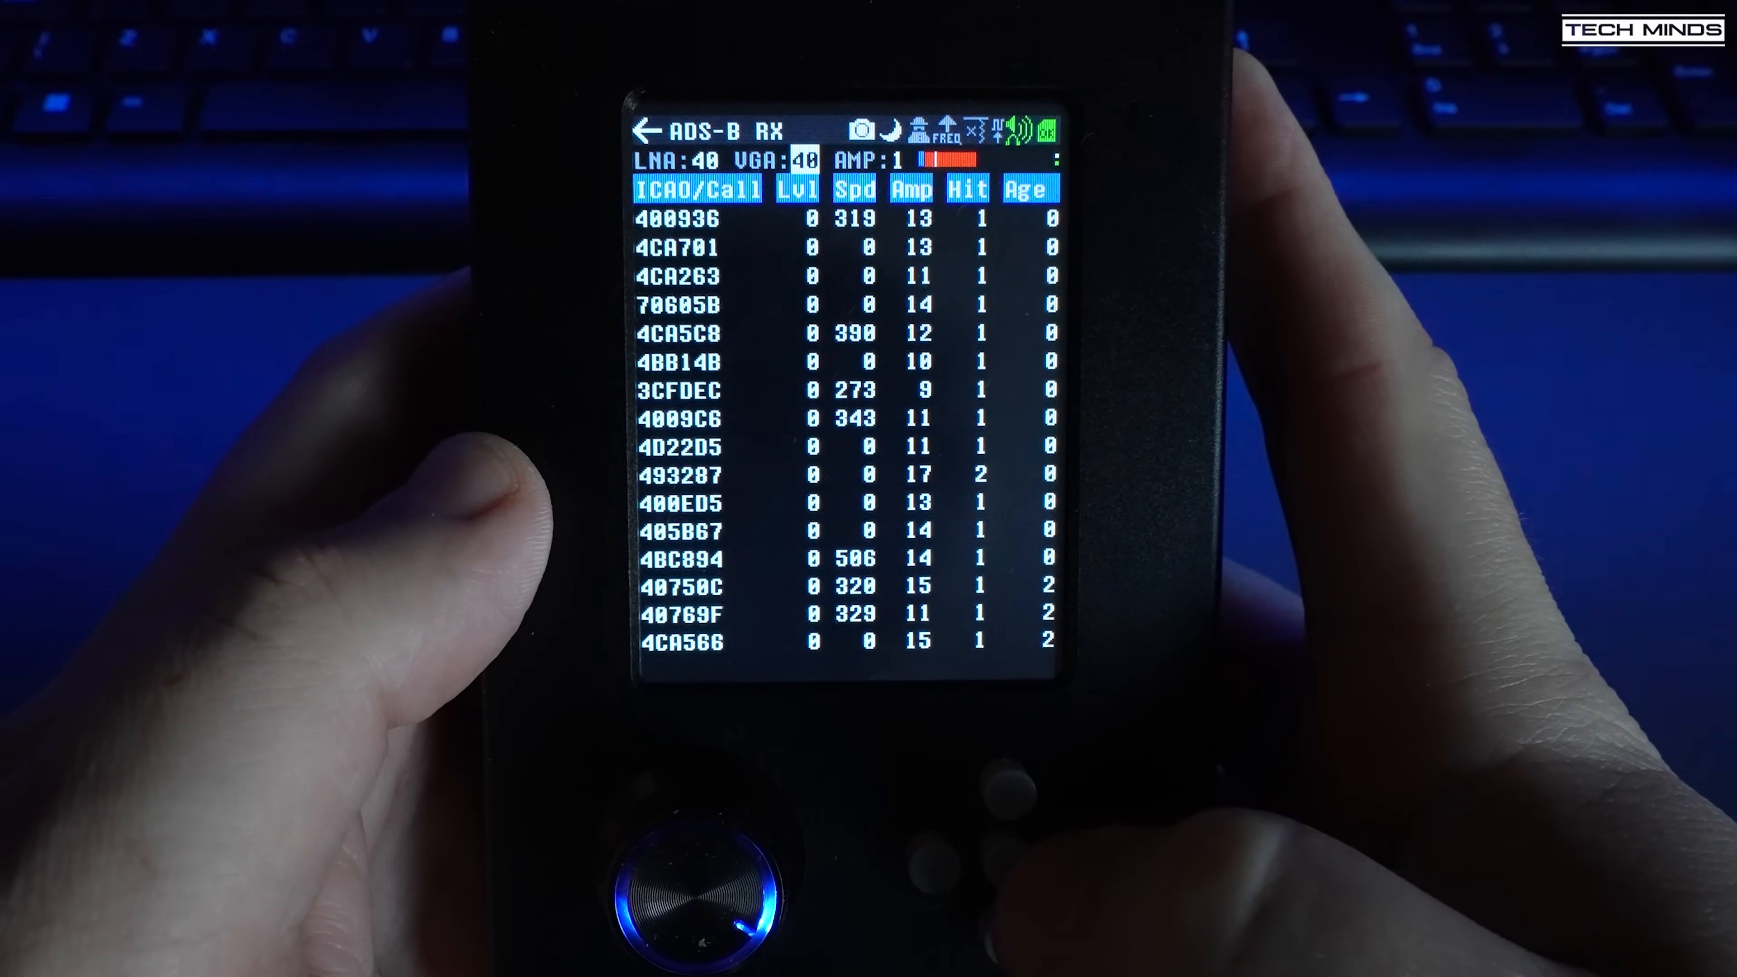
pyautogui.click(1017, 798)
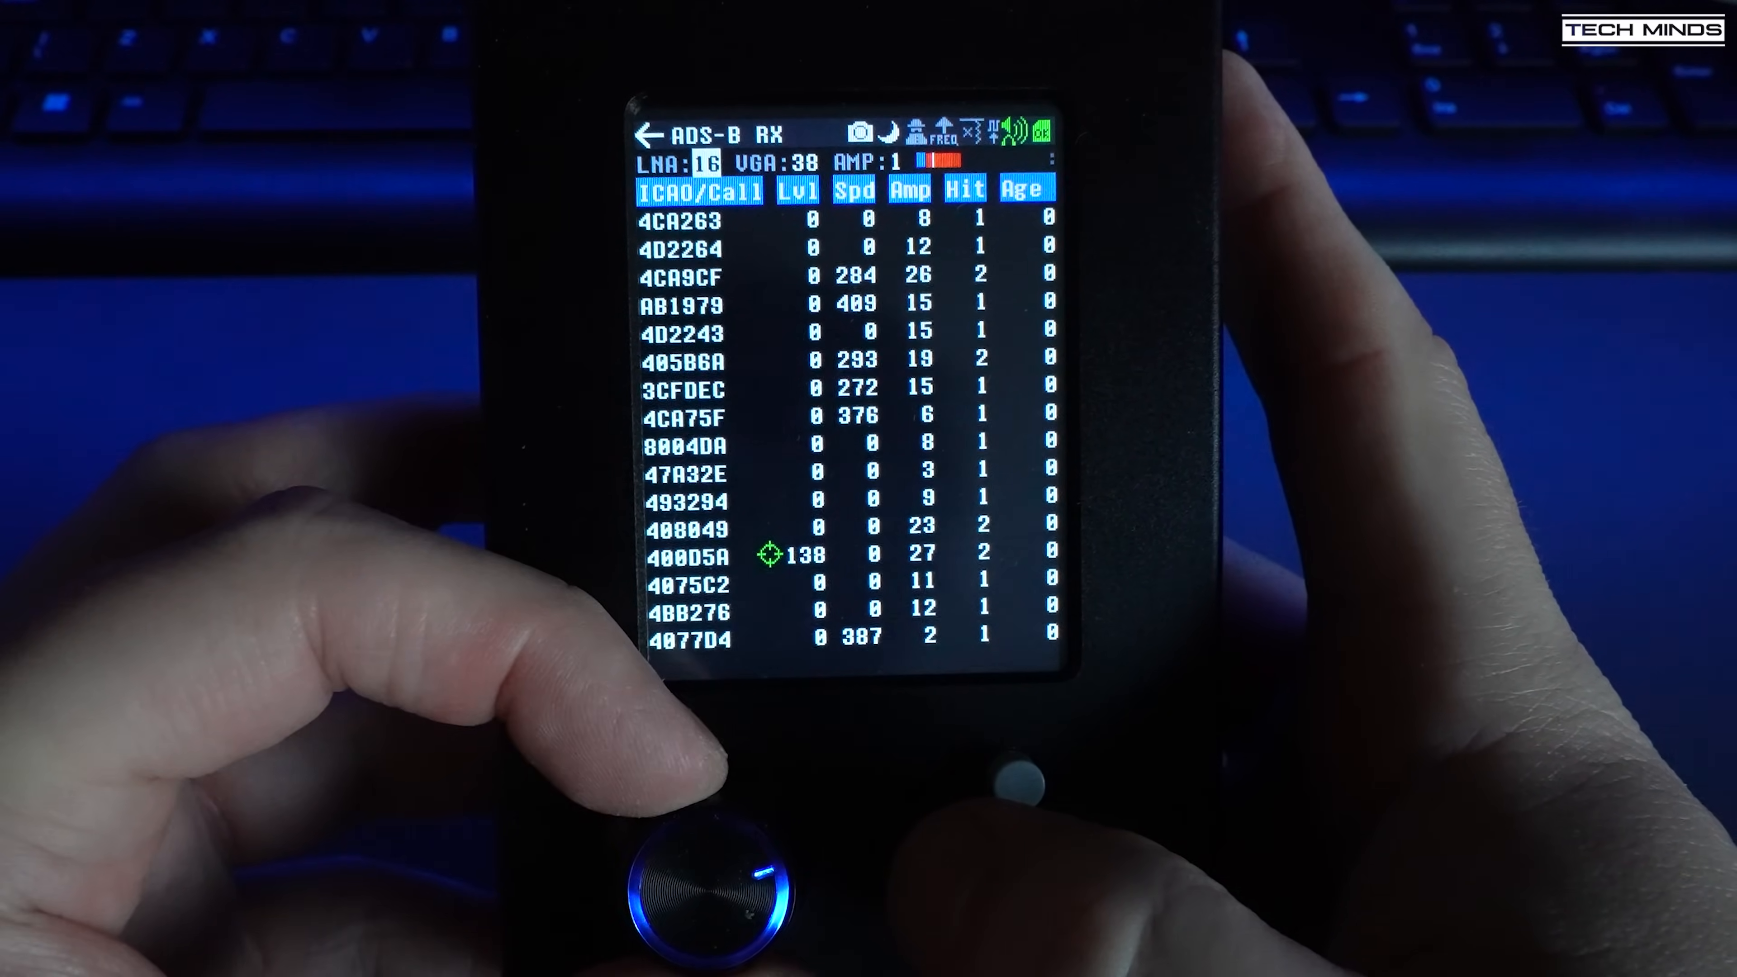
pyautogui.moveTo(709, 887); pyautogui.dragTo(754, 831)
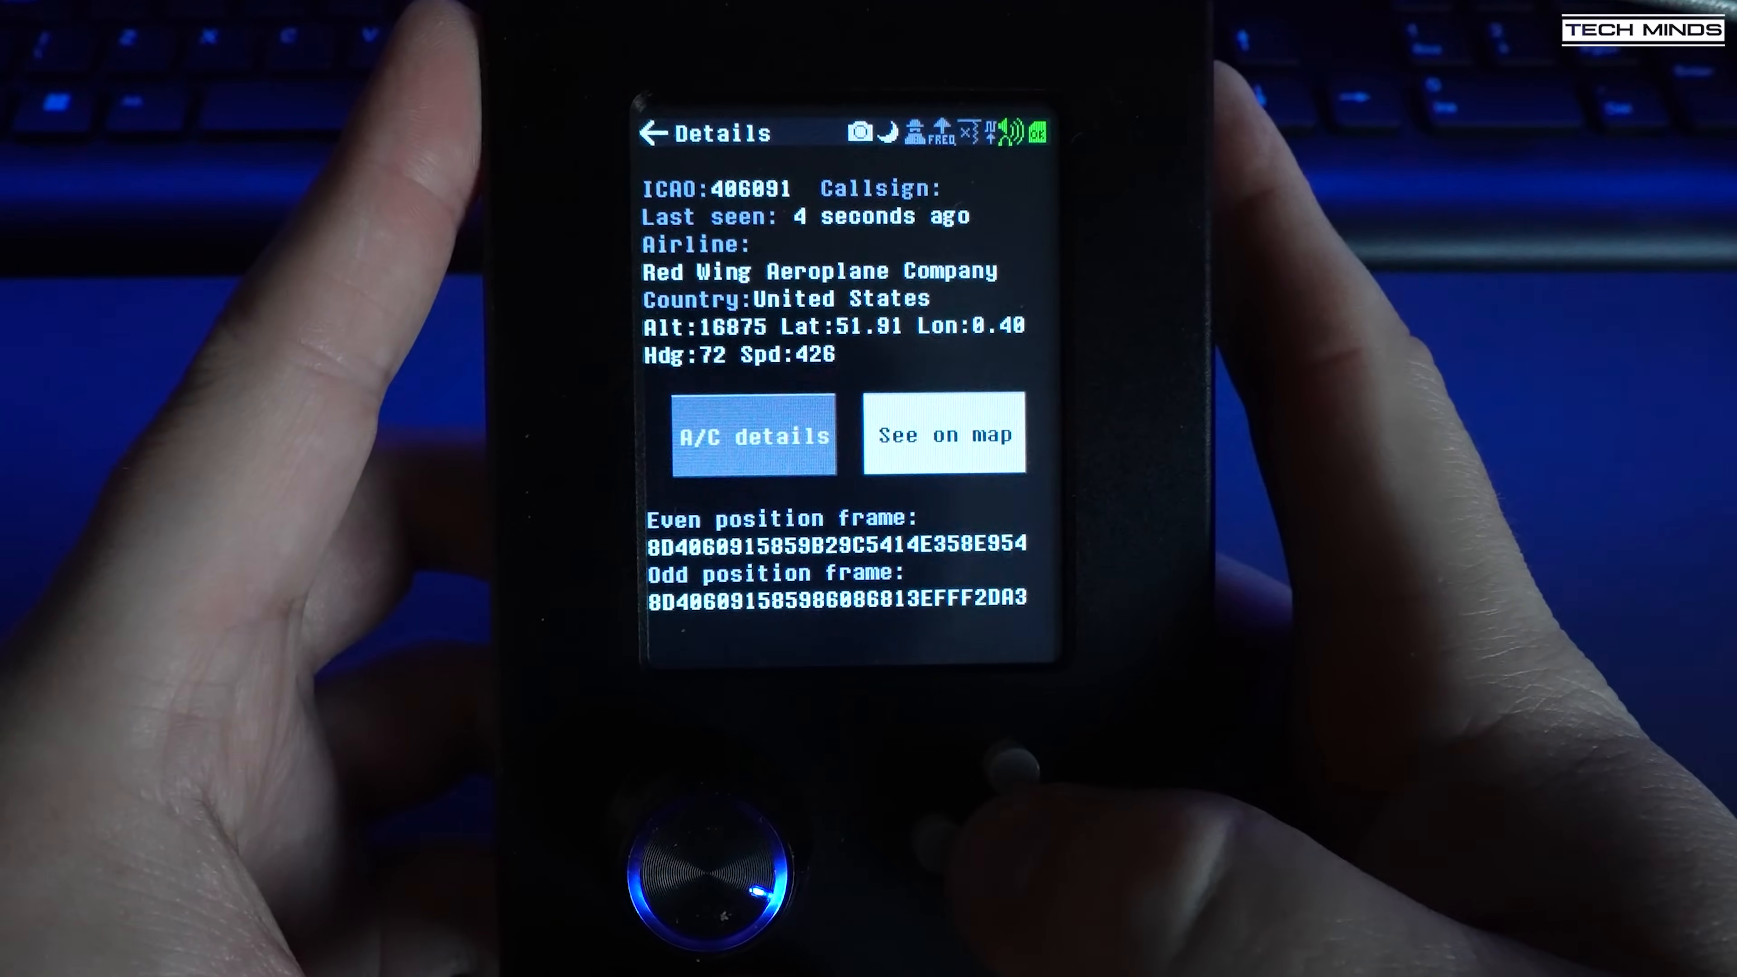
# View another aircraft's details (BAW17SE), then back out to the Receive app menu.
pyautogui.click(944, 433)
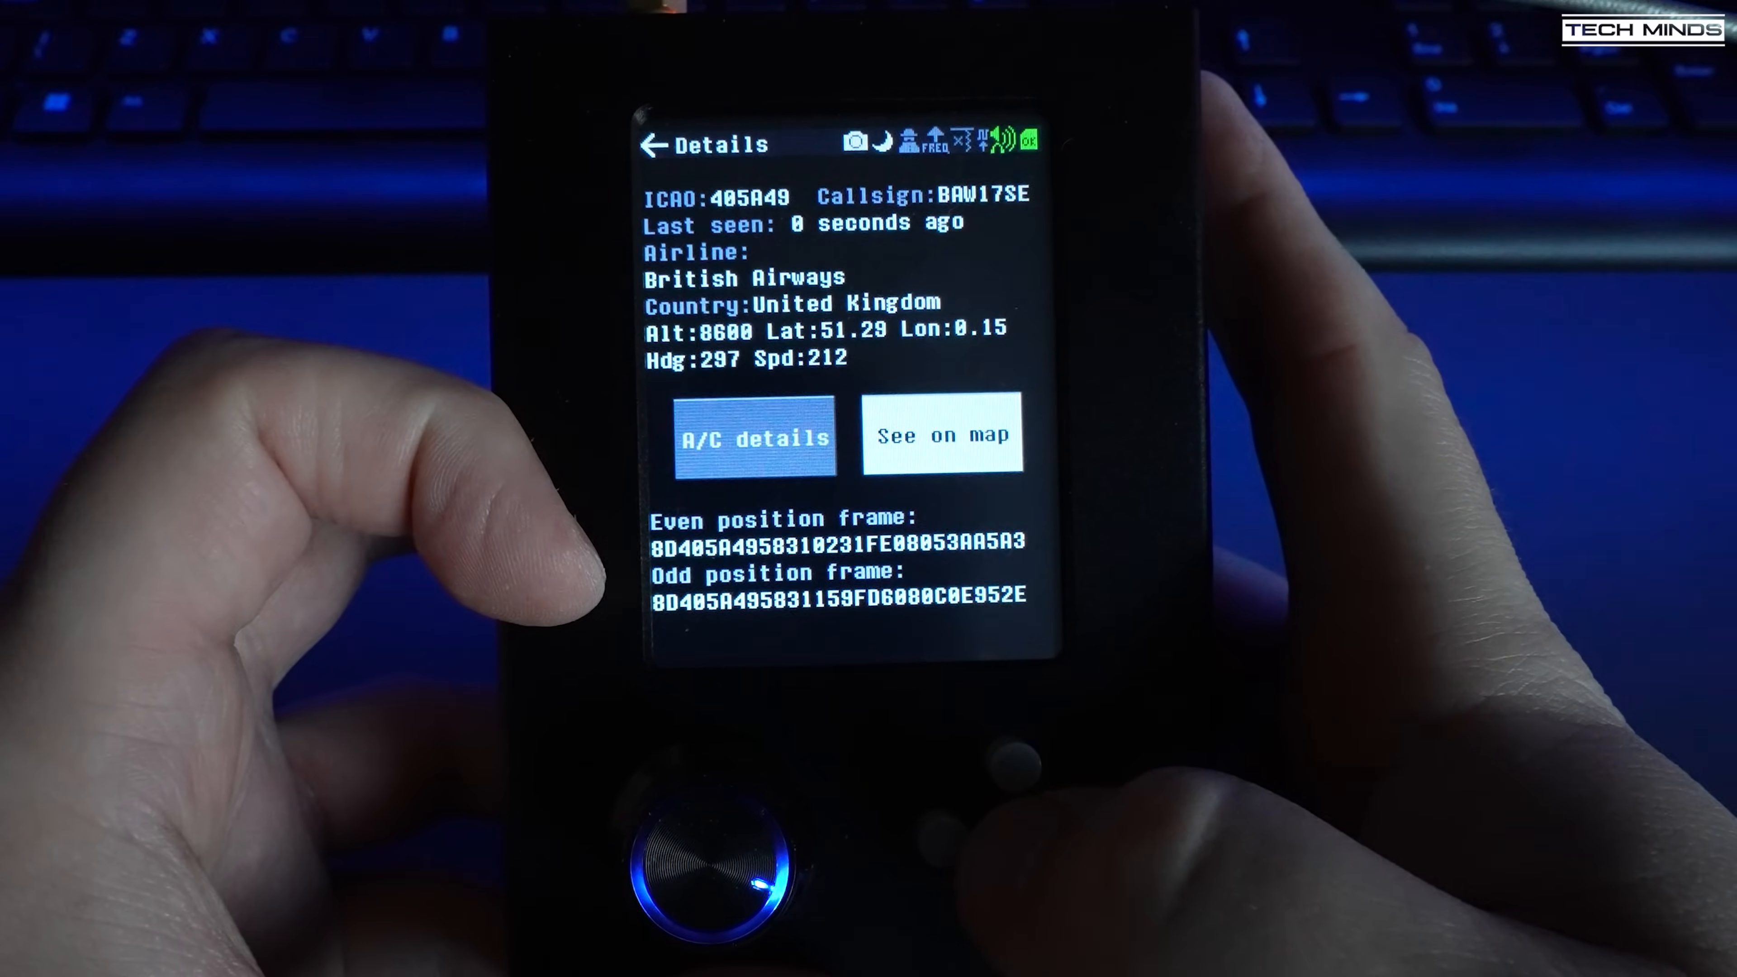
pyautogui.click(942, 433)
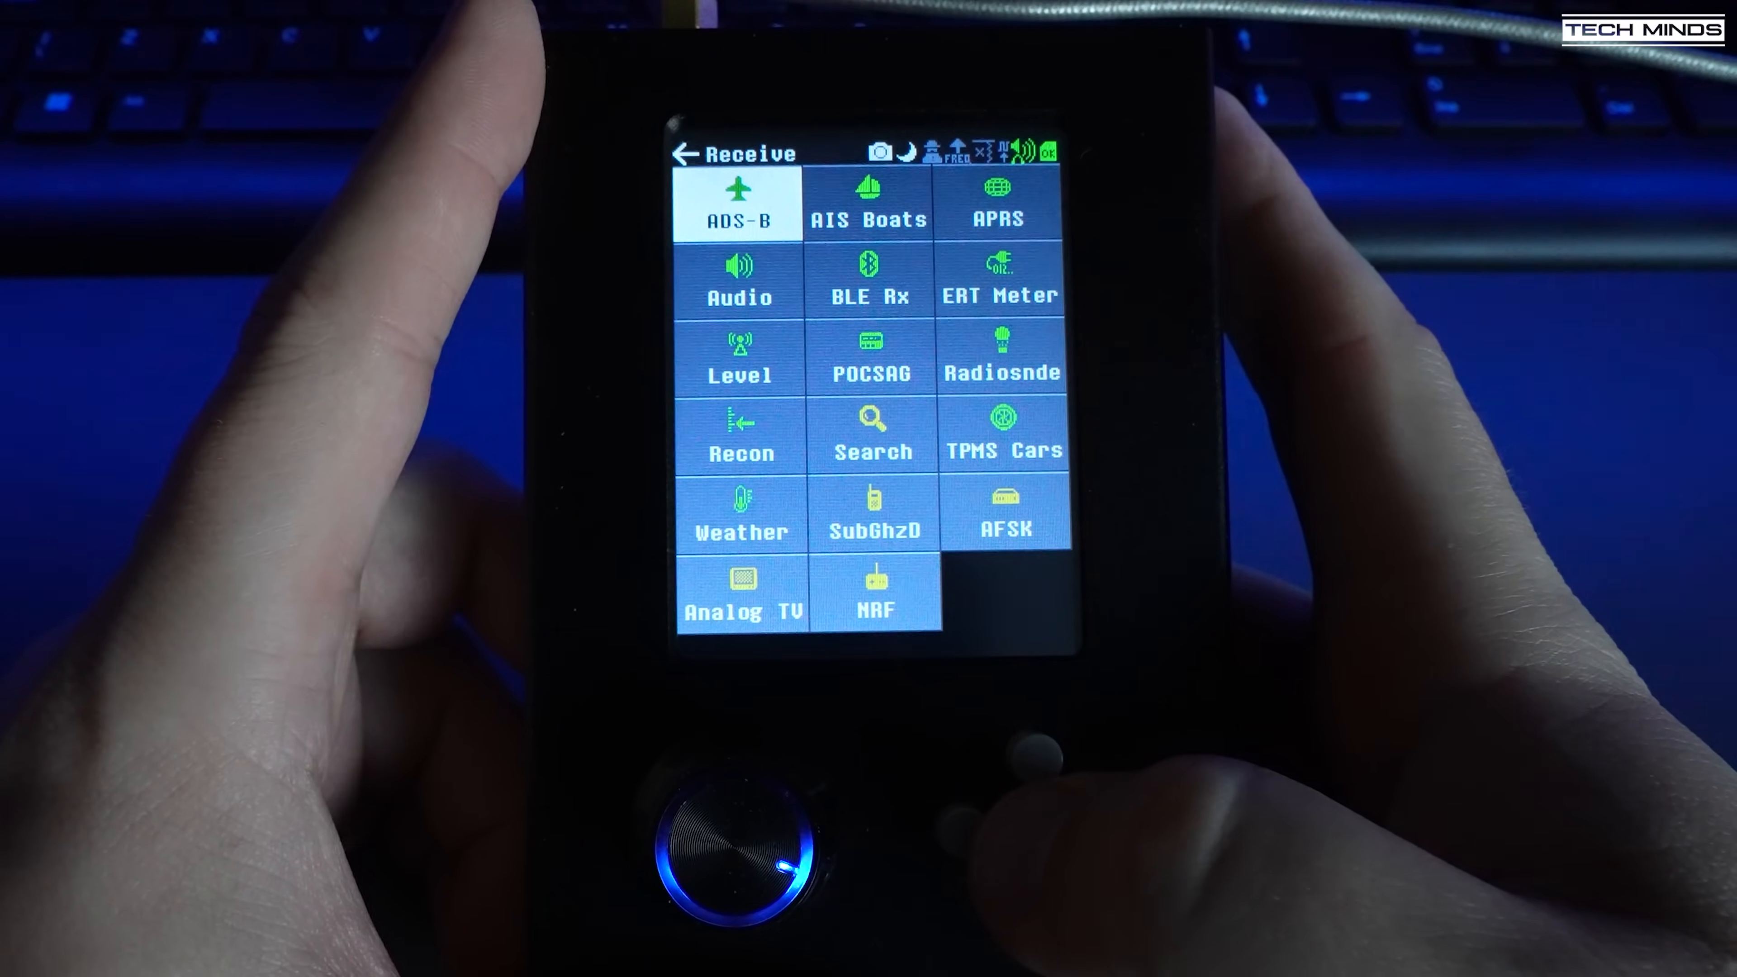
# Launch the APRS receiver, view a decoded station packet, and bring up the frequency keypad showing 153.25.
pyautogui.click(867, 205)
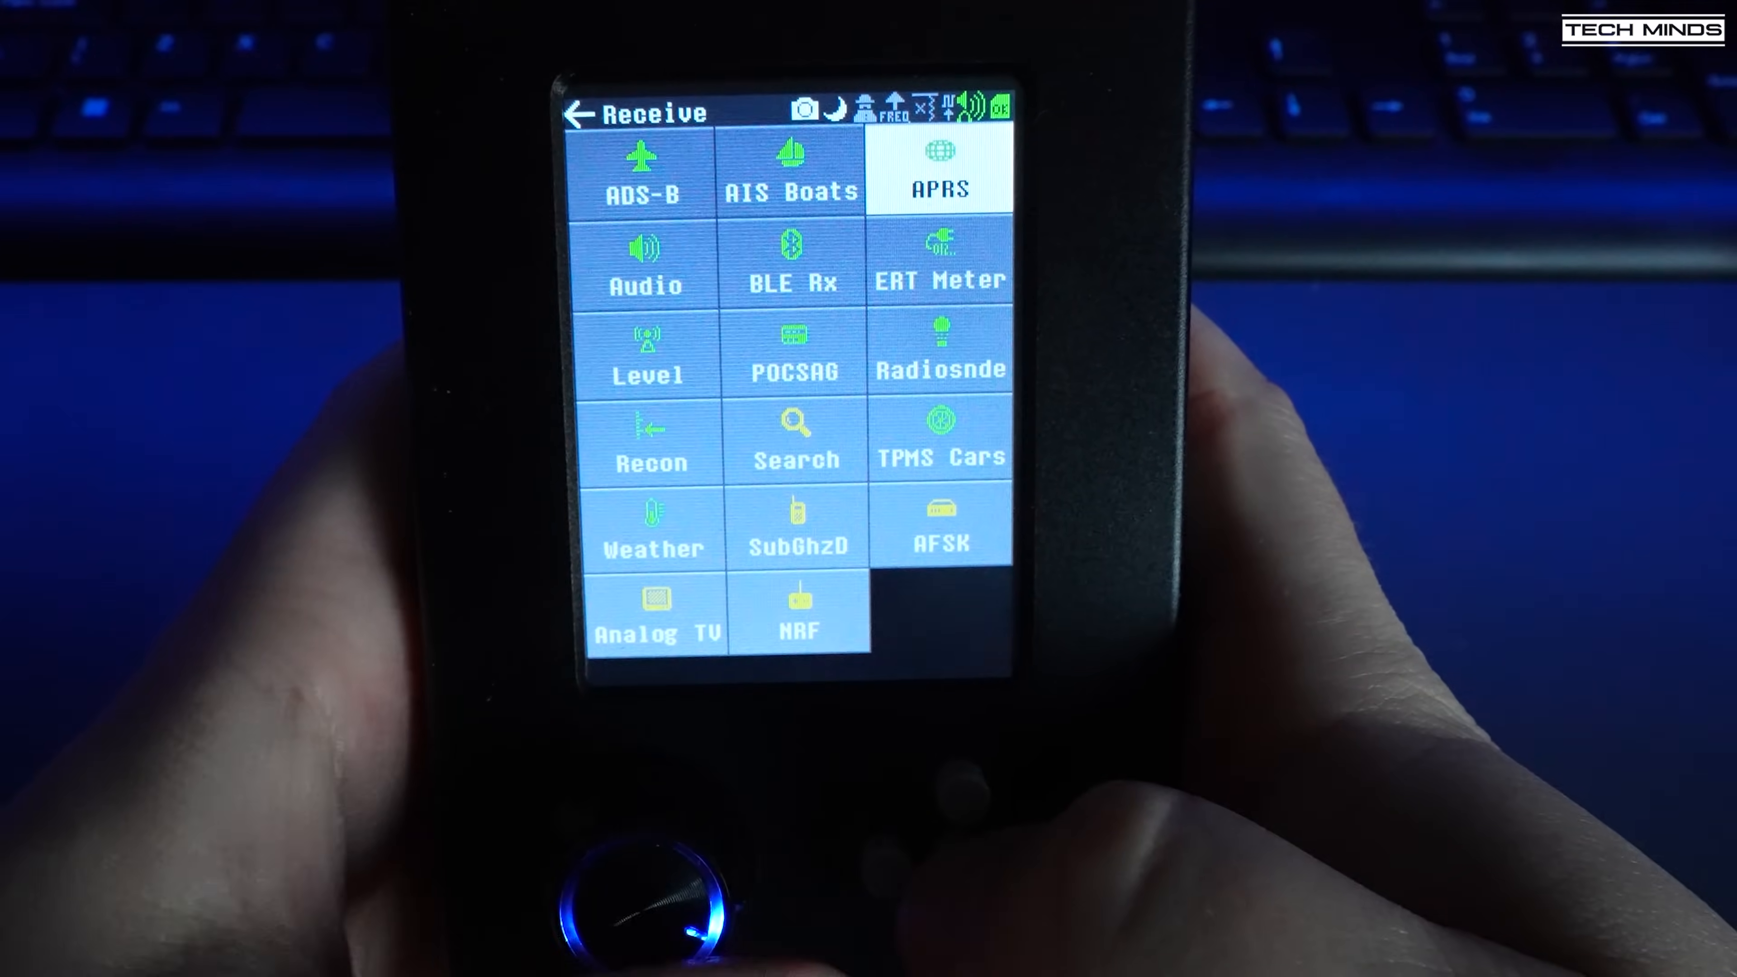
pyautogui.click(937, 172)
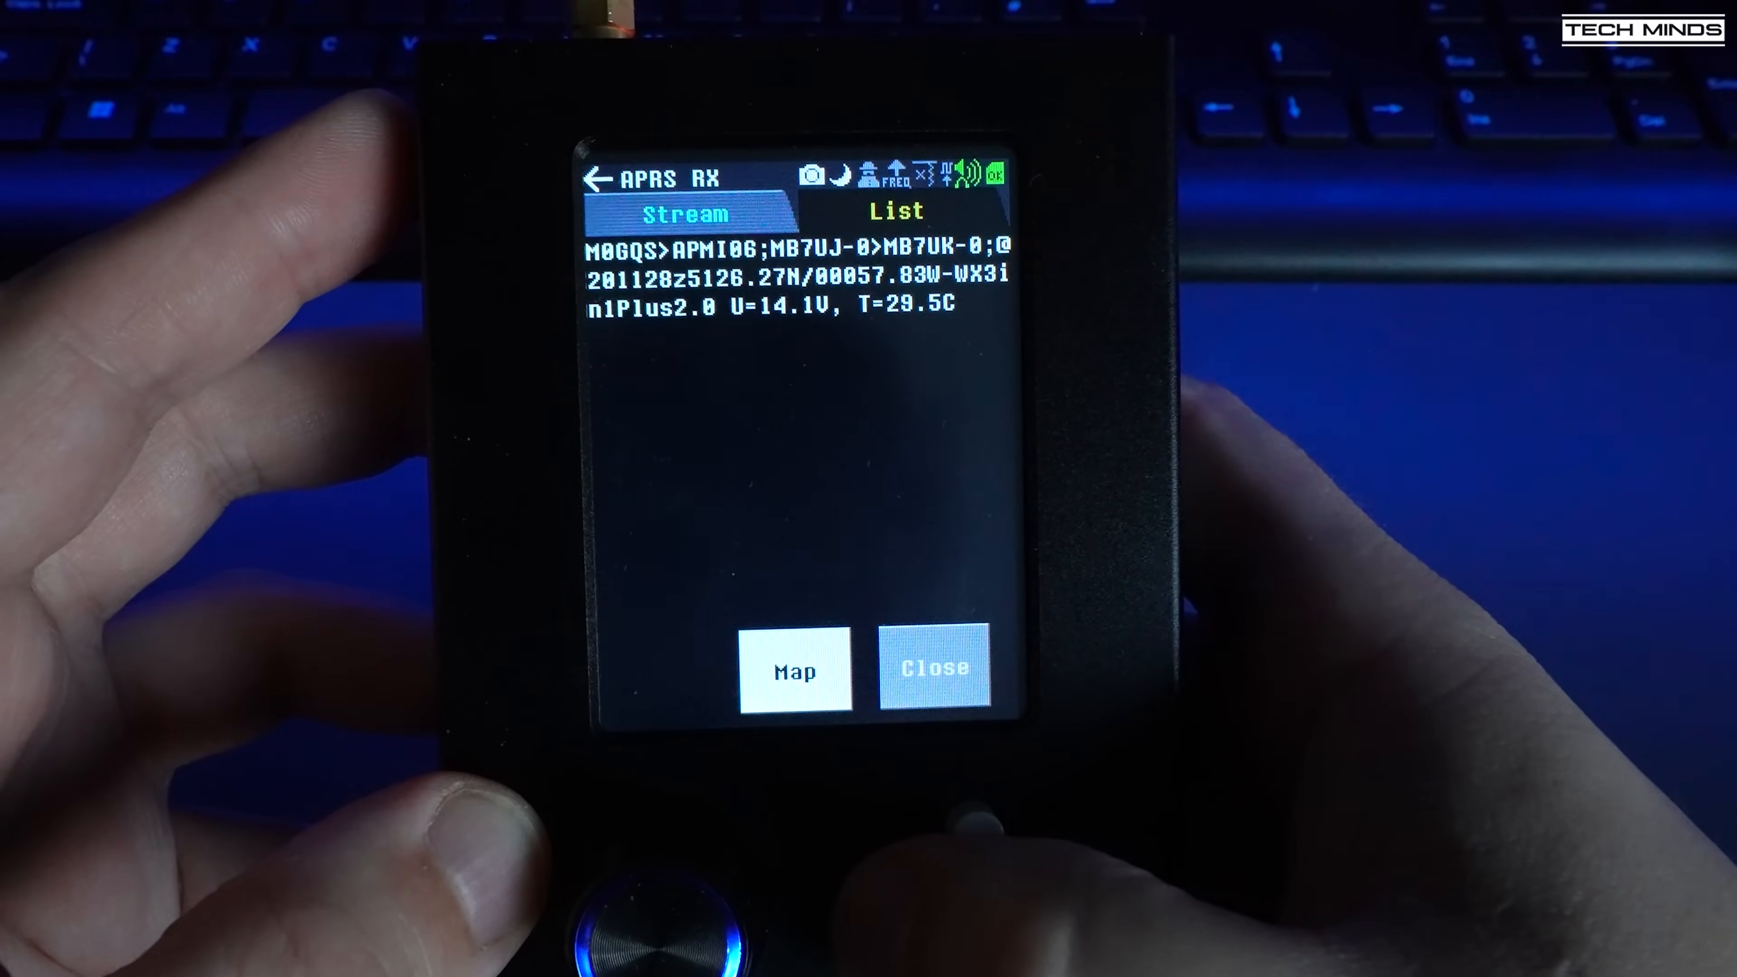
pyautogui.click(794, 670)
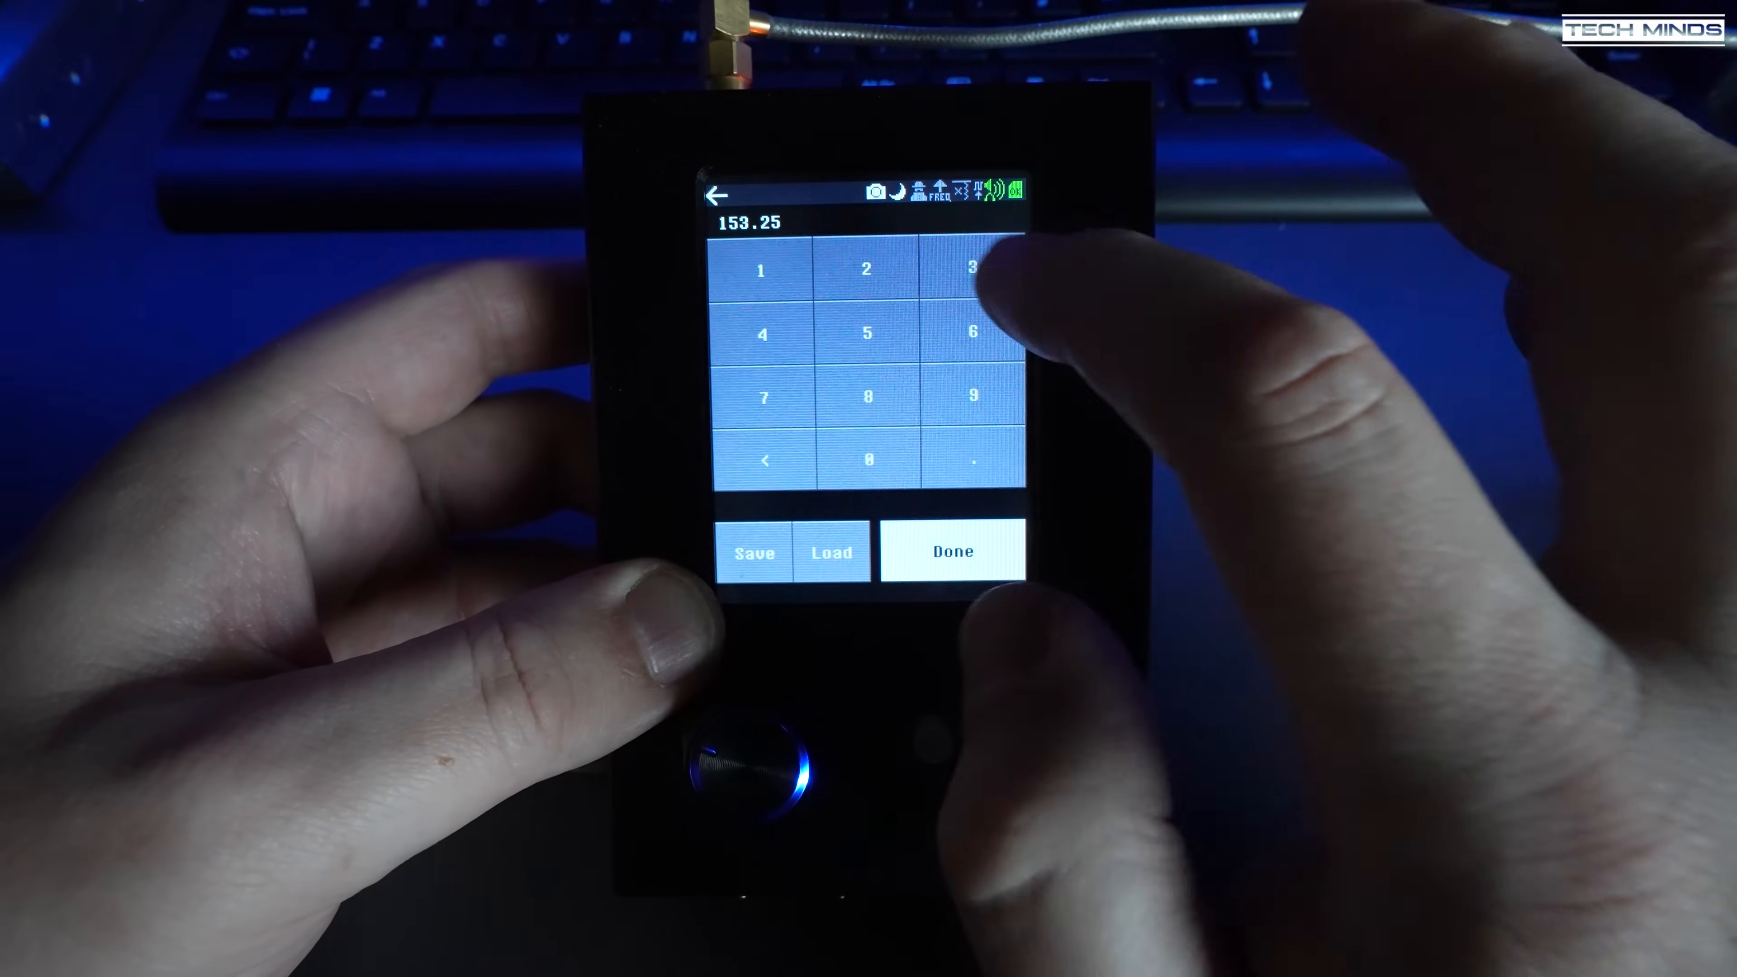
# Enter the 153.25 receive frequency and launch the next receive app.
pyautogui.click(953, 552)
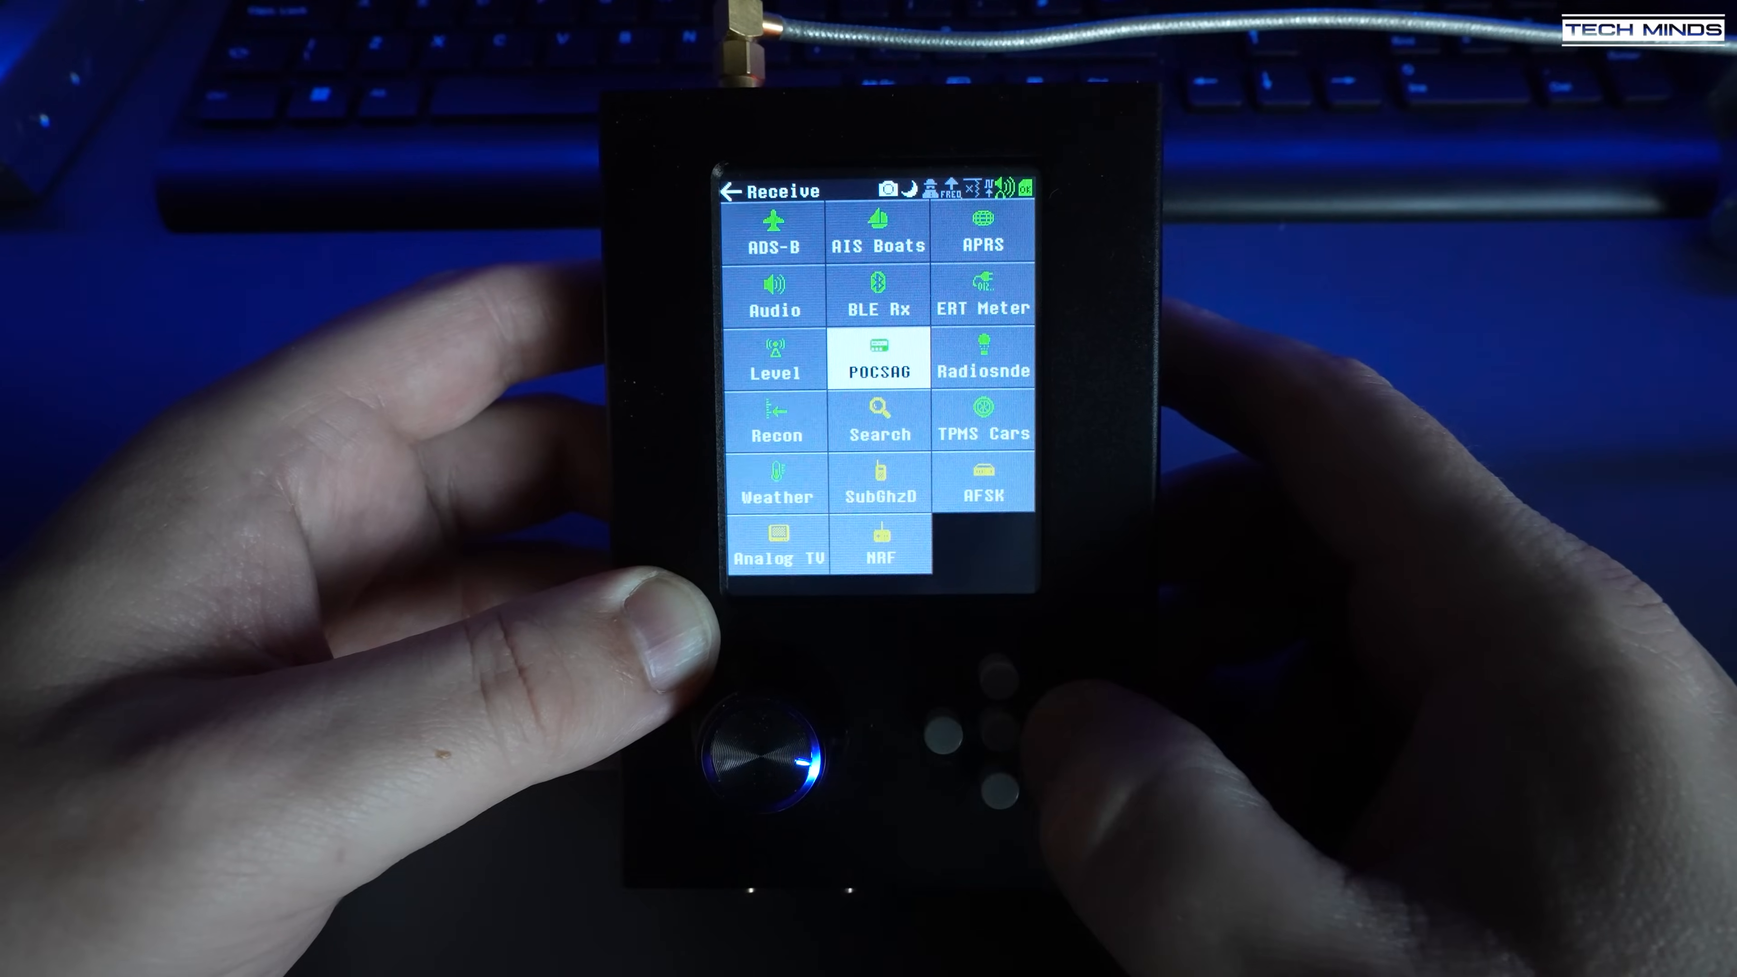
pyautogui.click(982, 371)
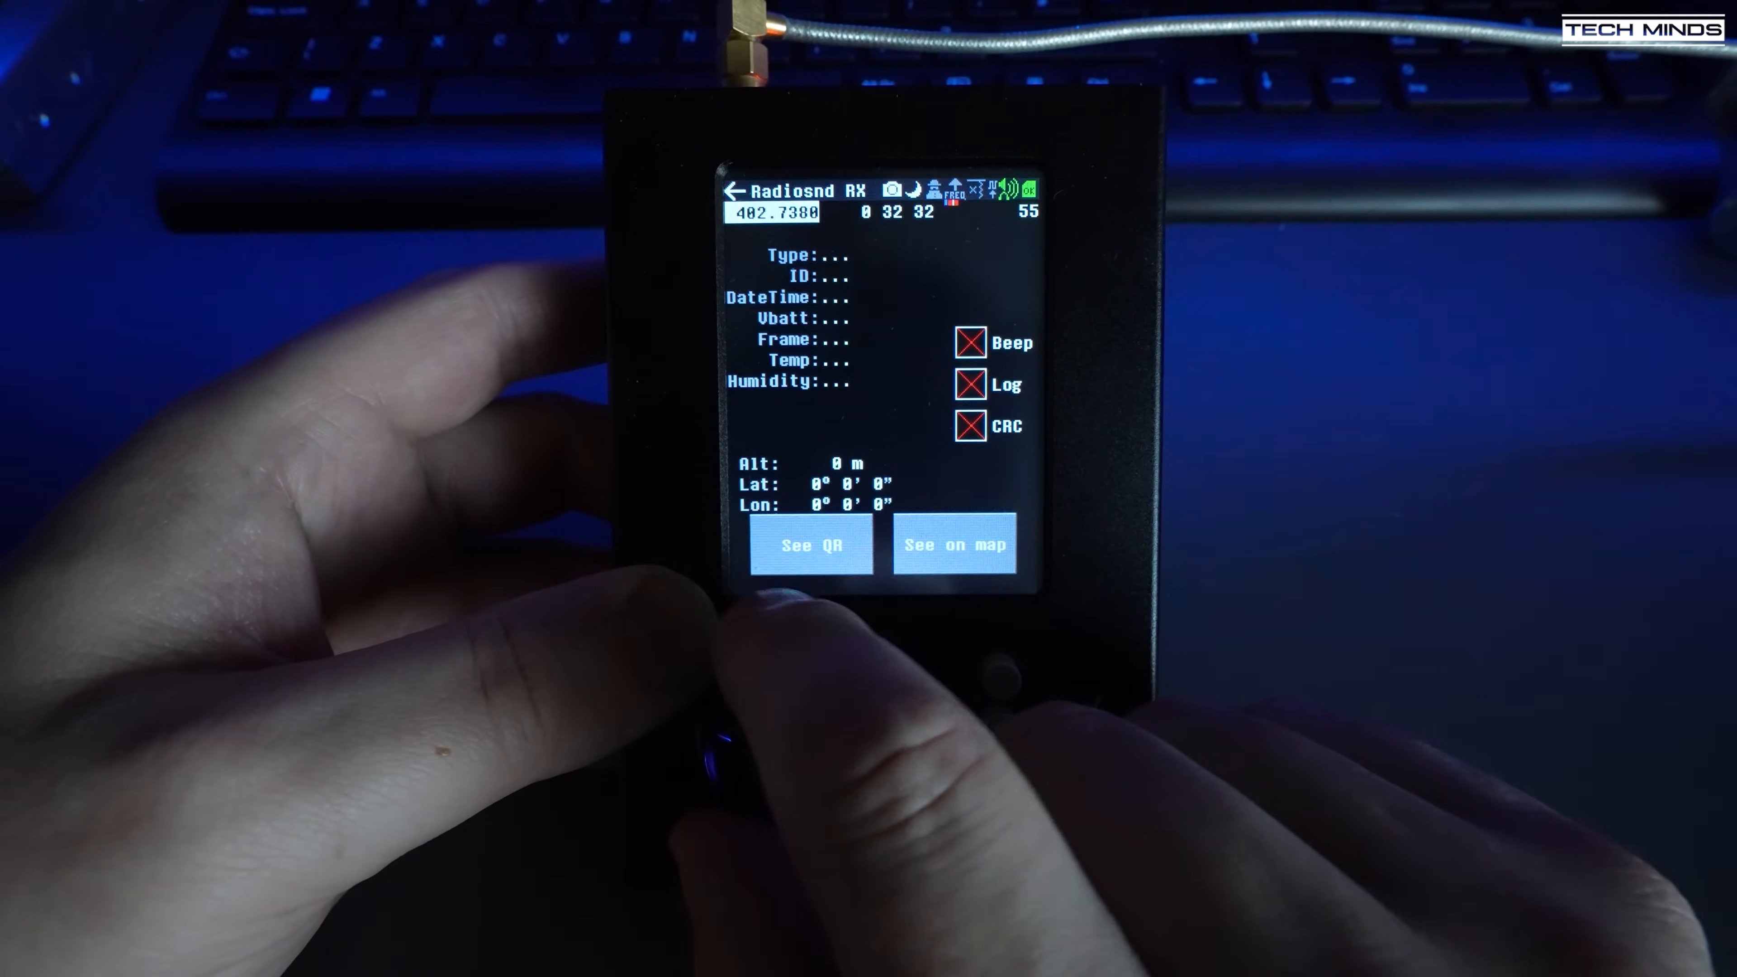
# Leave Radiosnd RX back to the Mayhem main menu.
pyautogui.click(813, 545)
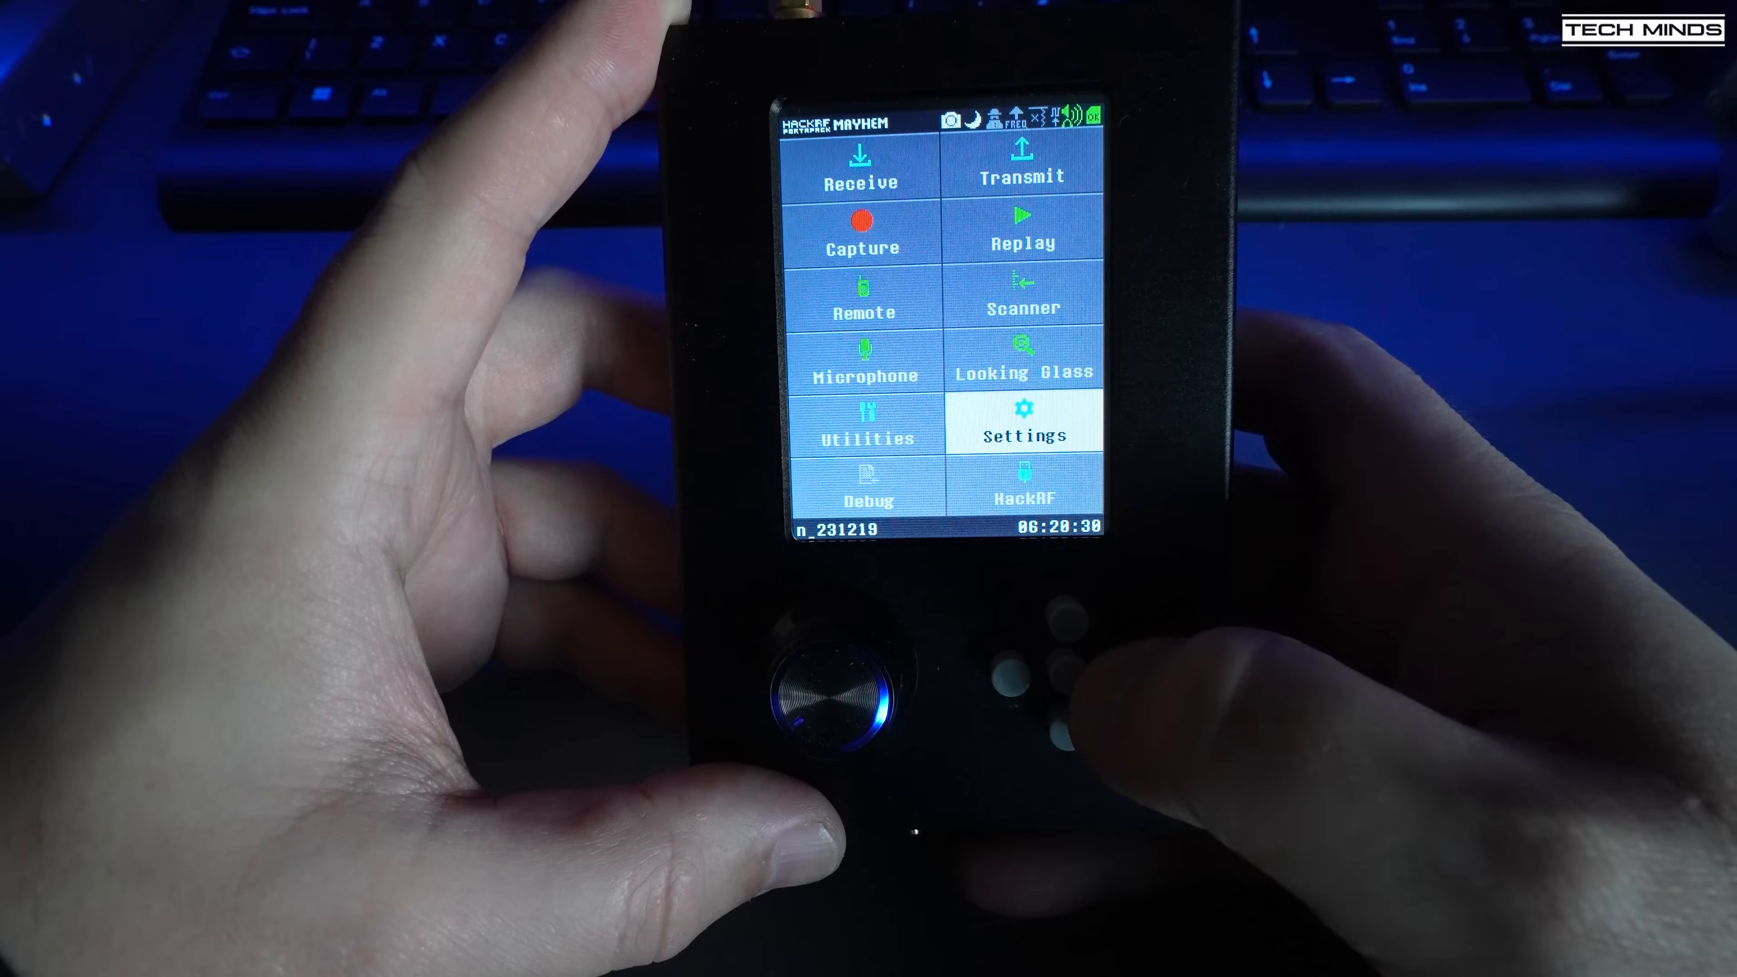
pyautogui.click(1021, 161)
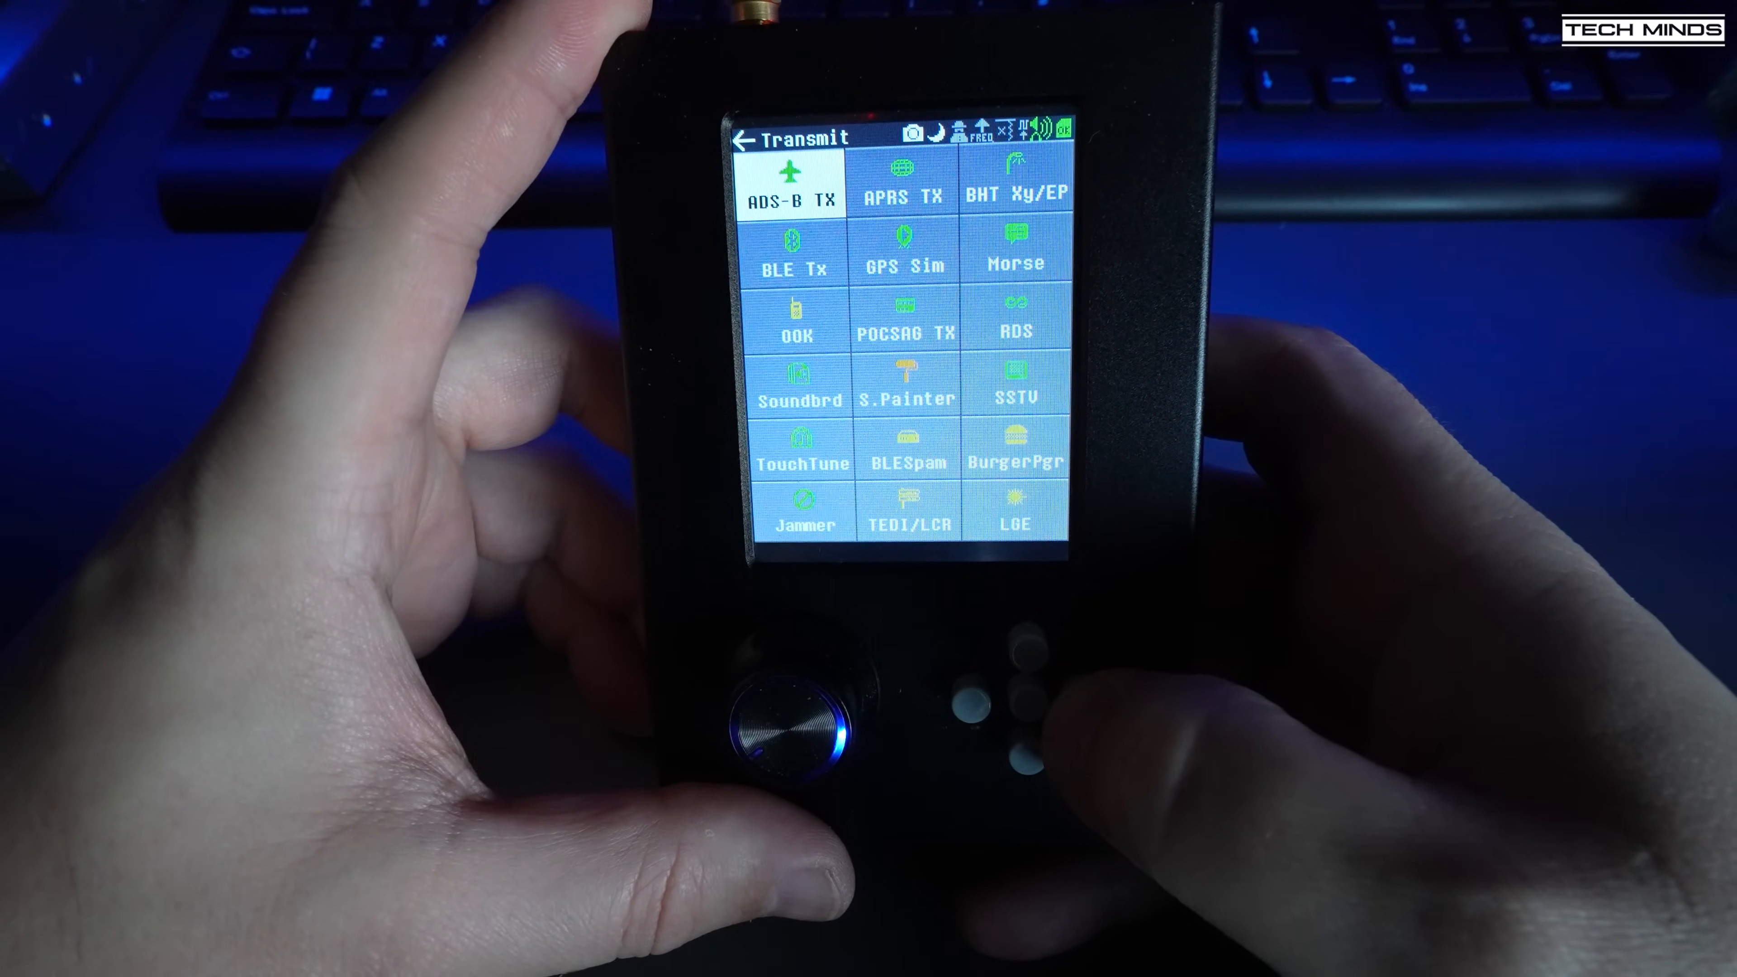
pyautogui.click(904, 188)
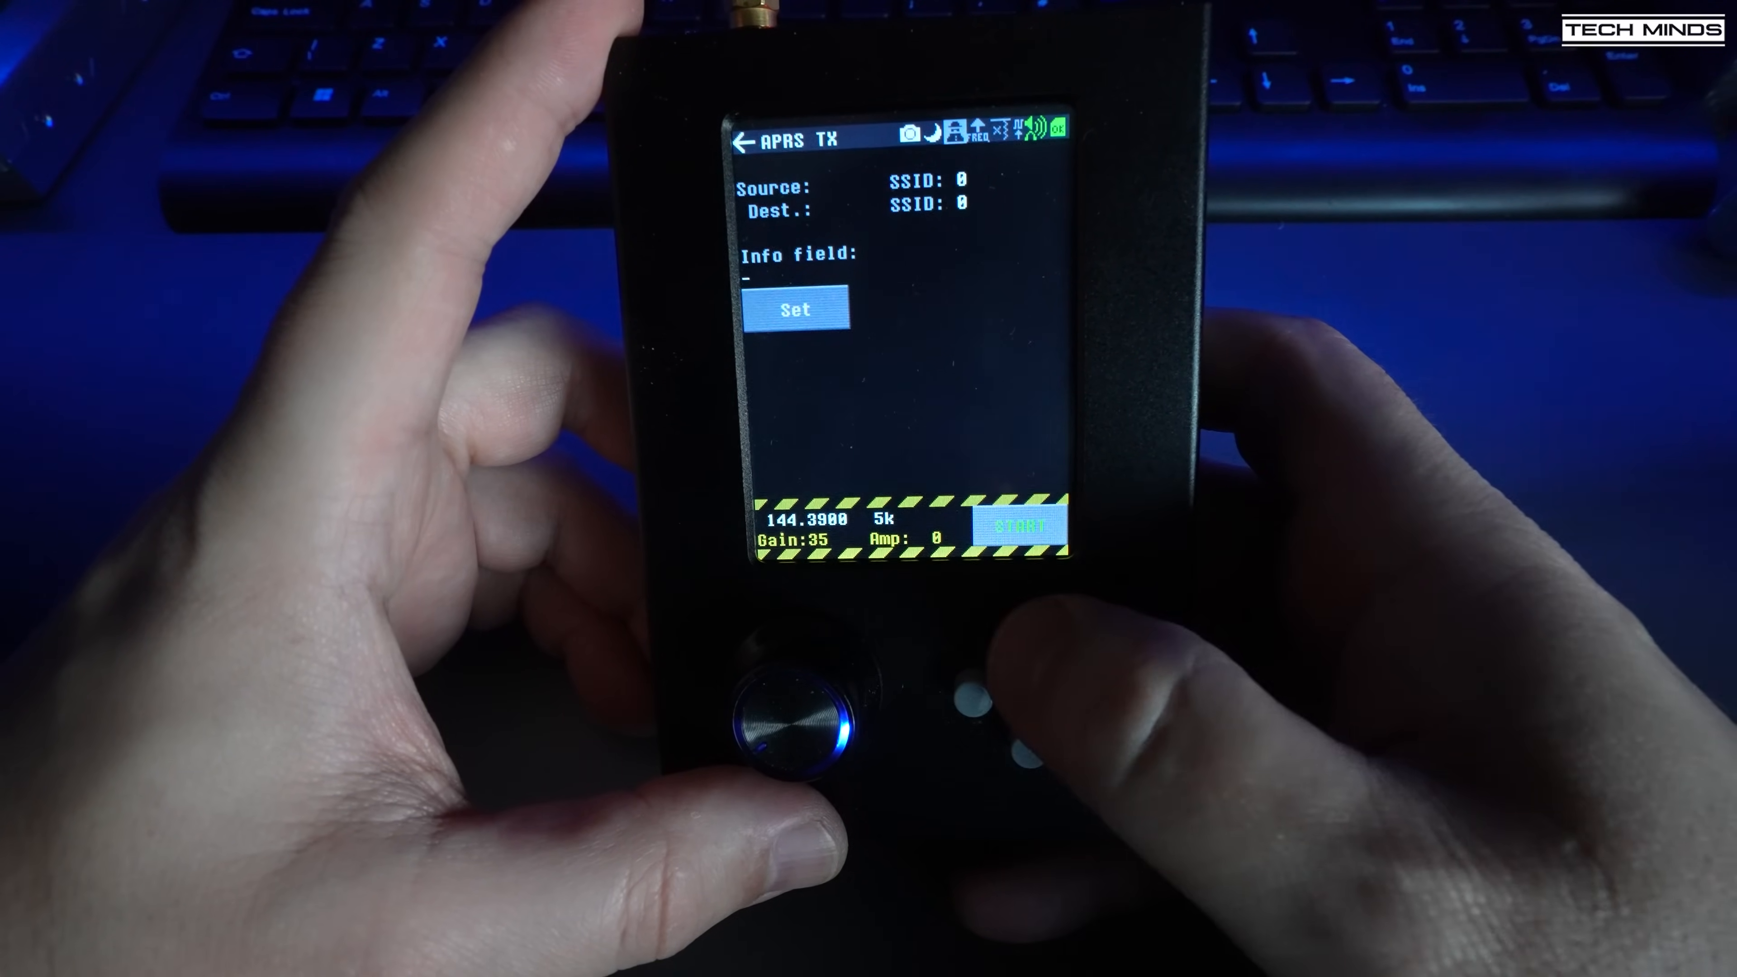
pyautogui.click(746, 142)
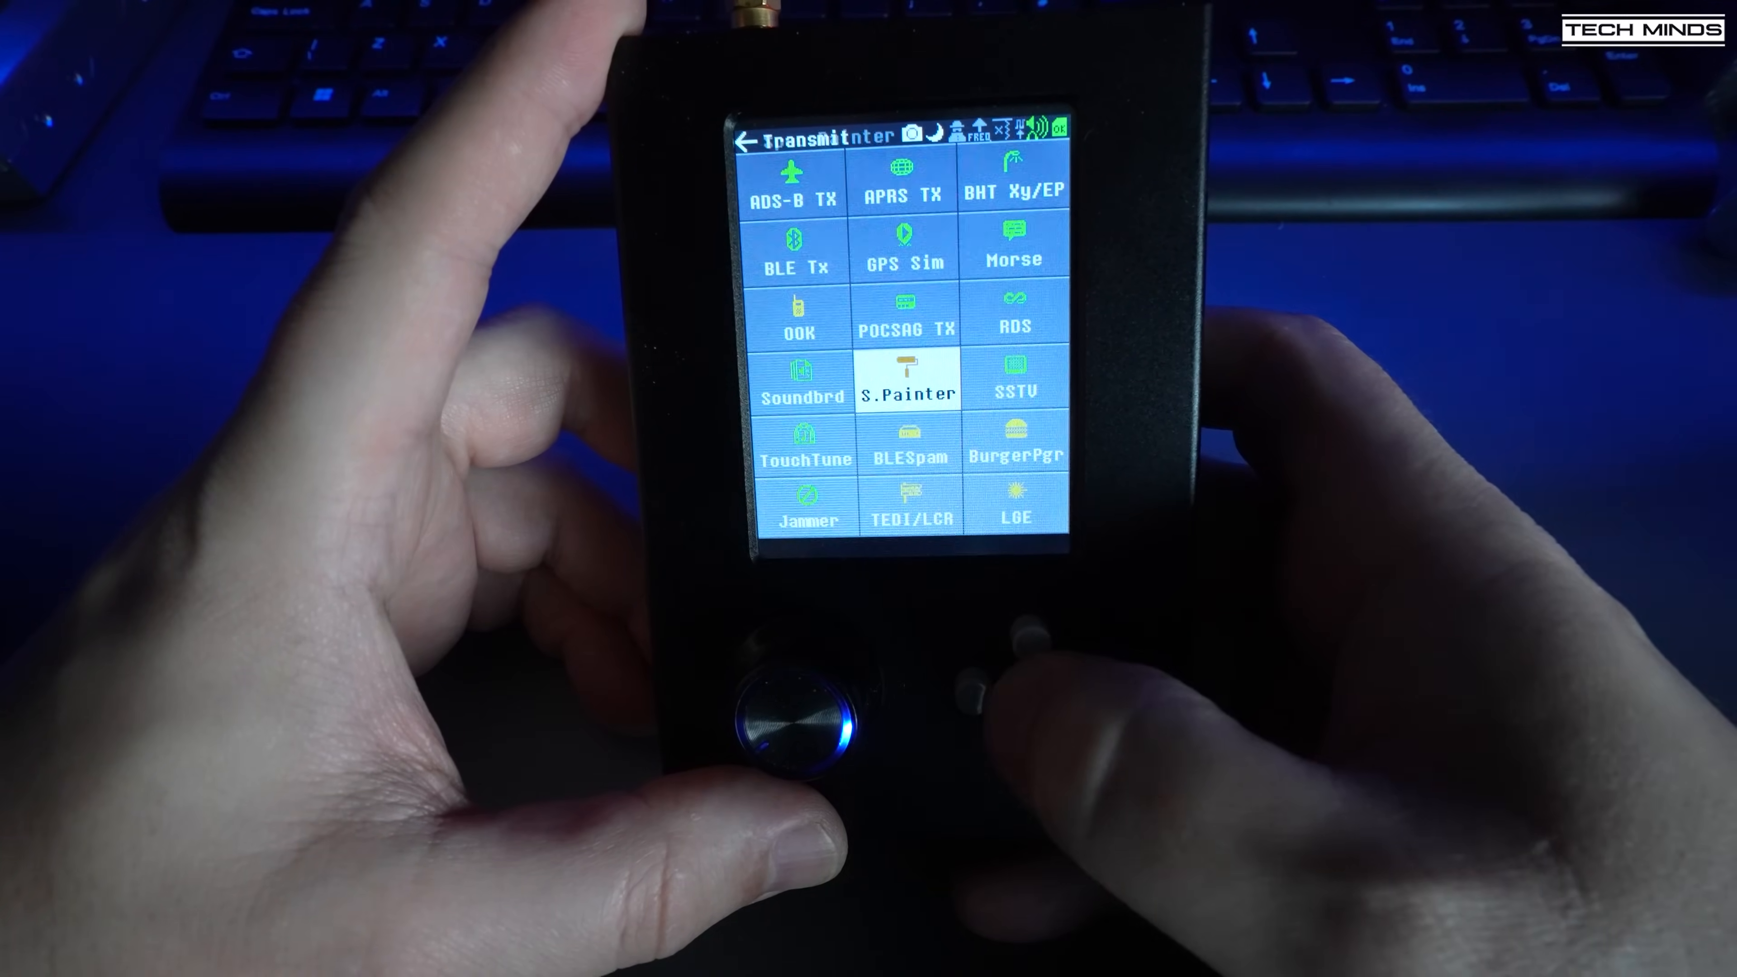
pyautogui.click(905, 382)
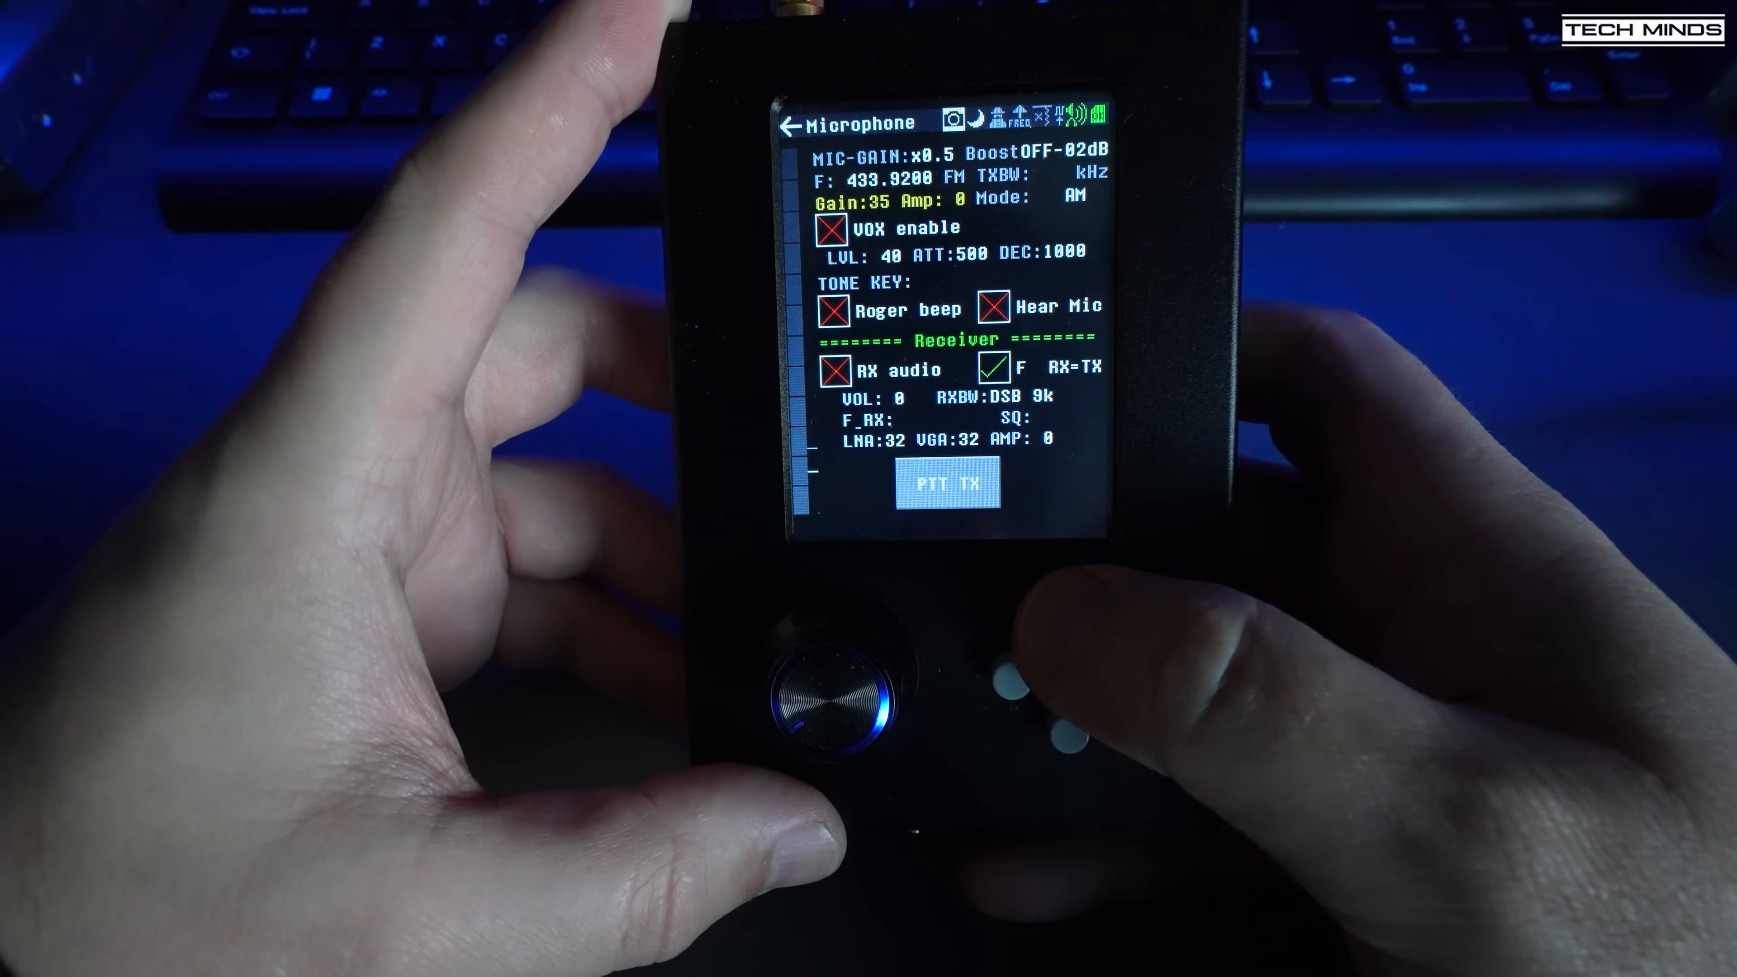
pyautogui.click(790, 123)
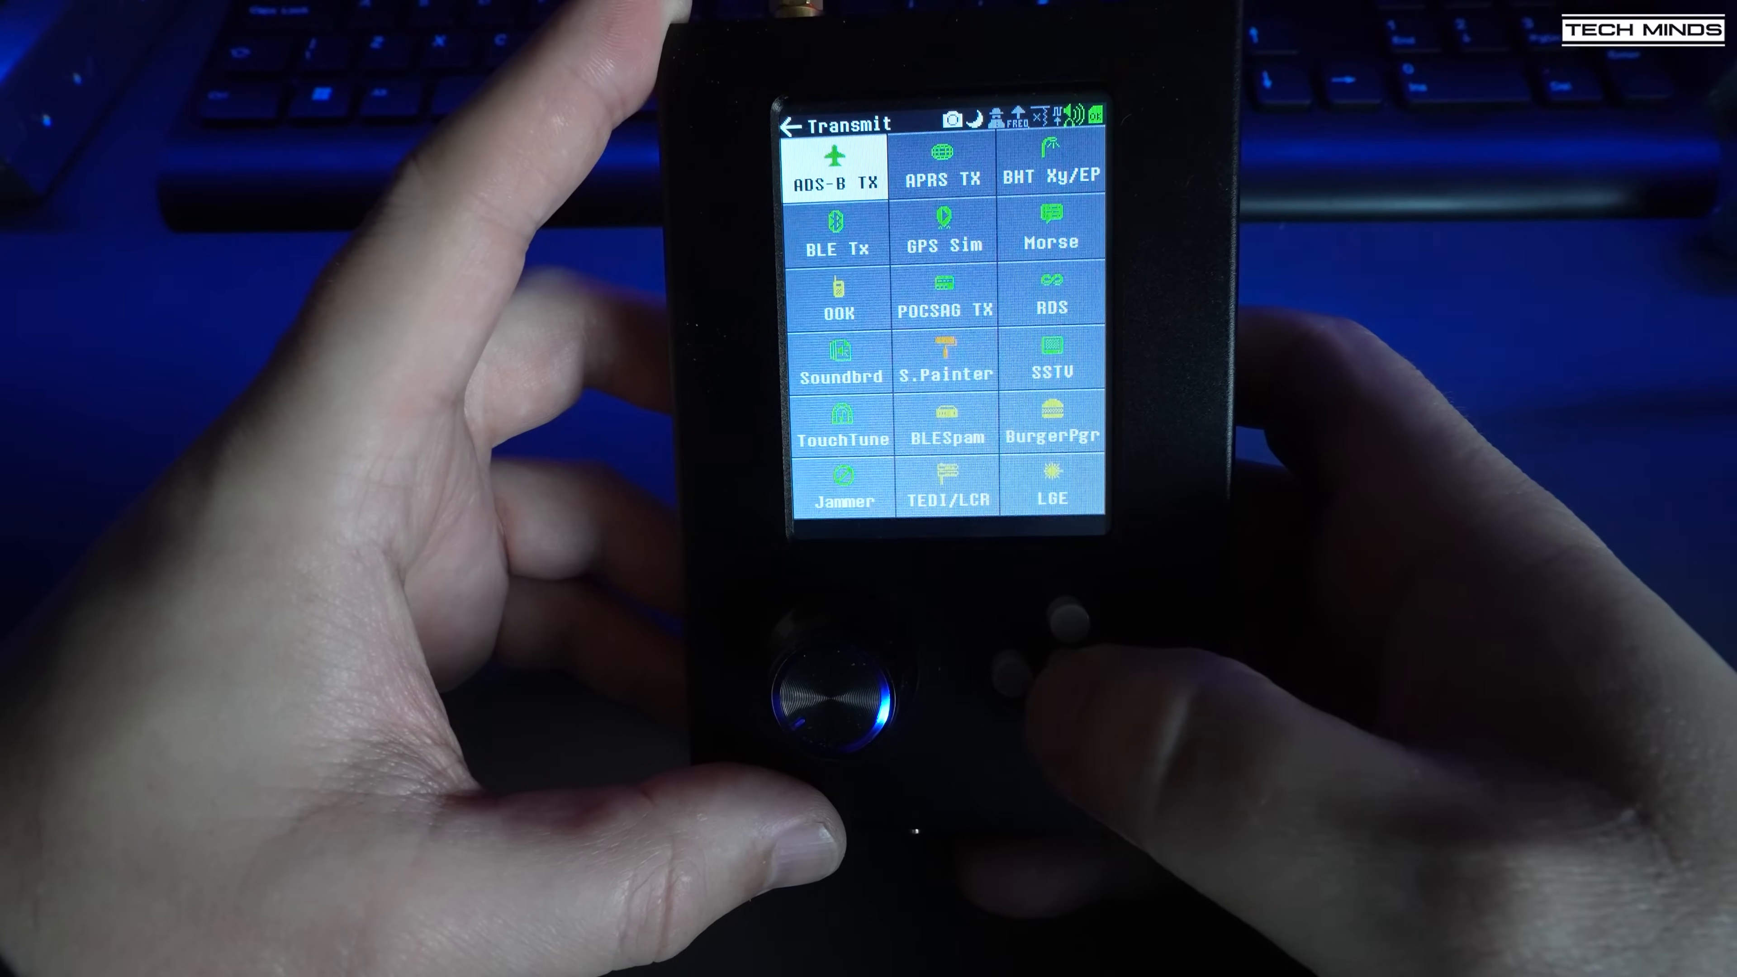
# Launch the SSTV transmitter app from the Transmit menu.
pyautogui.click(1051, 372)
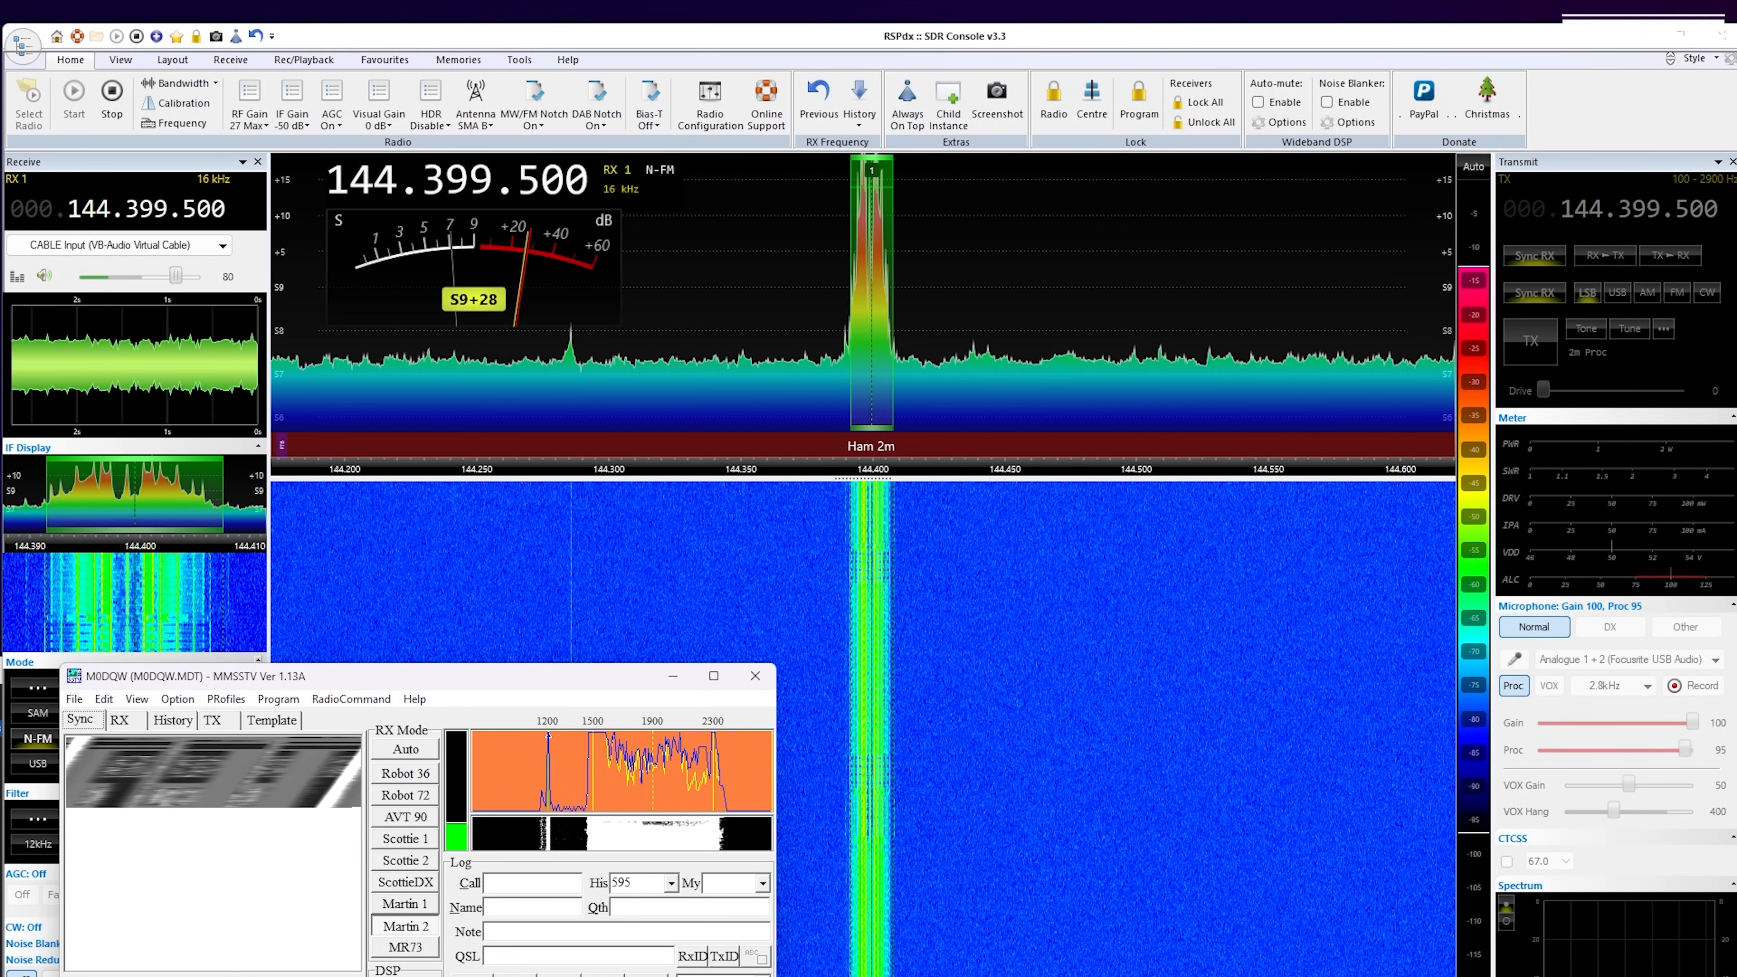
# Let MMSSTV decode the incoming PortaPack SSTV test image and adjust its display options.
pyautogui.click(119, 719)
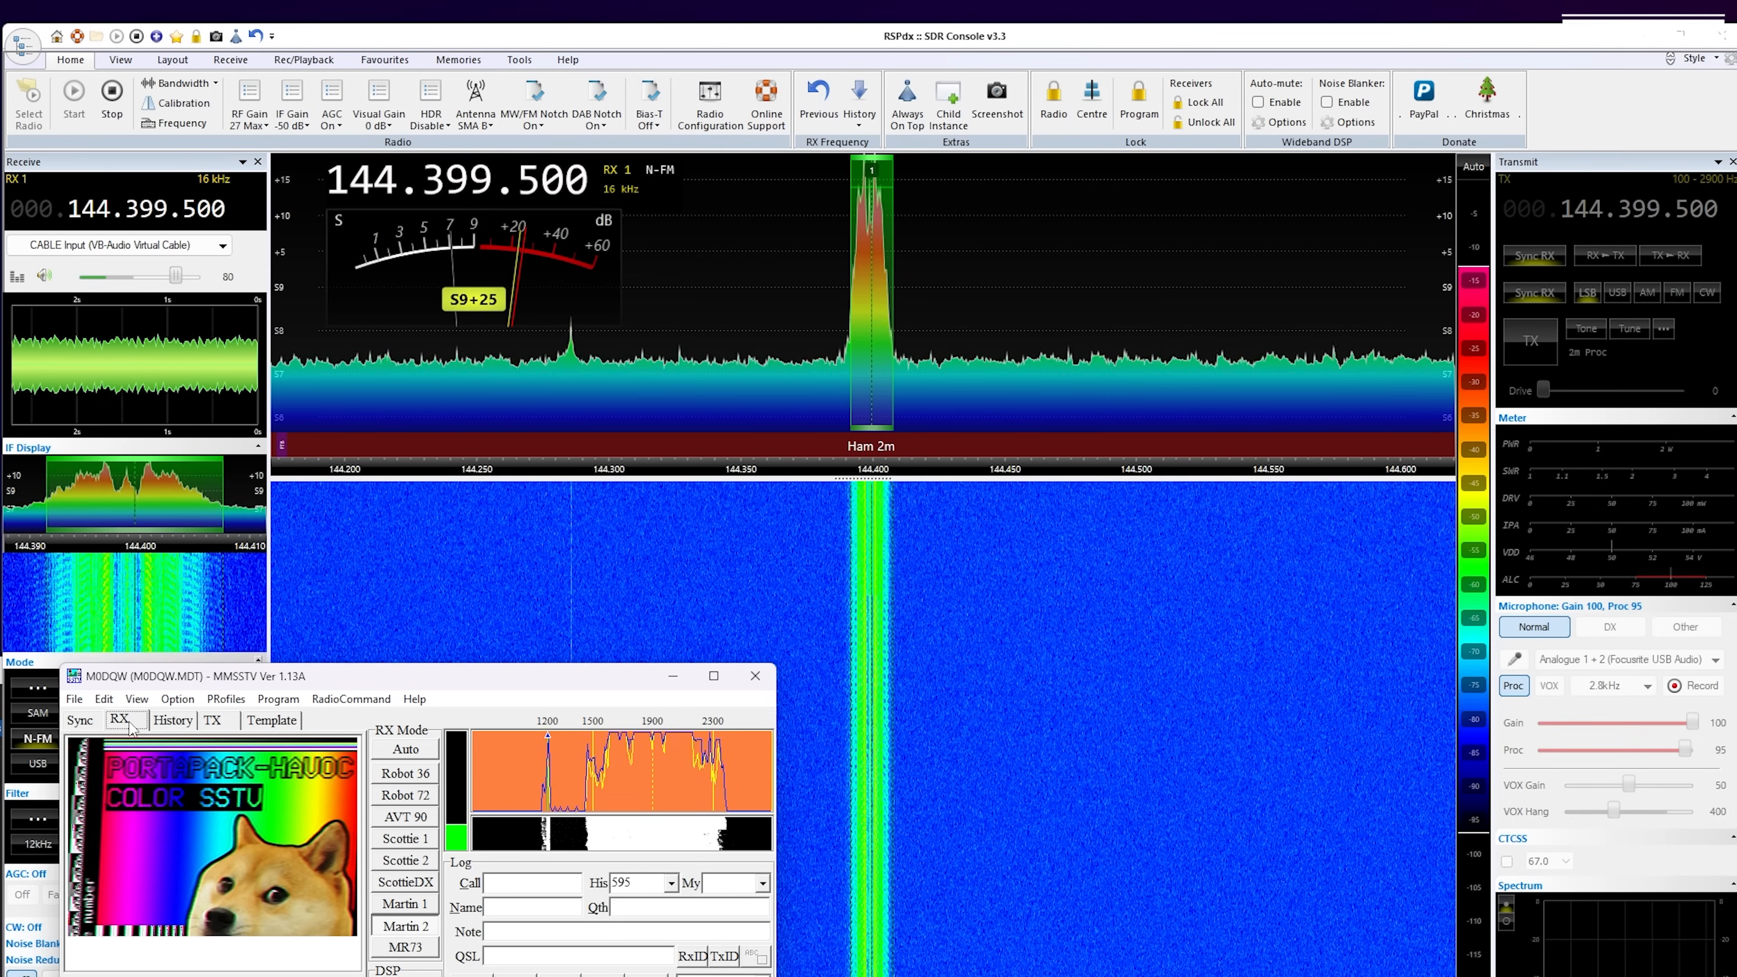
pyautogui.click(181, 558)
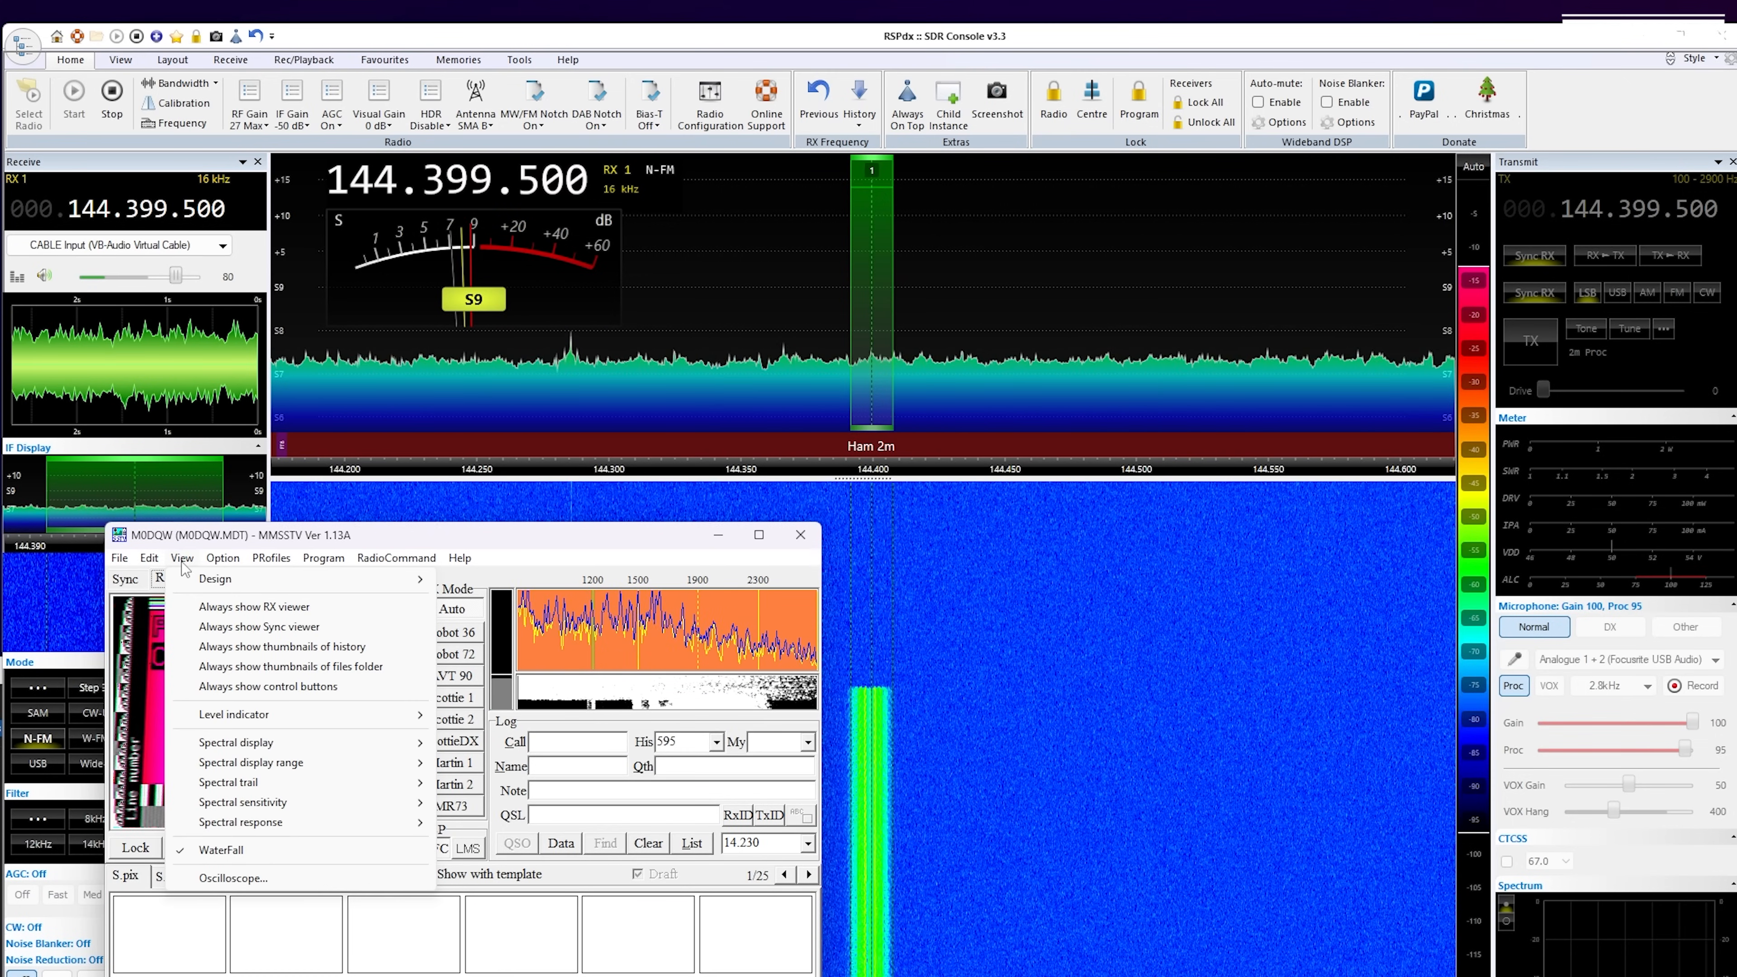
pyautogui.click(223, 558)
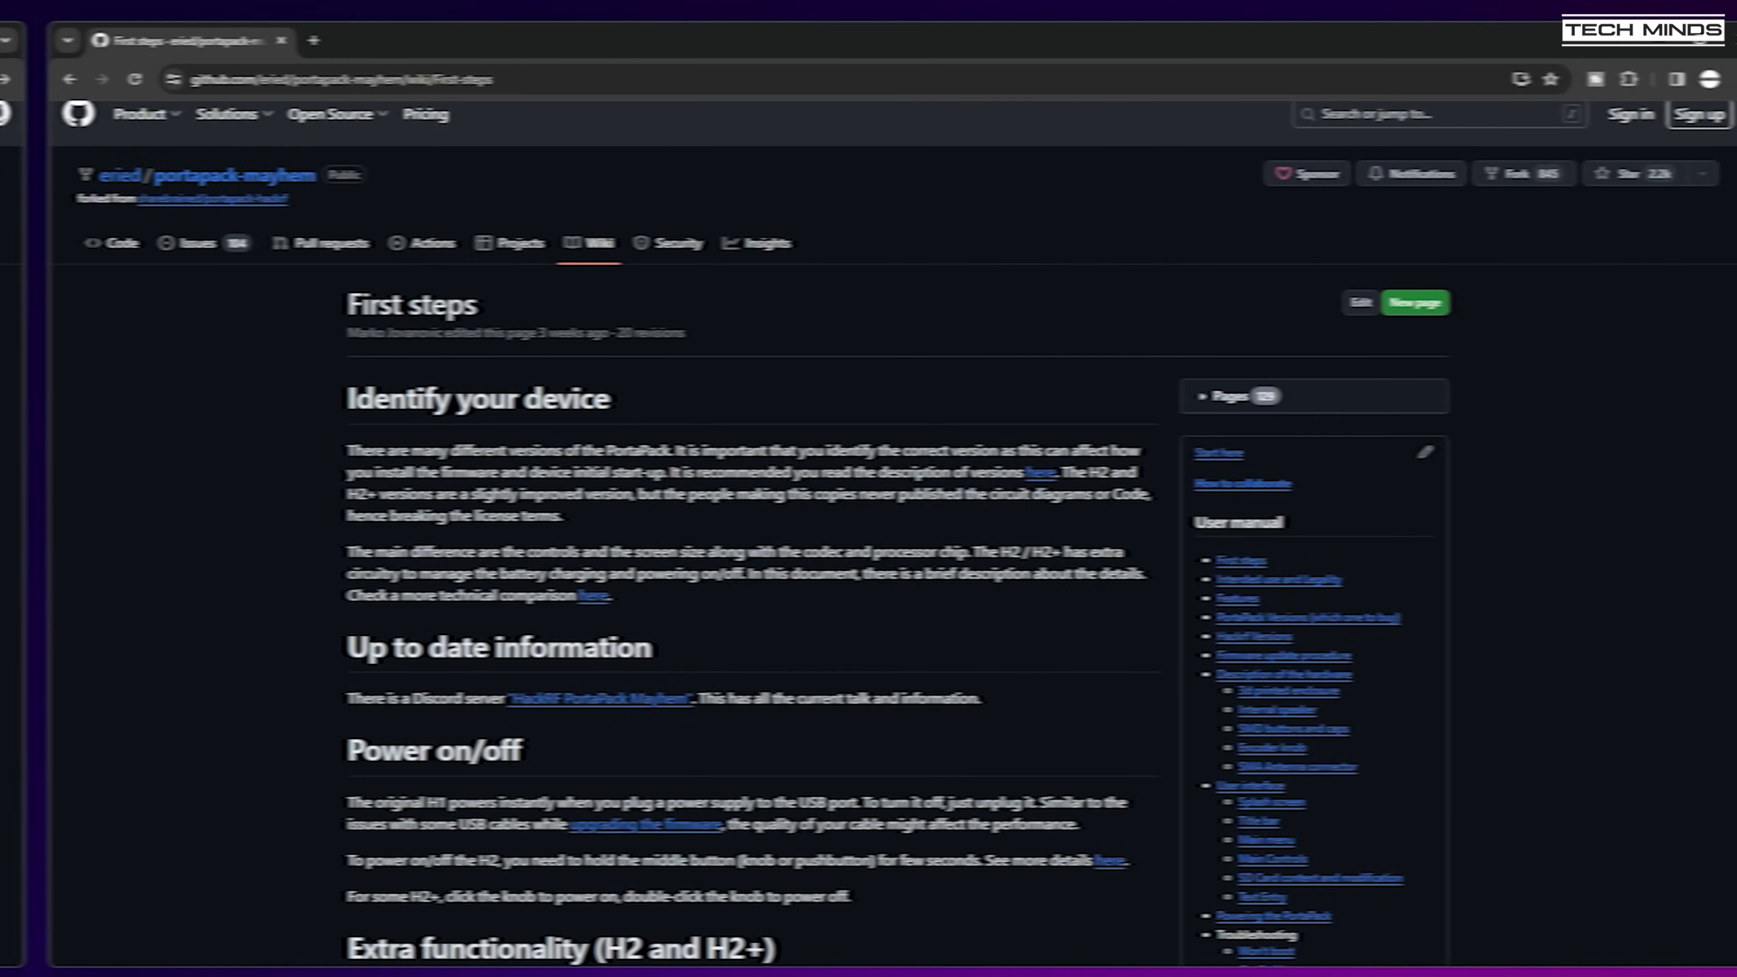
# Scroll down through the portapack-mayhem wiki First steps page.
pyautogui.scroll(-3)
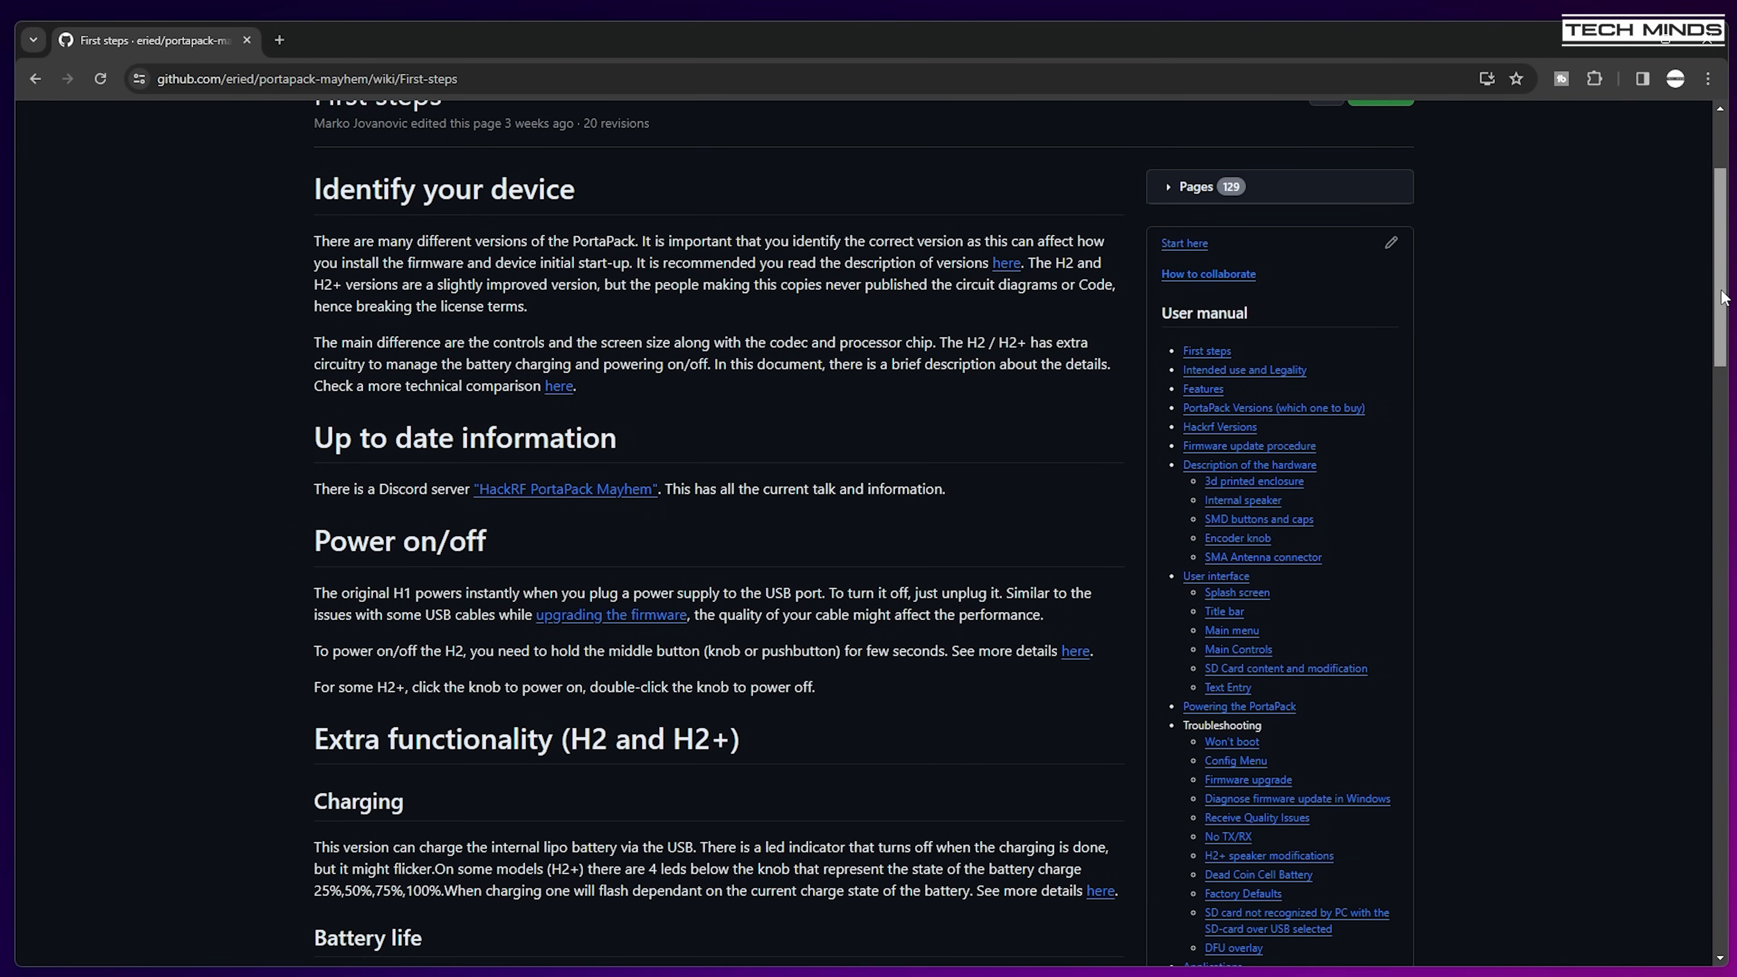
pyautogui.scroll(-3)
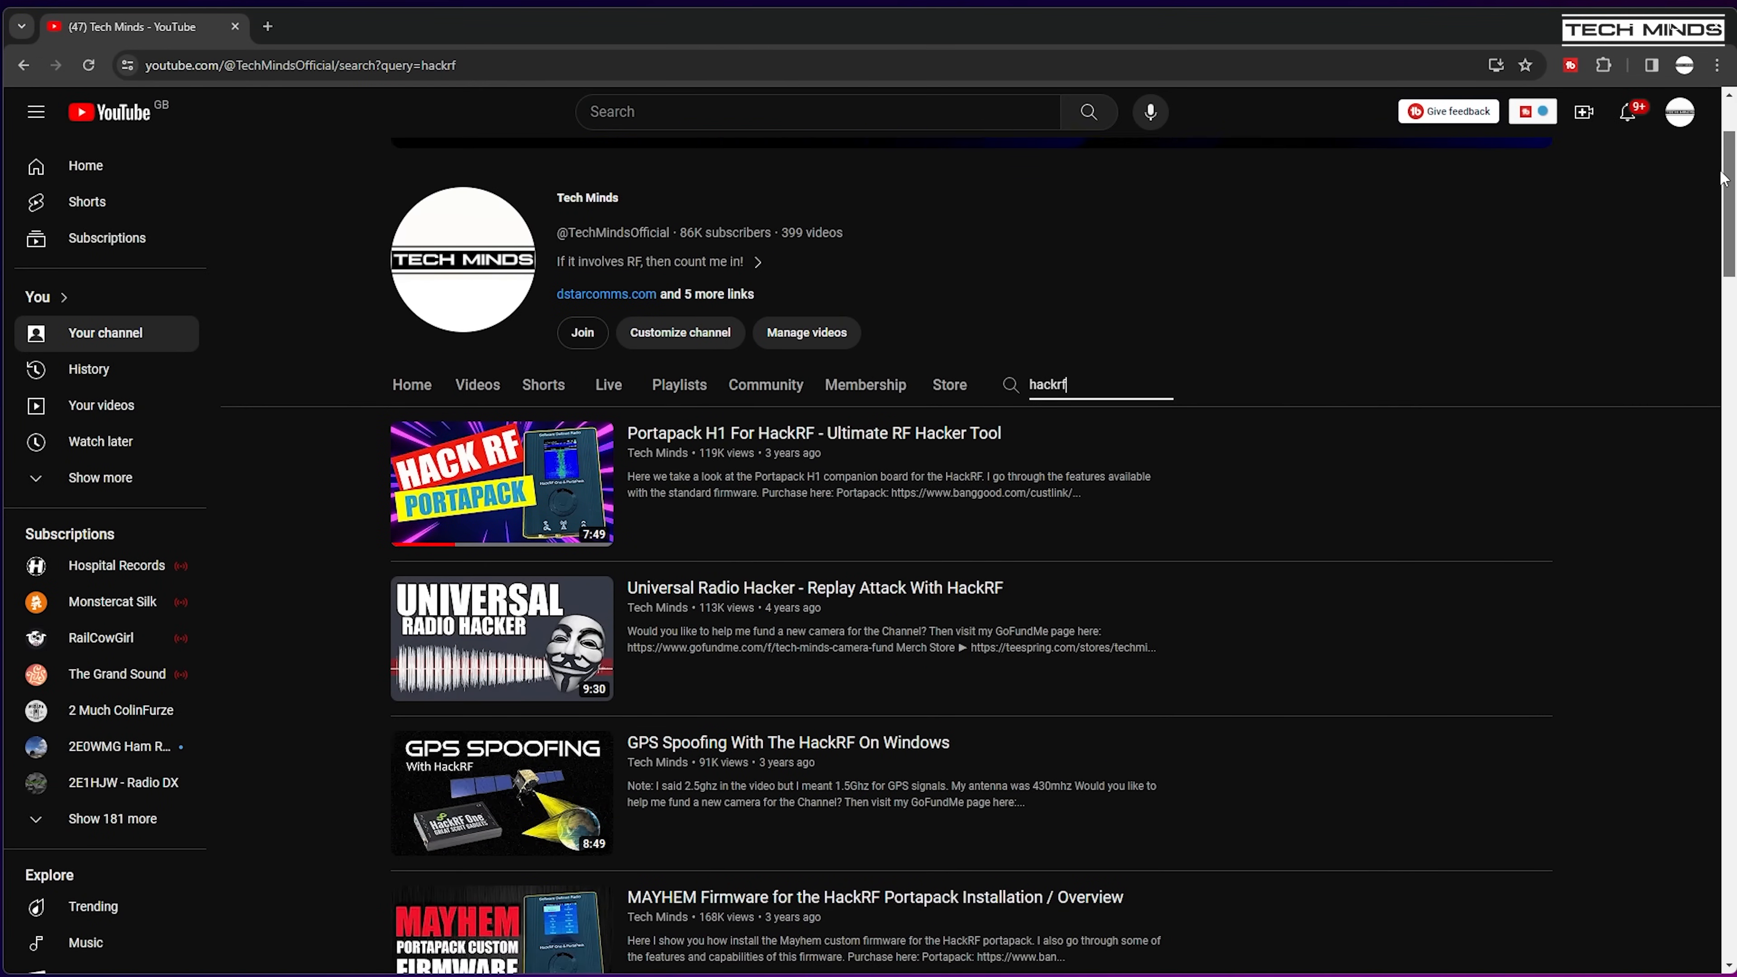
pyautogui.scroll(-3)
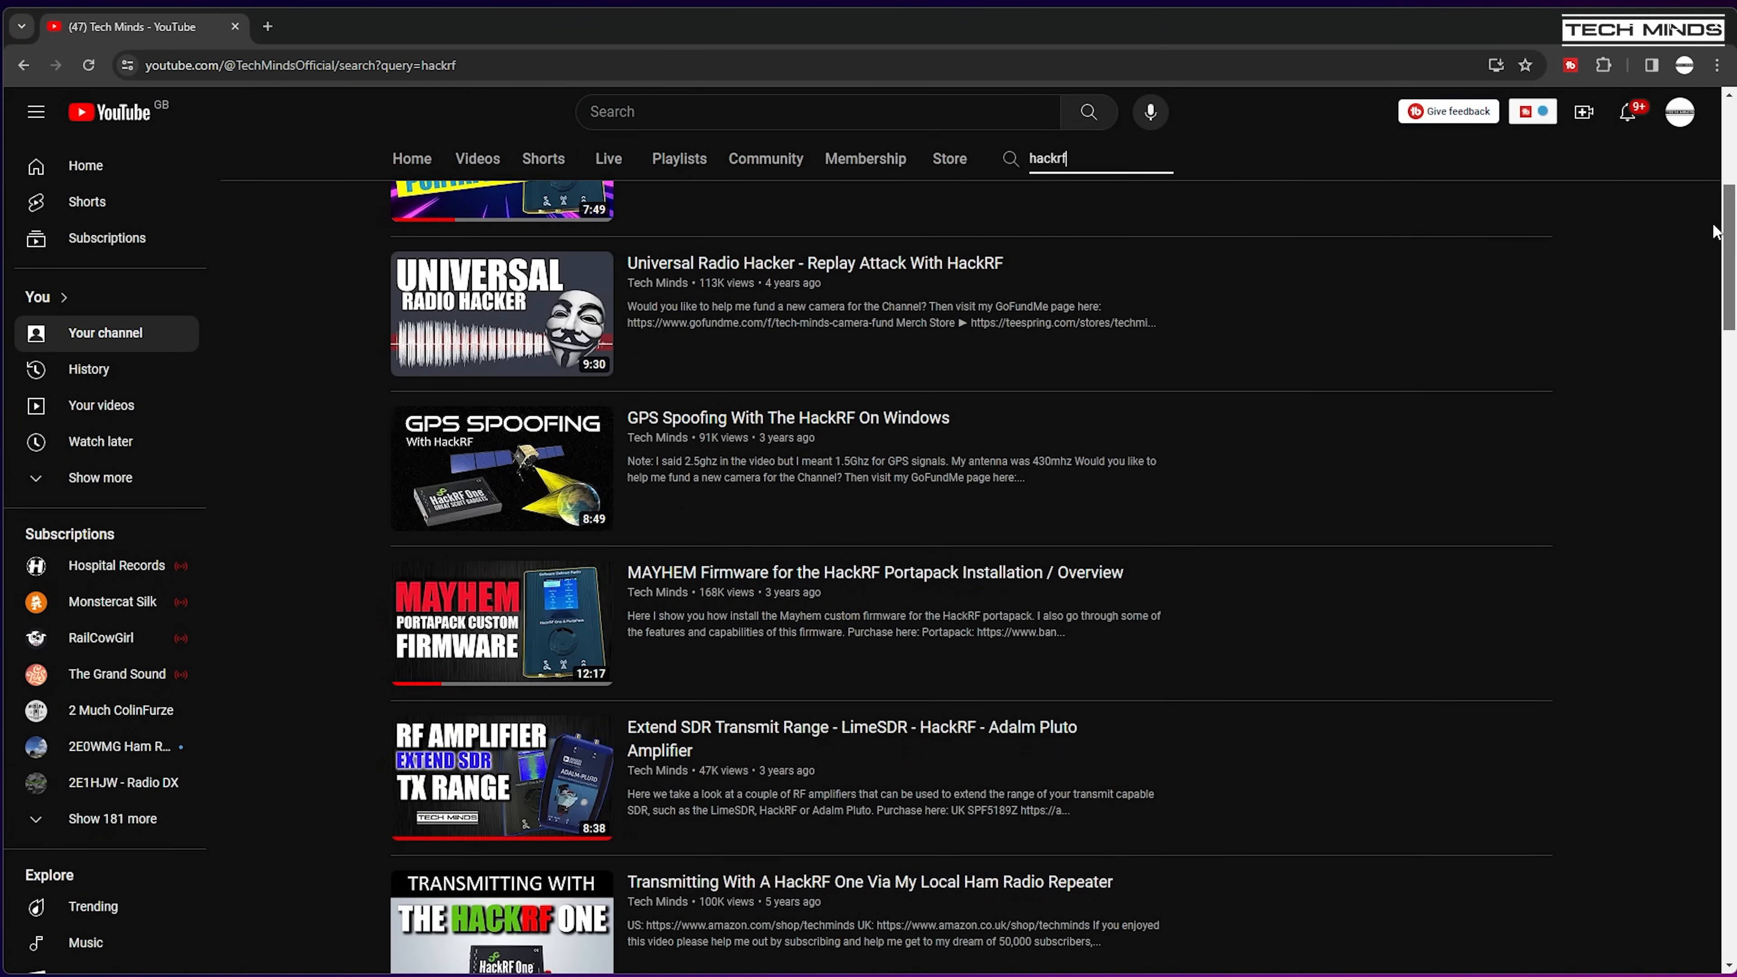
pyautogui.scroll(-3)
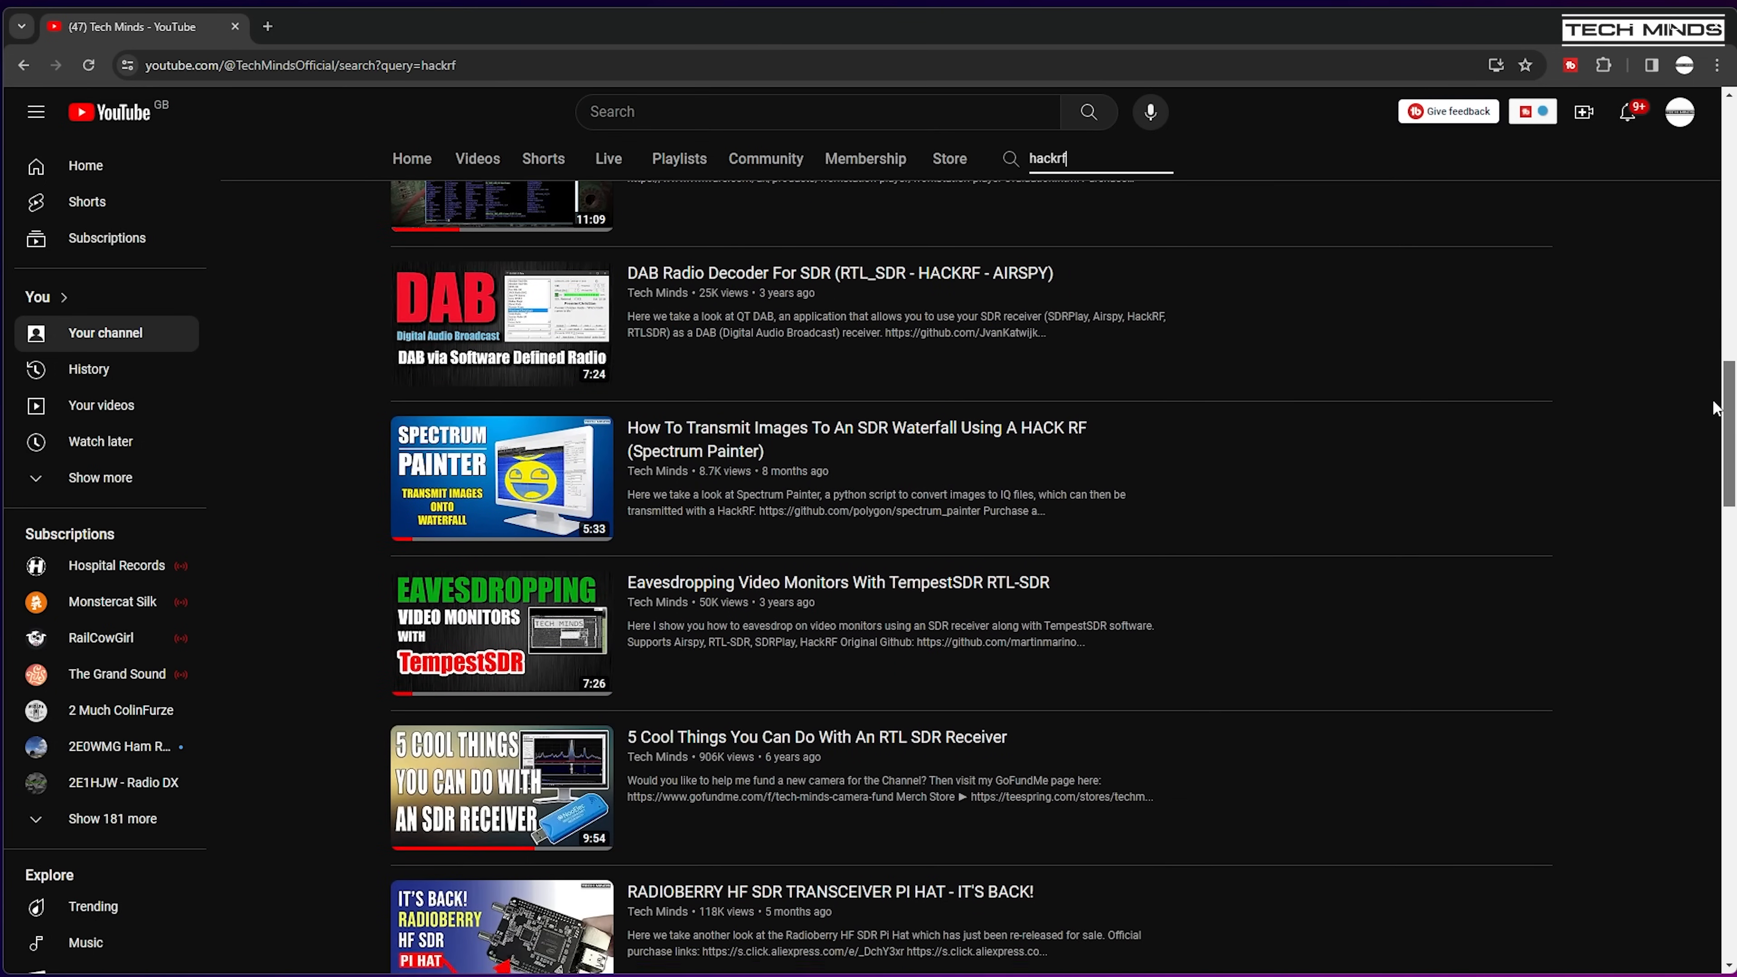
pyautogui.scroll(-3)
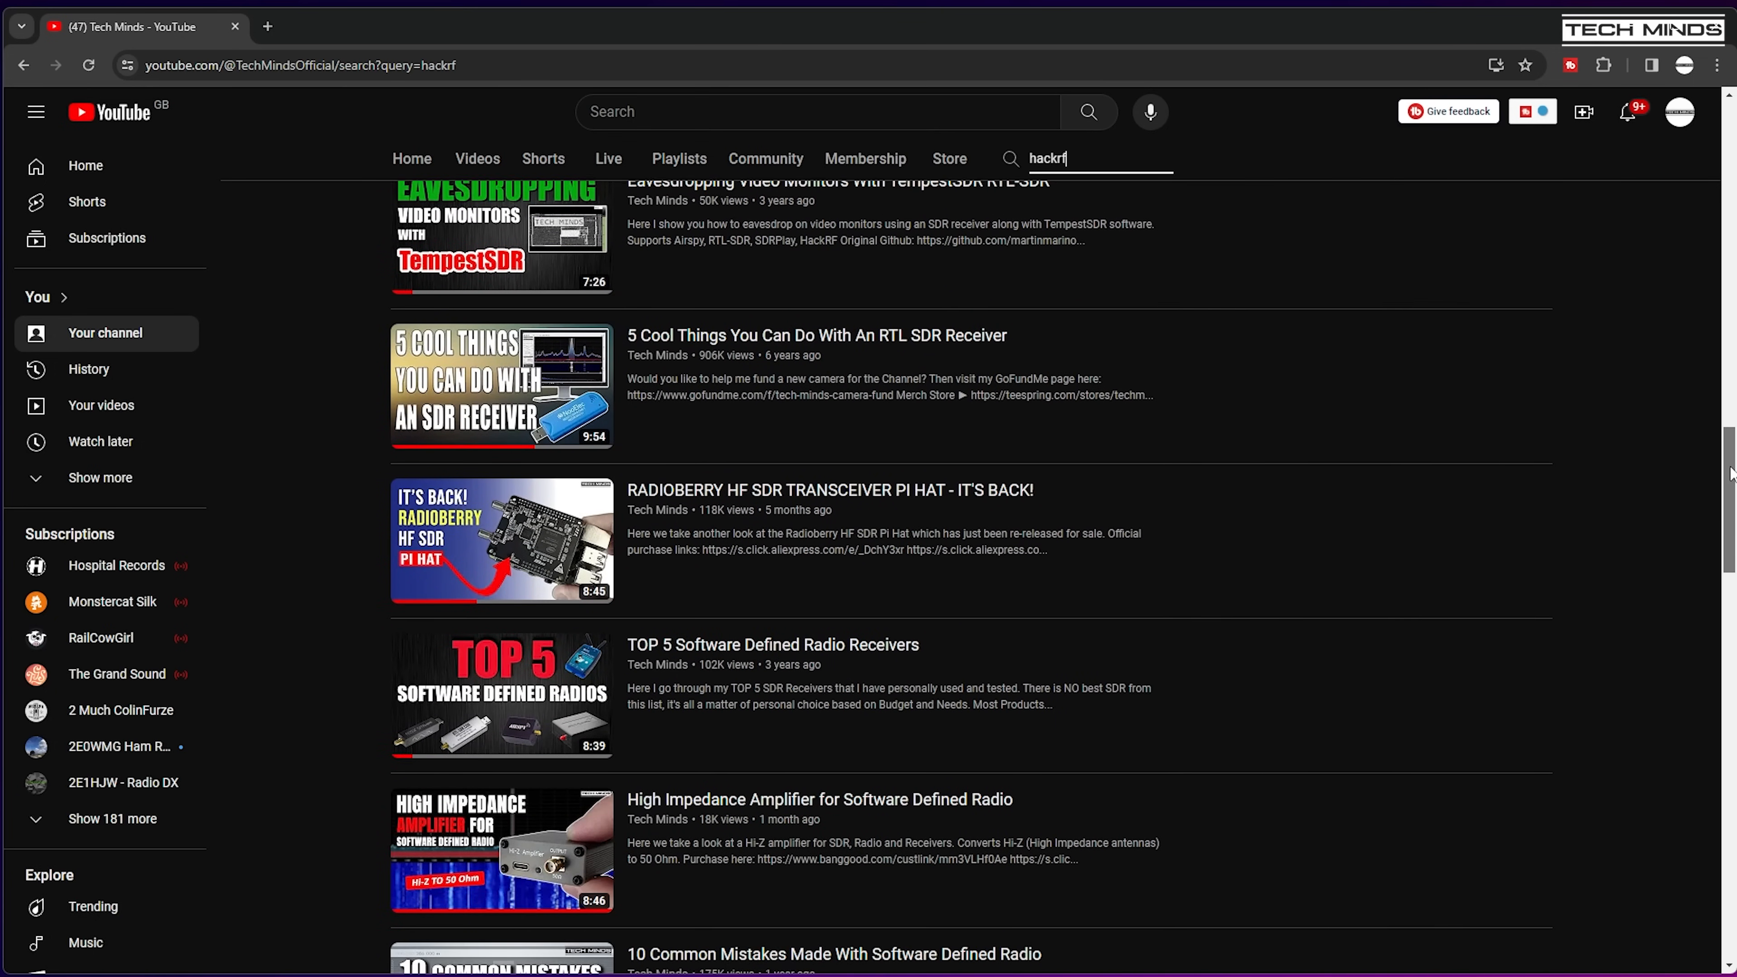
pyautogui.scroll(-3)
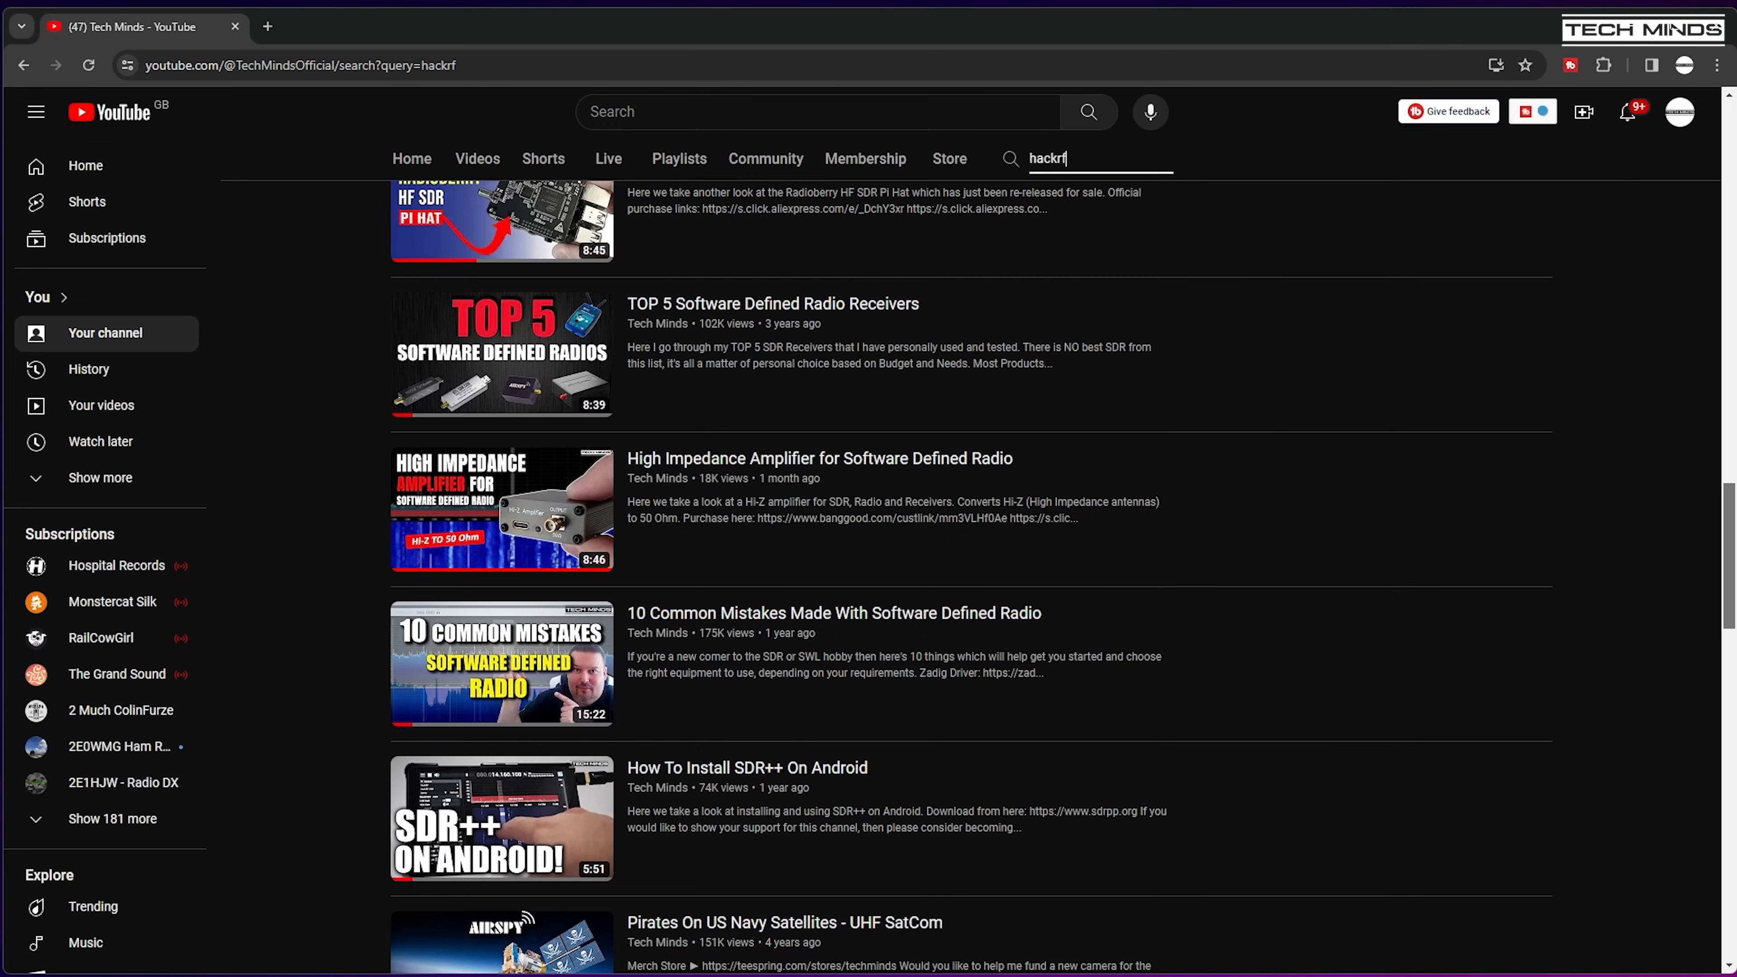
pyautogui.scroll(-3)
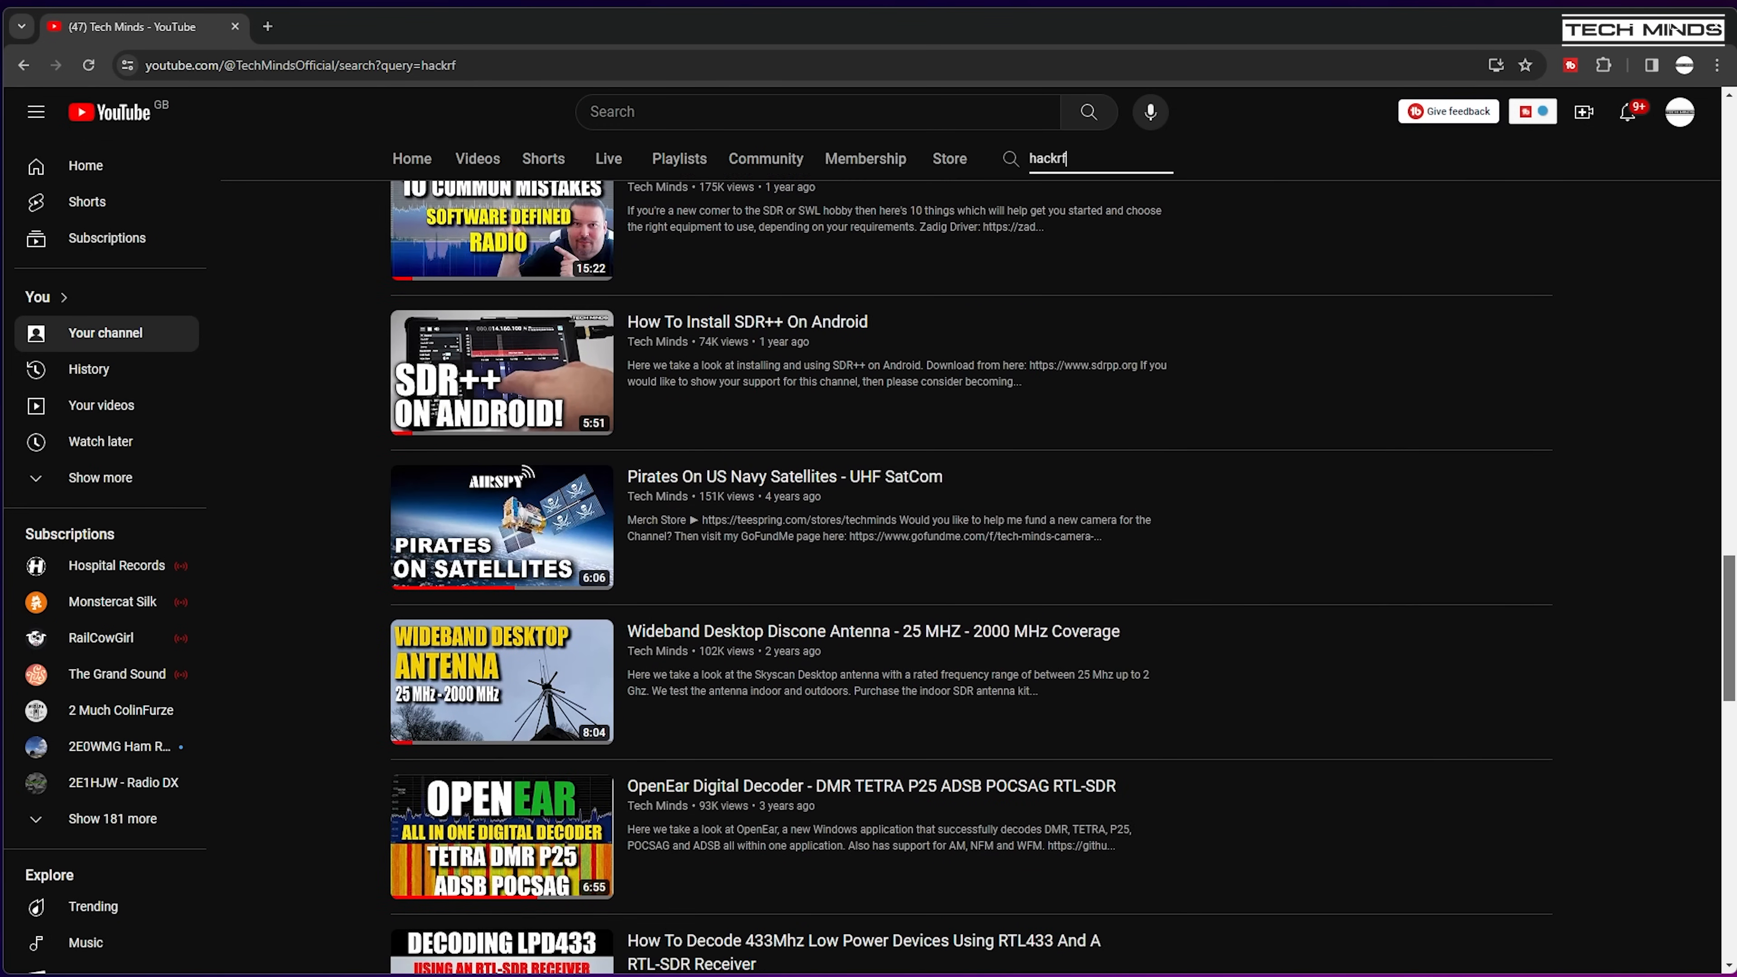
pyautogui.scroll(-3)
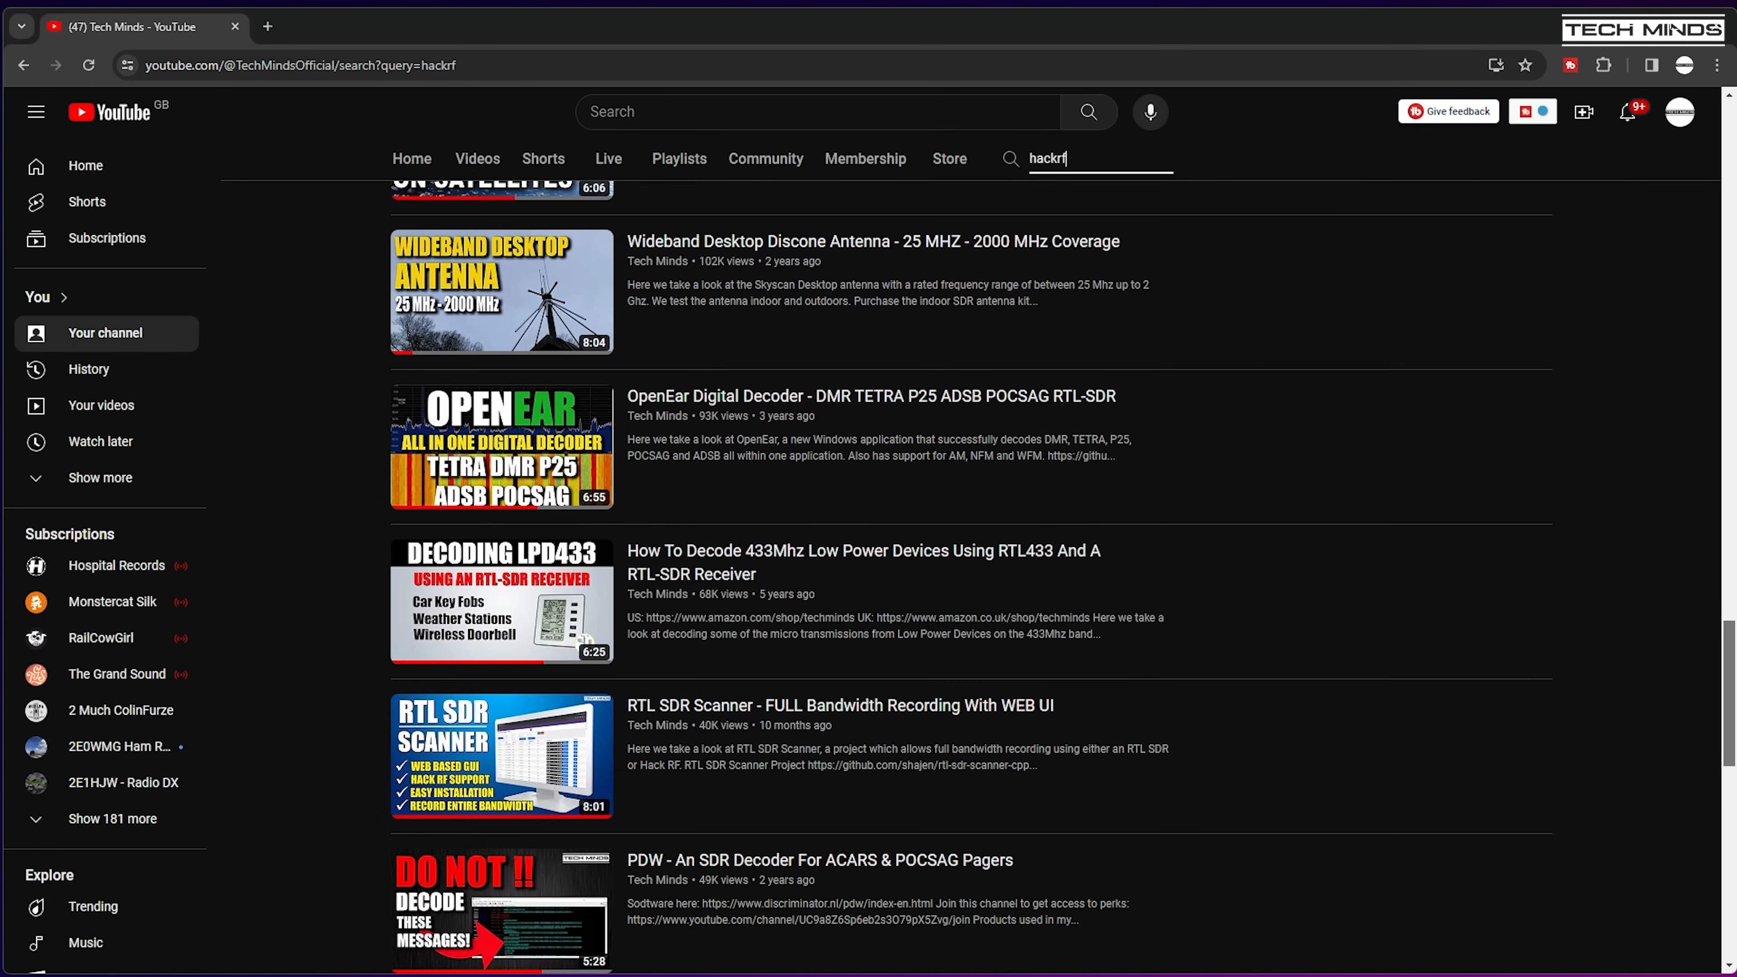
pyautogui.scroll(-3)
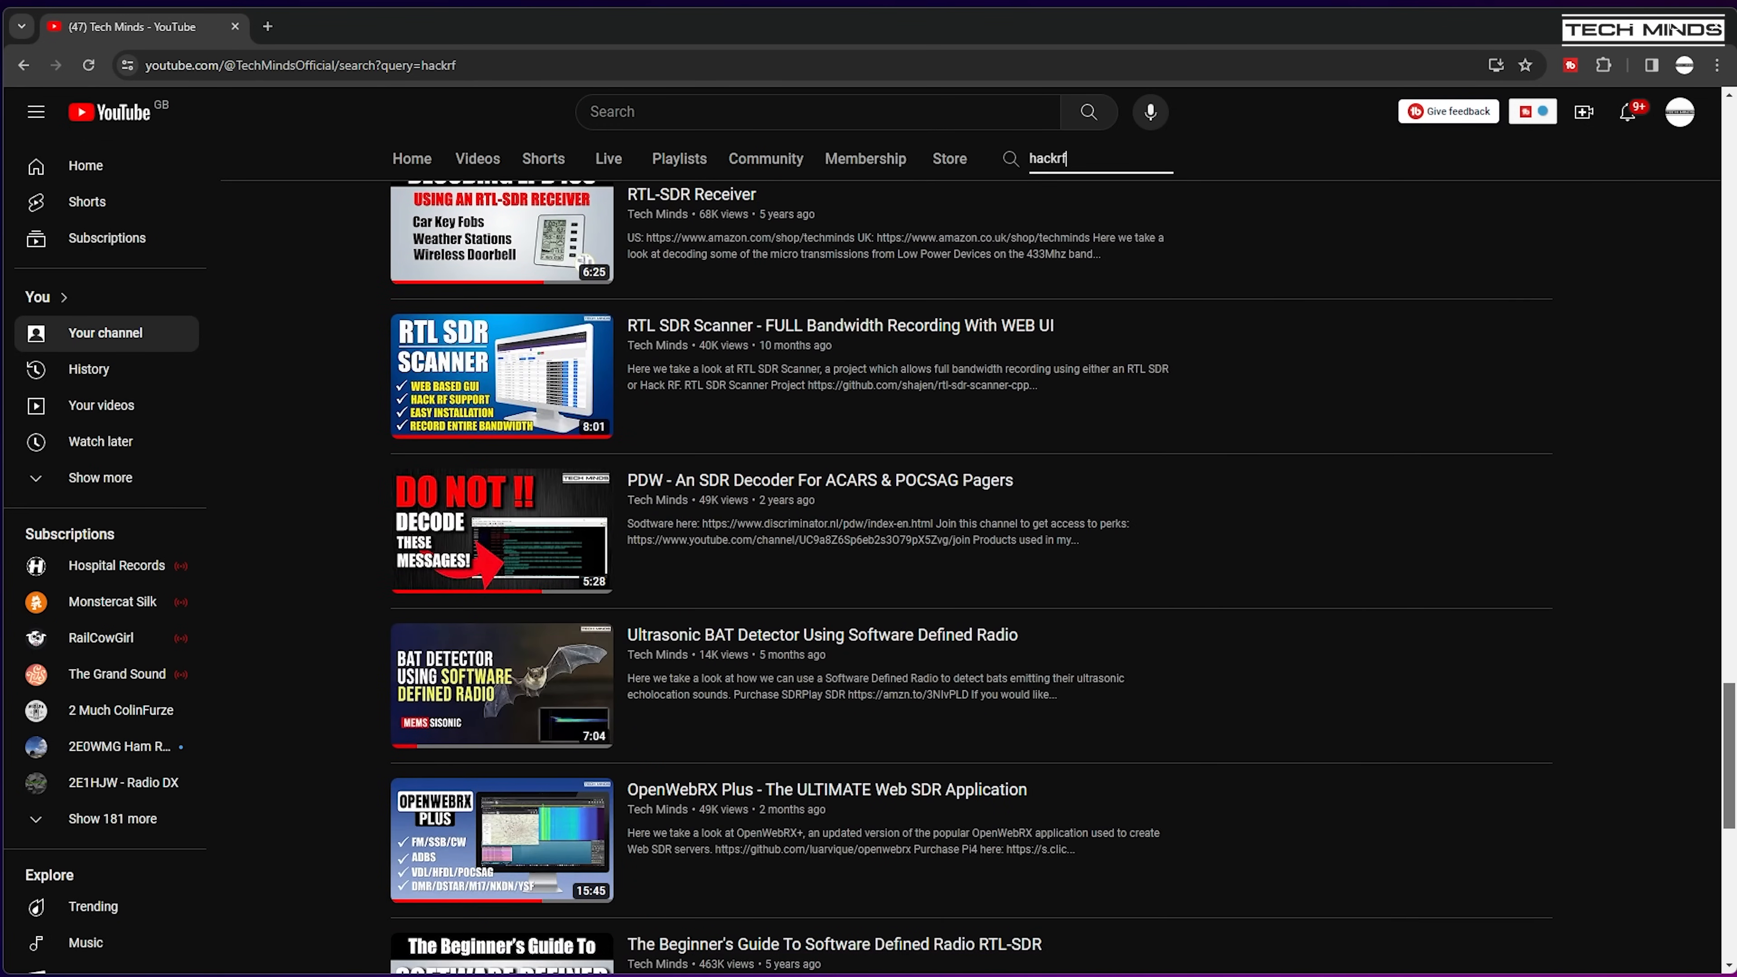
pyautogui.scroll(-3)
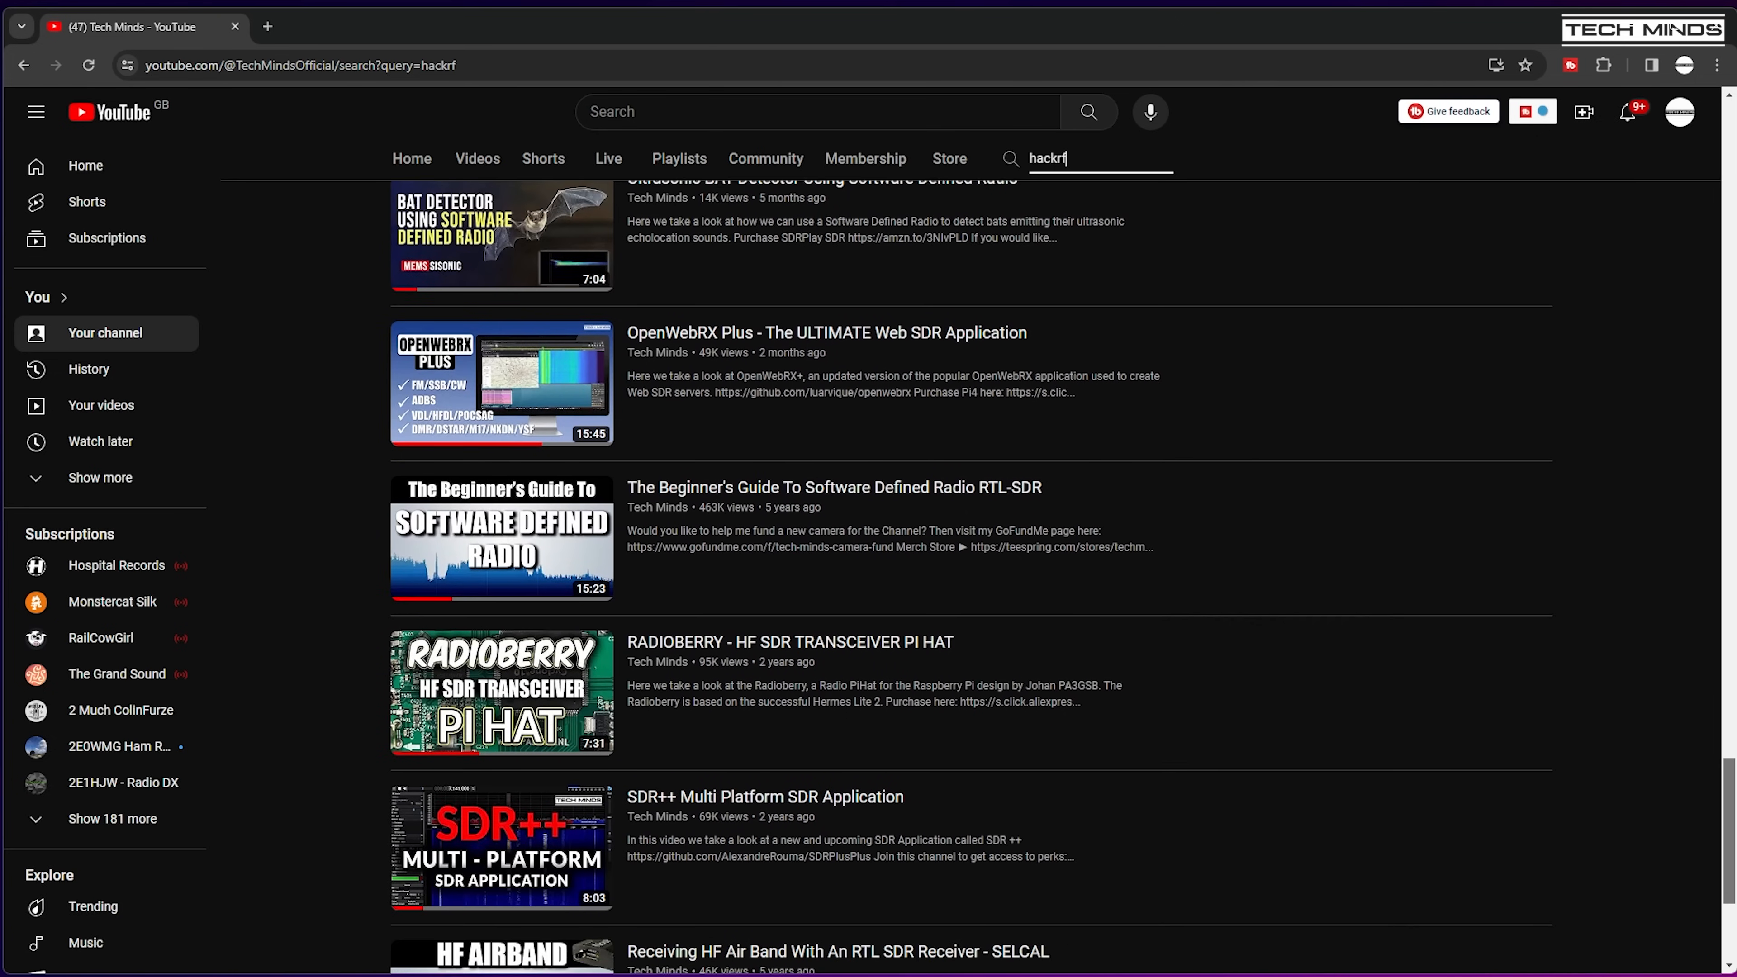
pyautogui.scroll(-3)
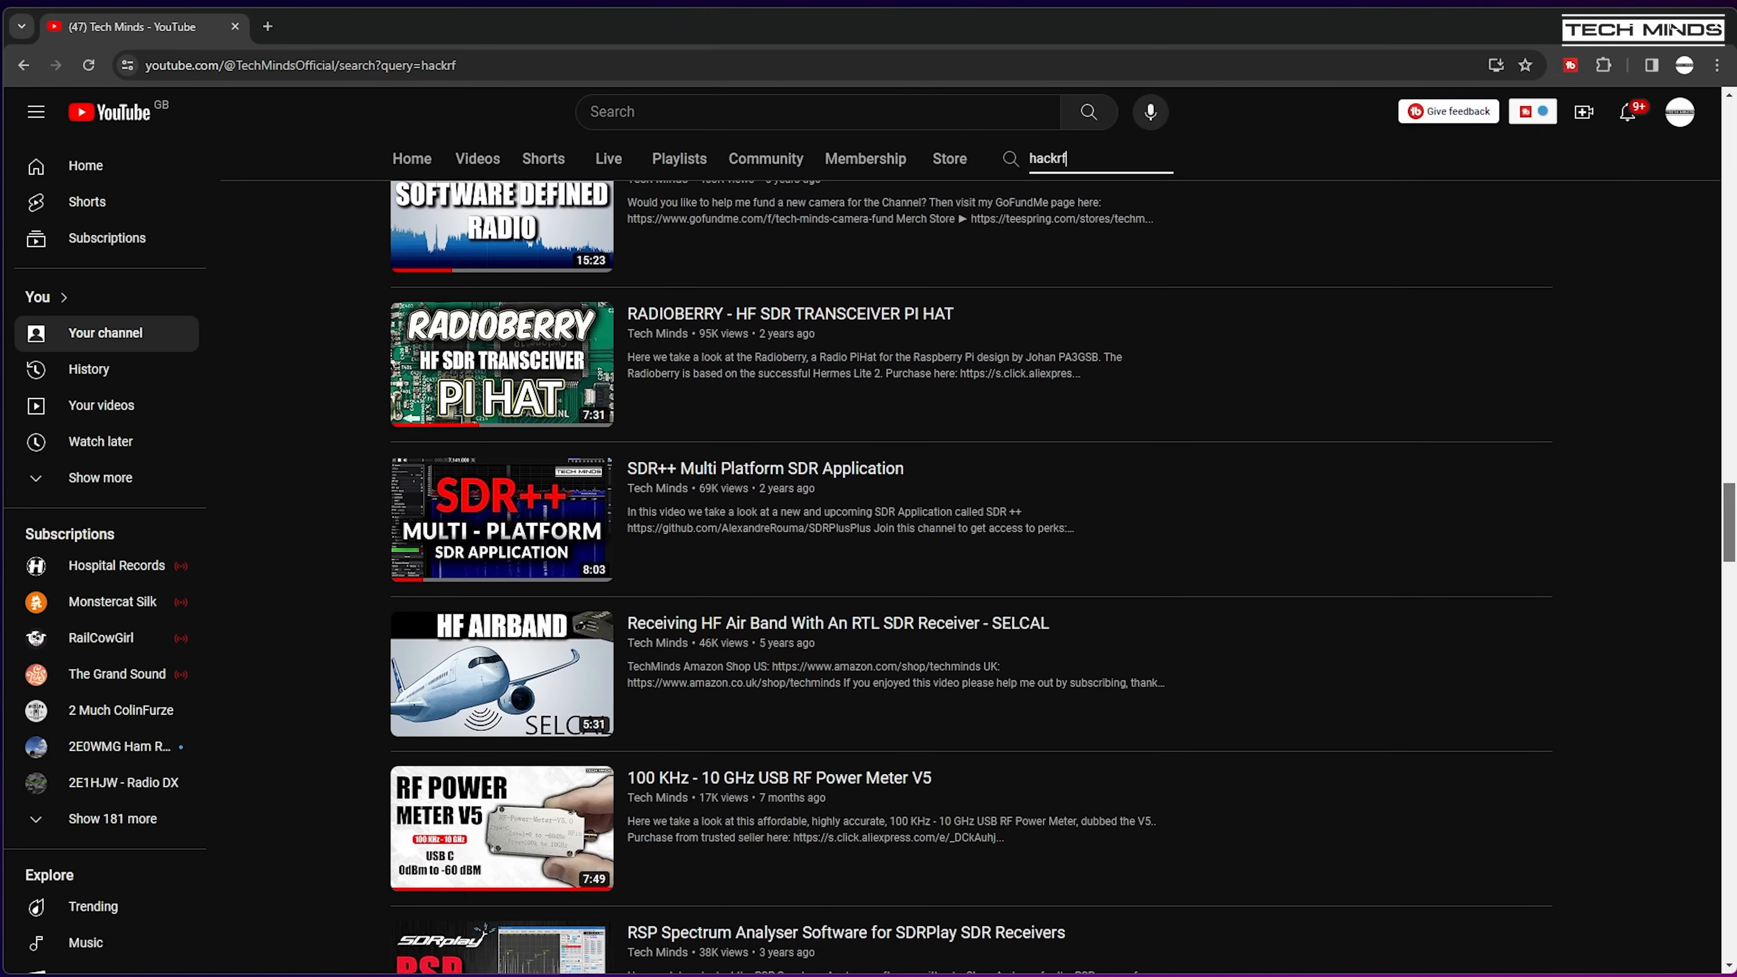
pyautogui.scroll(-3)
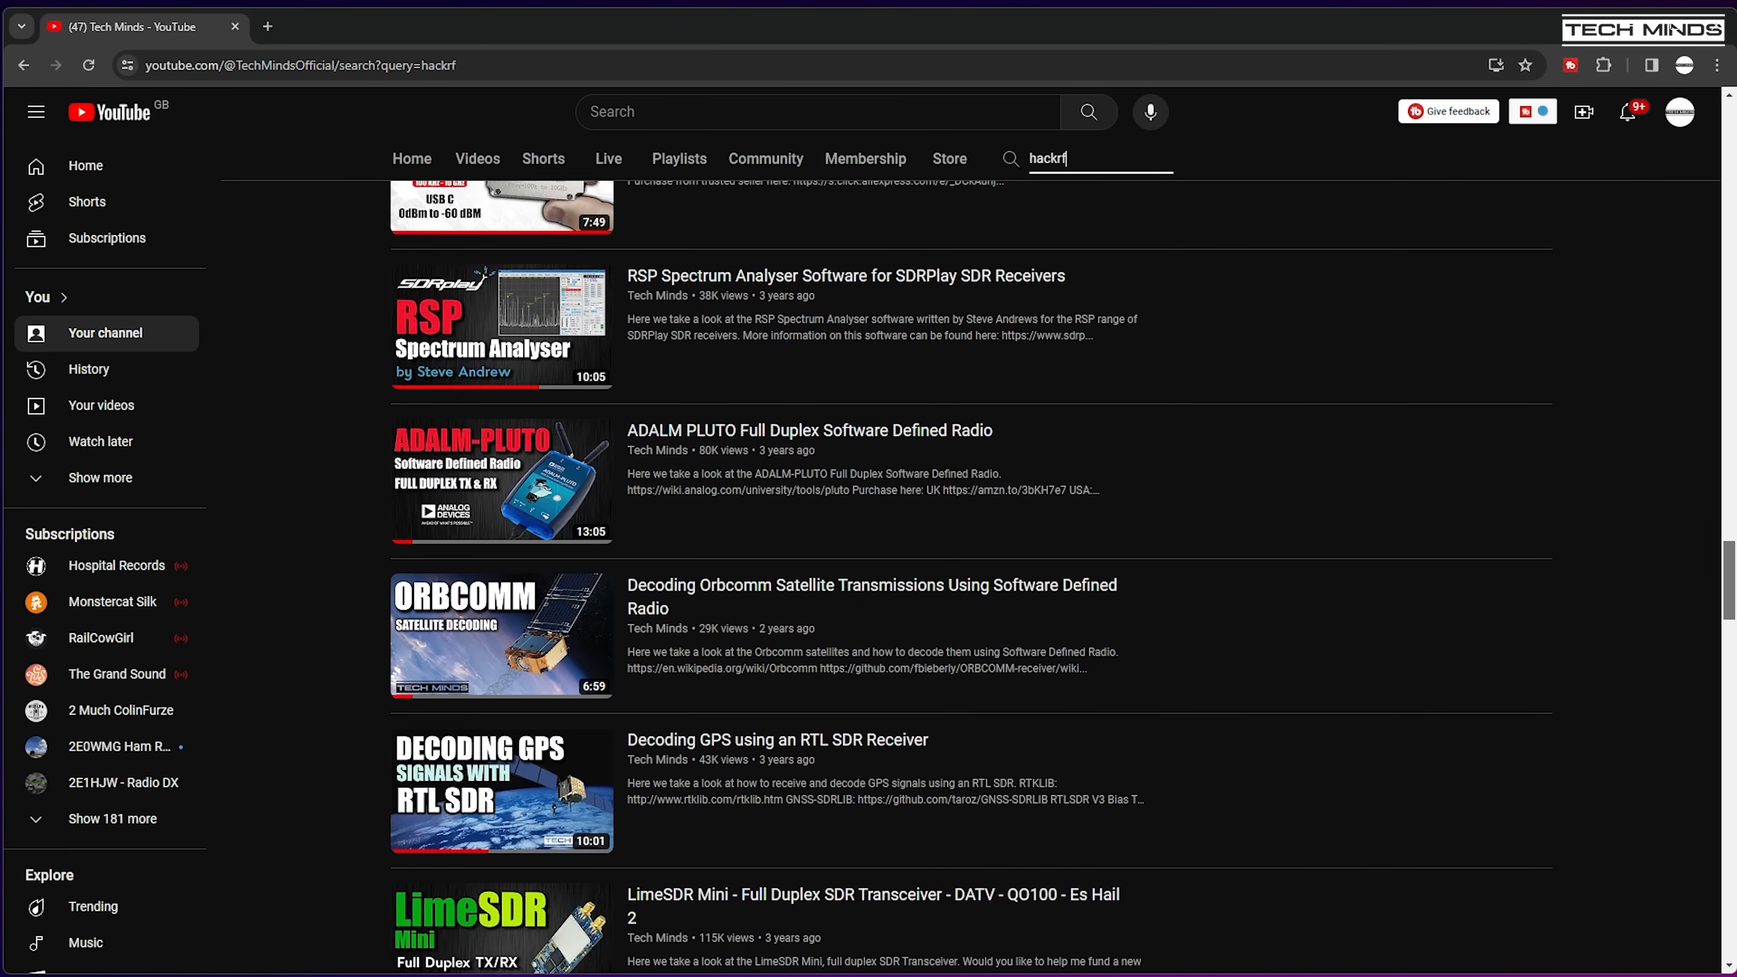